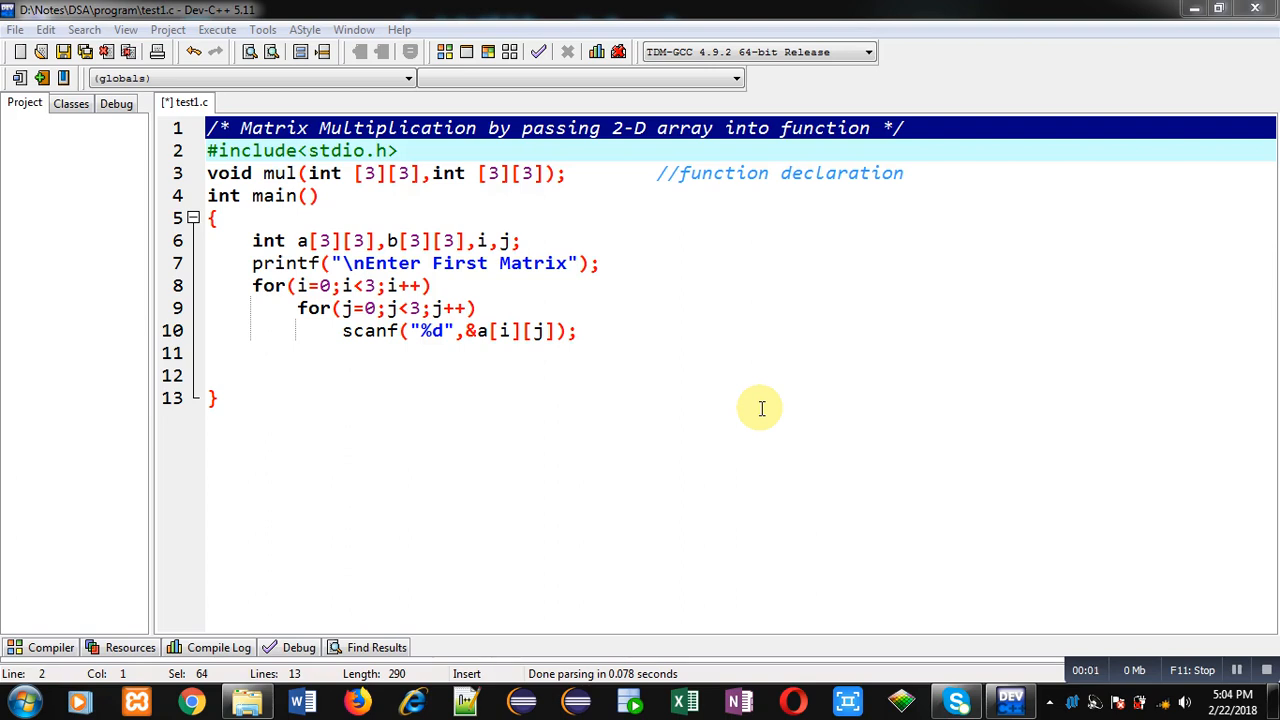
pyautogui.moveTo(614, 399)
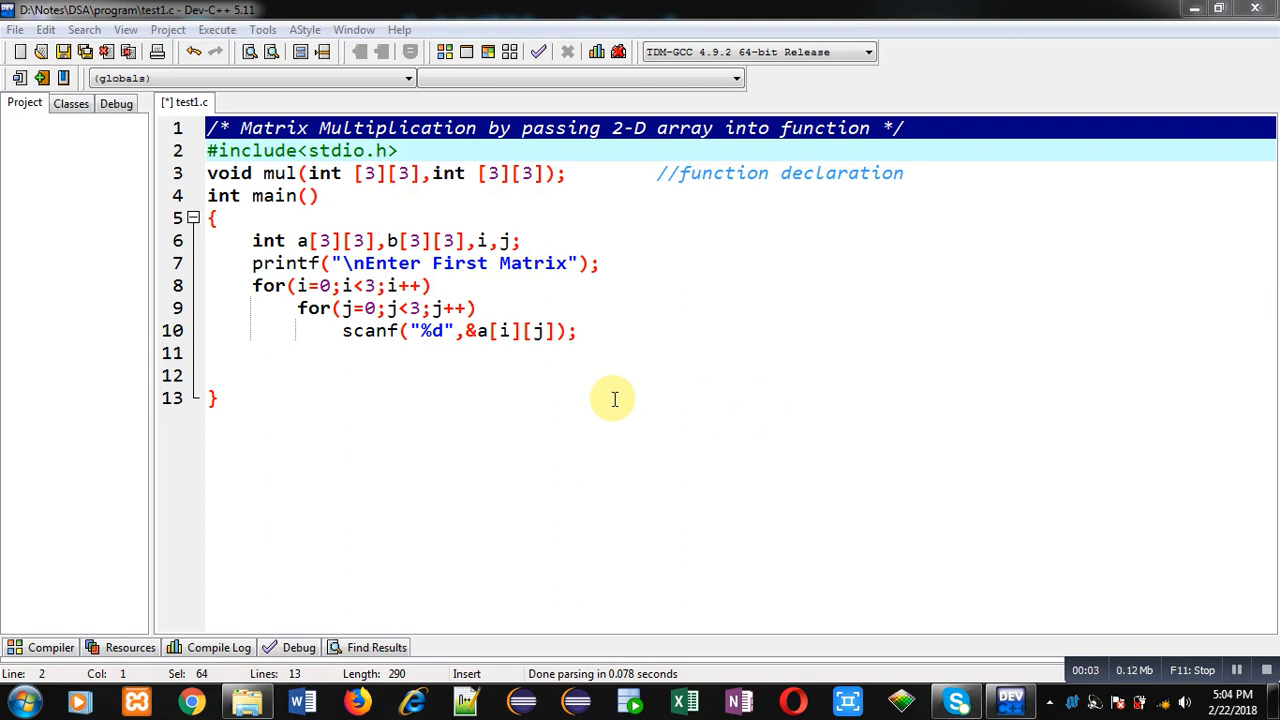
pyautogui.moveTo(298, 156)
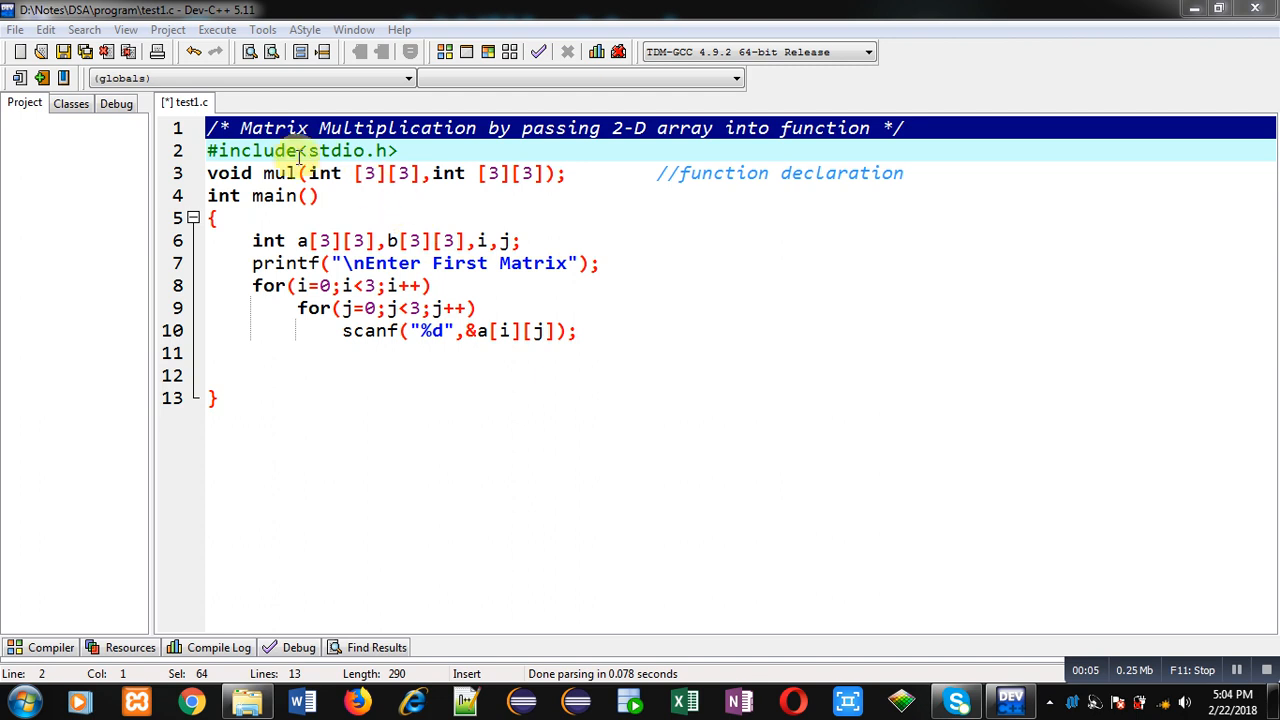
pyautogui.moveTo(528, 160)
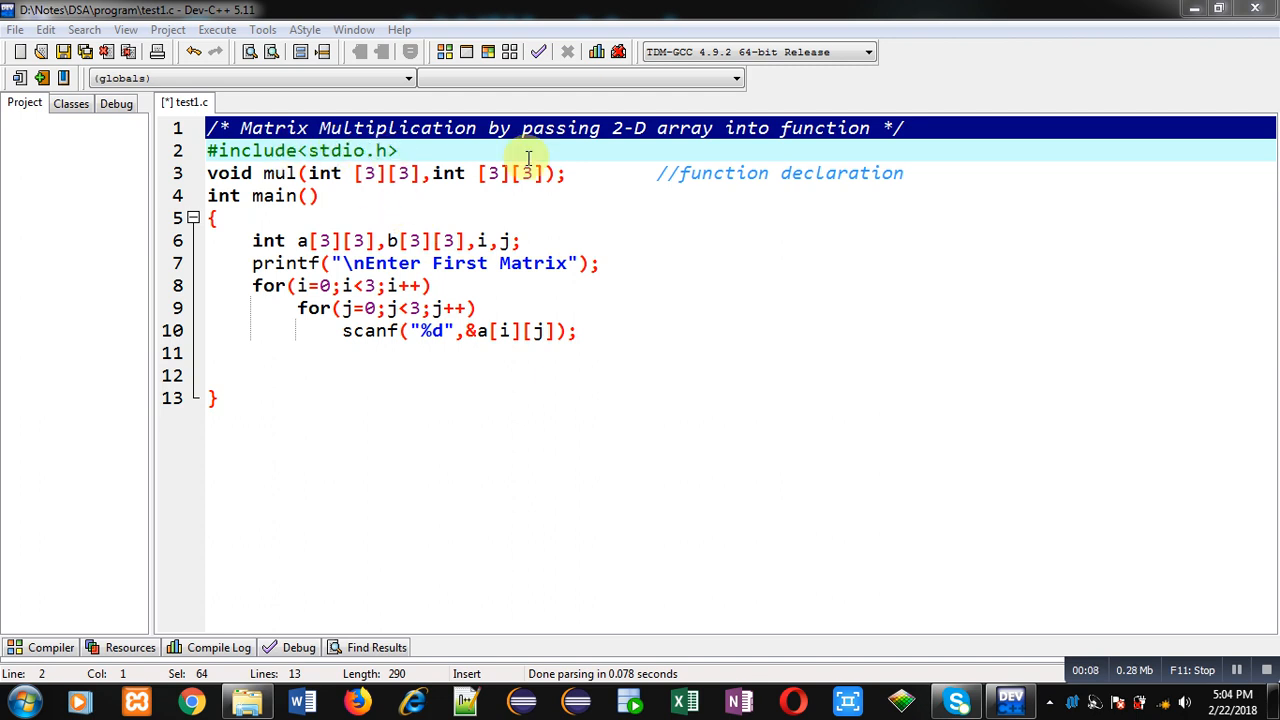
pyautogui.moveTo(755, 145)
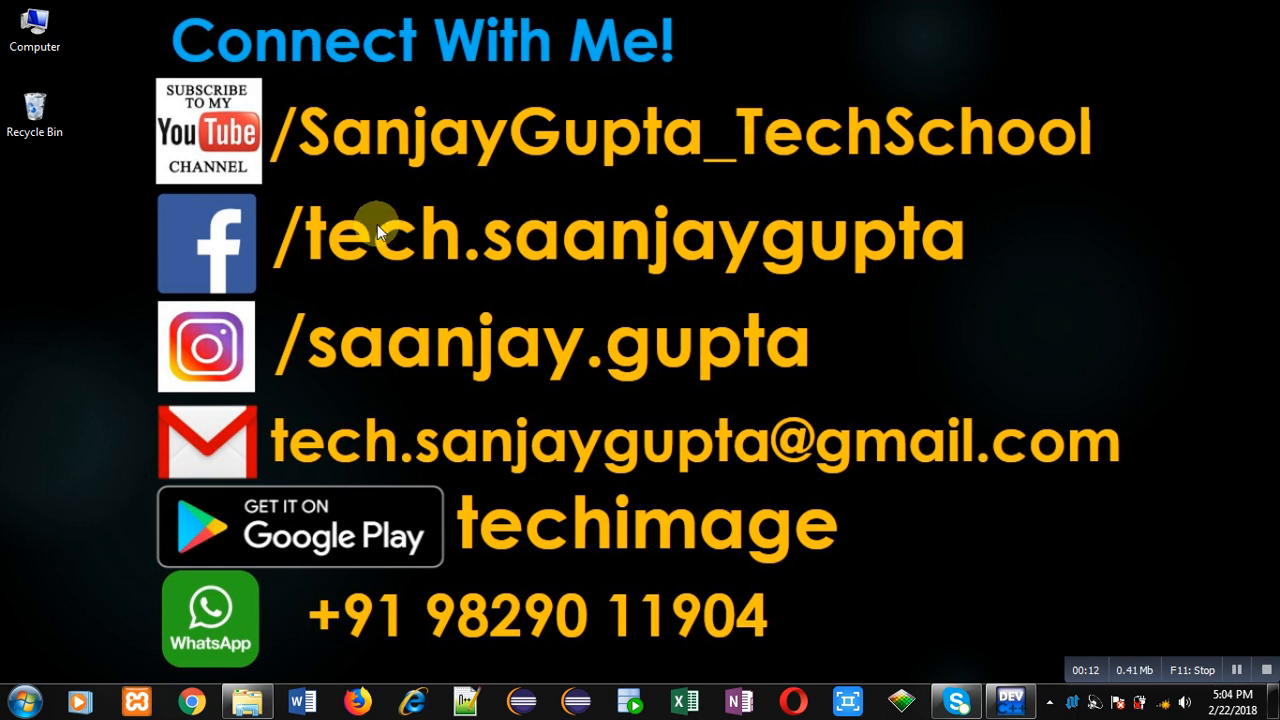
pyautogui.moveTo(270, 195)
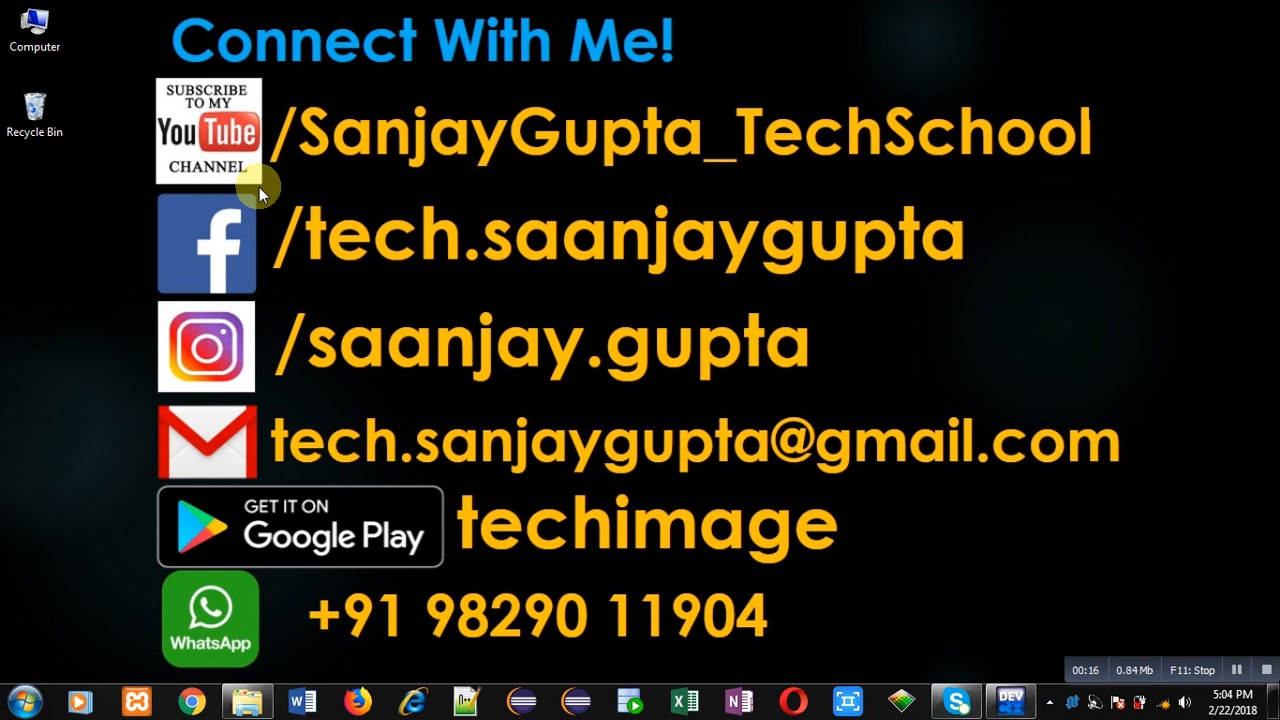
pyautogui.moveTo(588, 180)
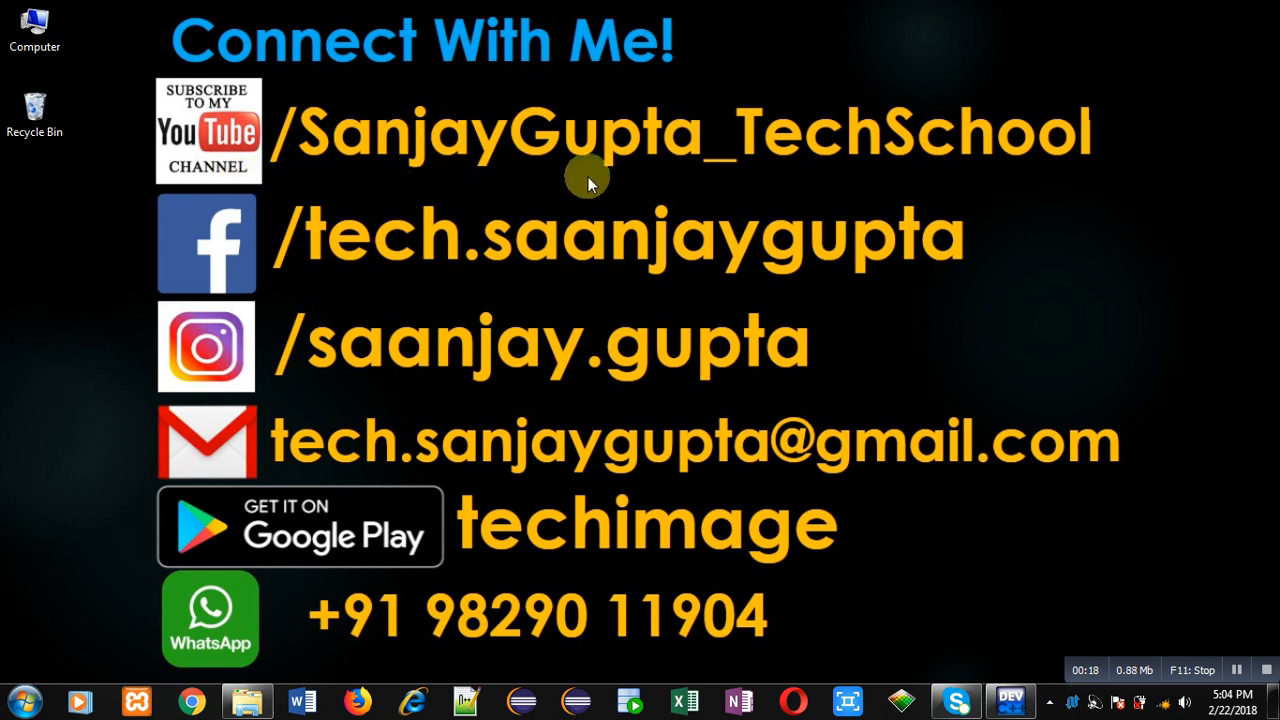
pyautogui.moveTo(707, 498)
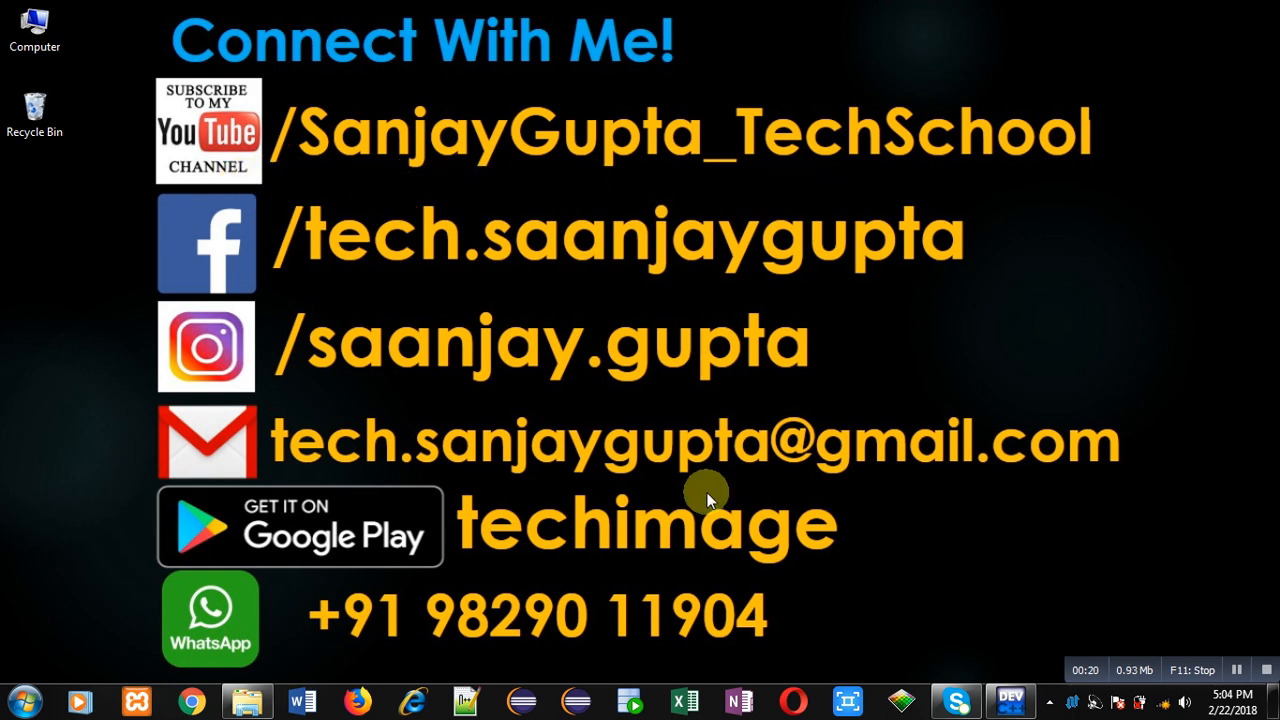
pyautogui.moveTo(547, 570)
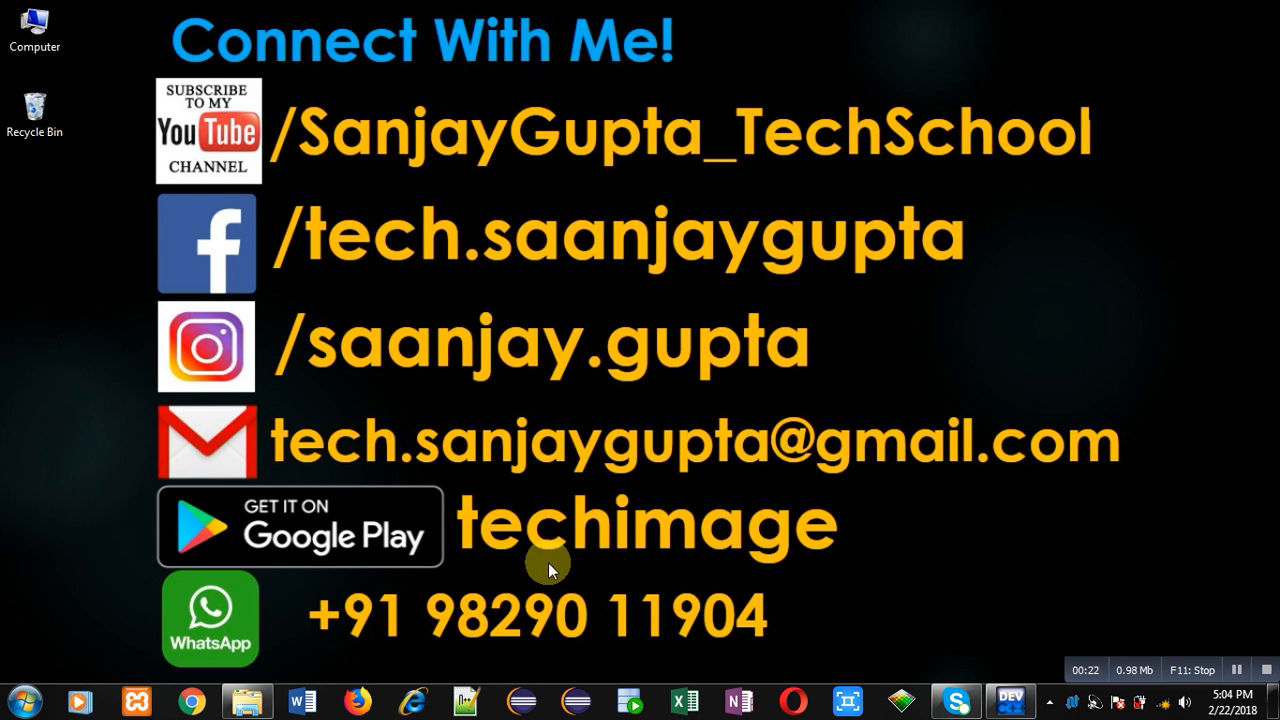
pyautogui.moveTo(908, 650)
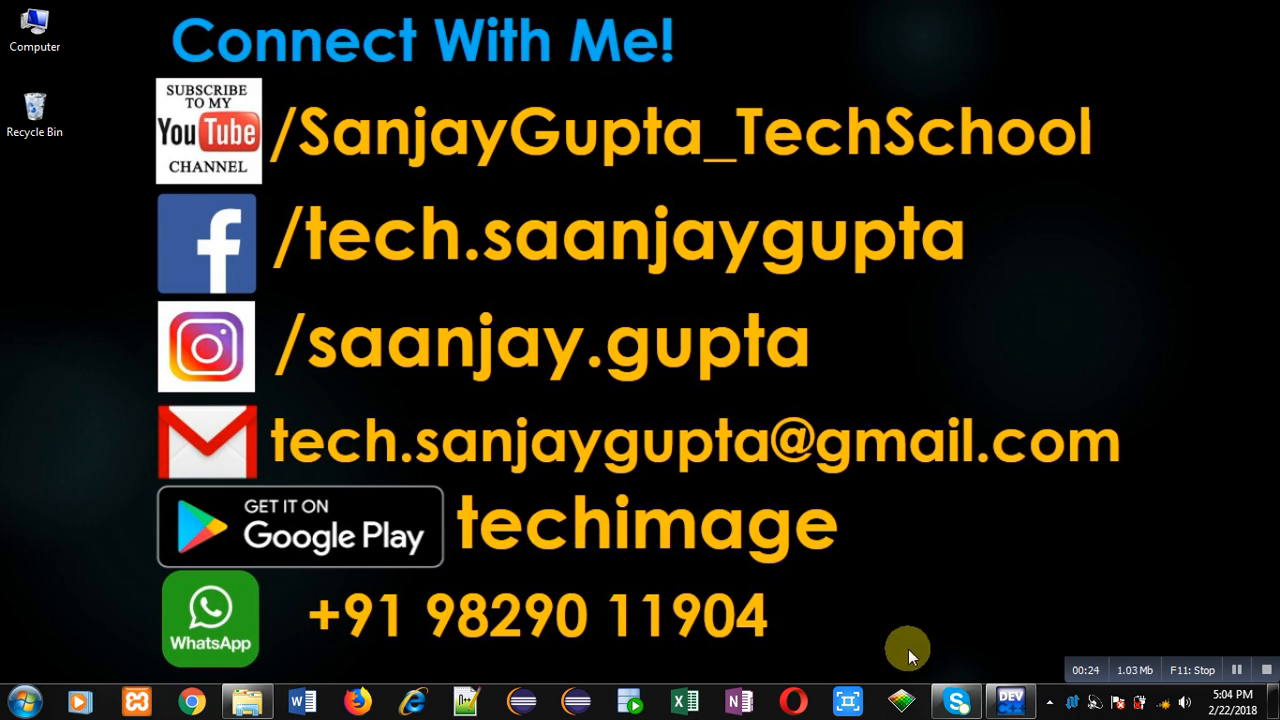
# Step: Return from the desktop to the Dev-C++ editor showing test1.c
pyautogui.click(1009, 700)
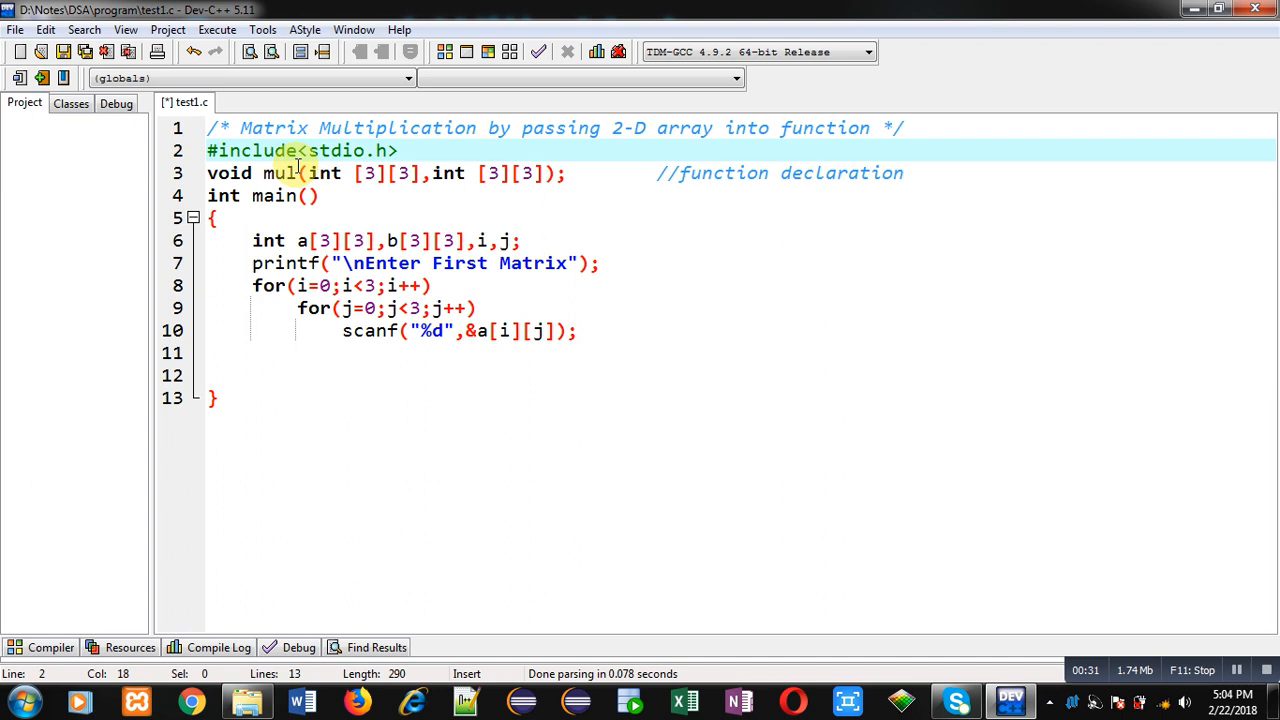
pyautogui.click(265, 172)
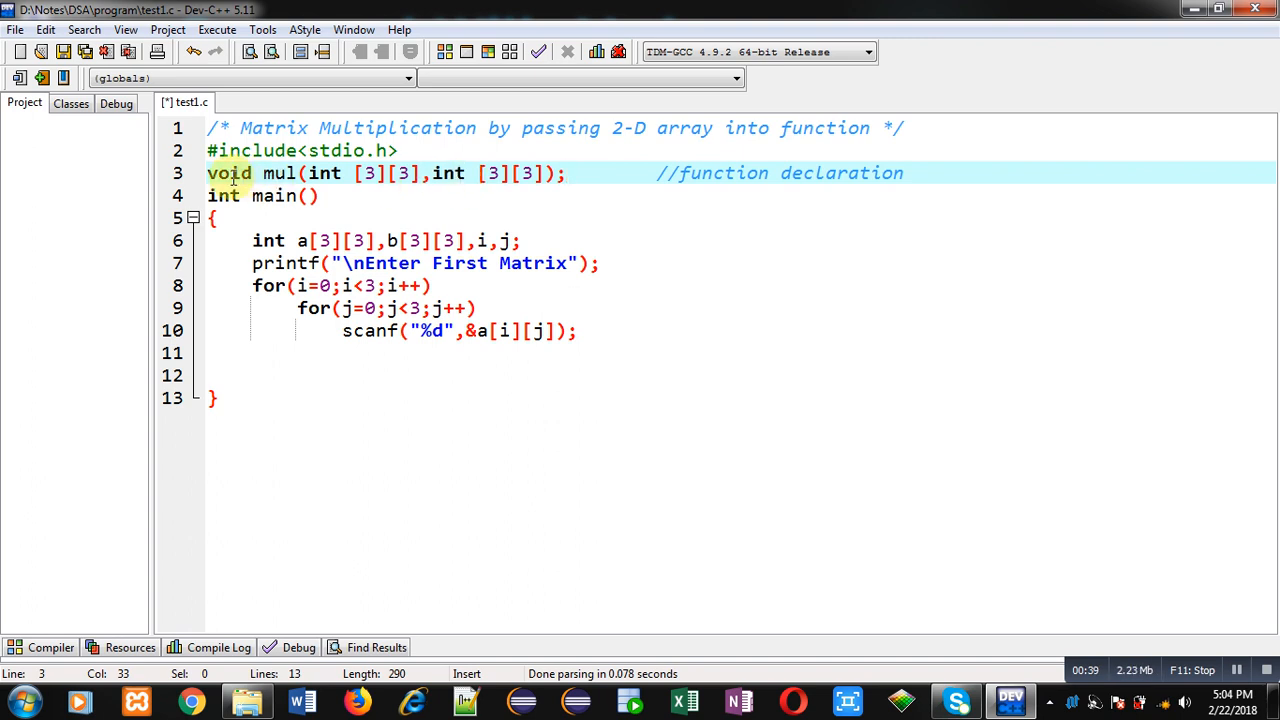
pyautogui.click(312, 195)
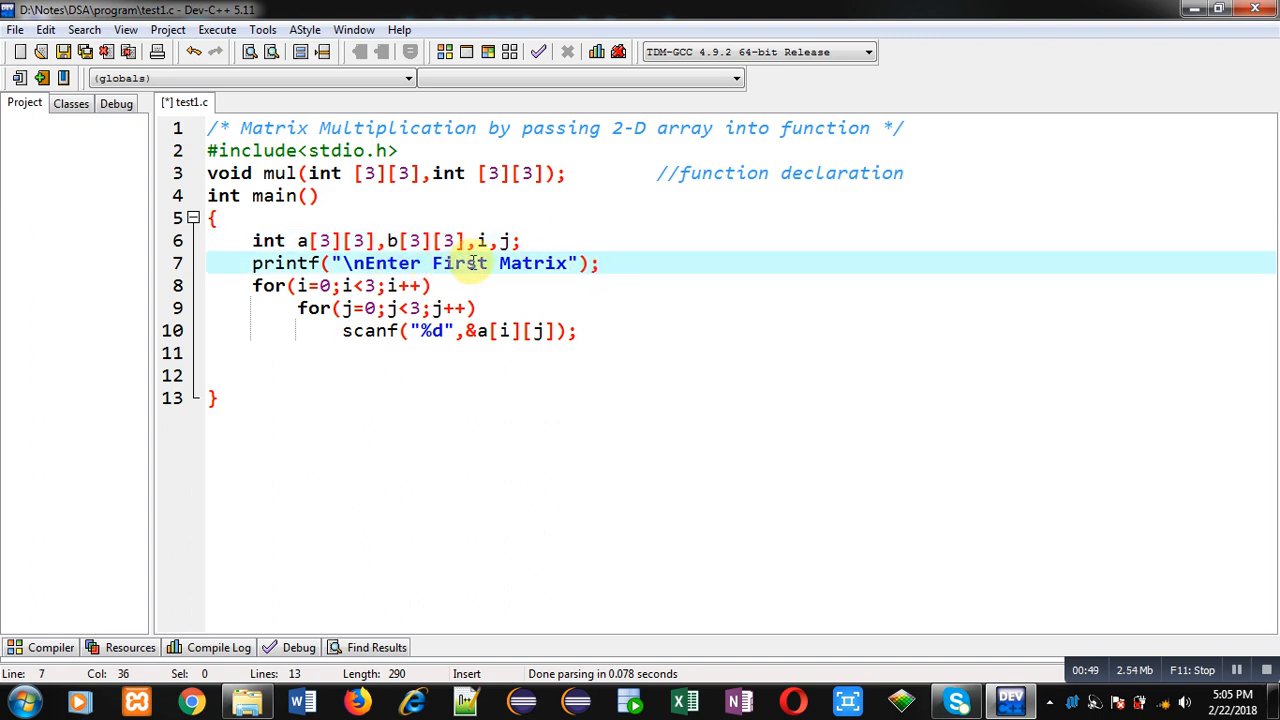
pyautogui.click(400, 285)
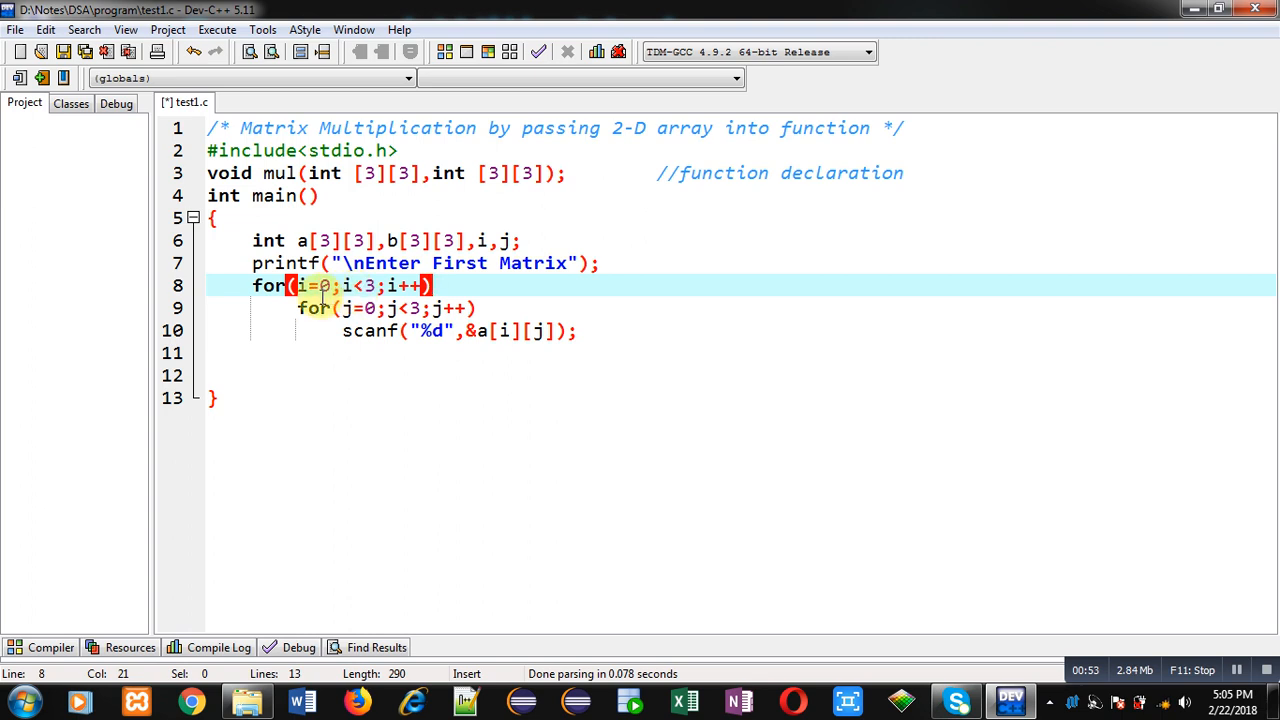
pyautogui.moveTo(400, 308)
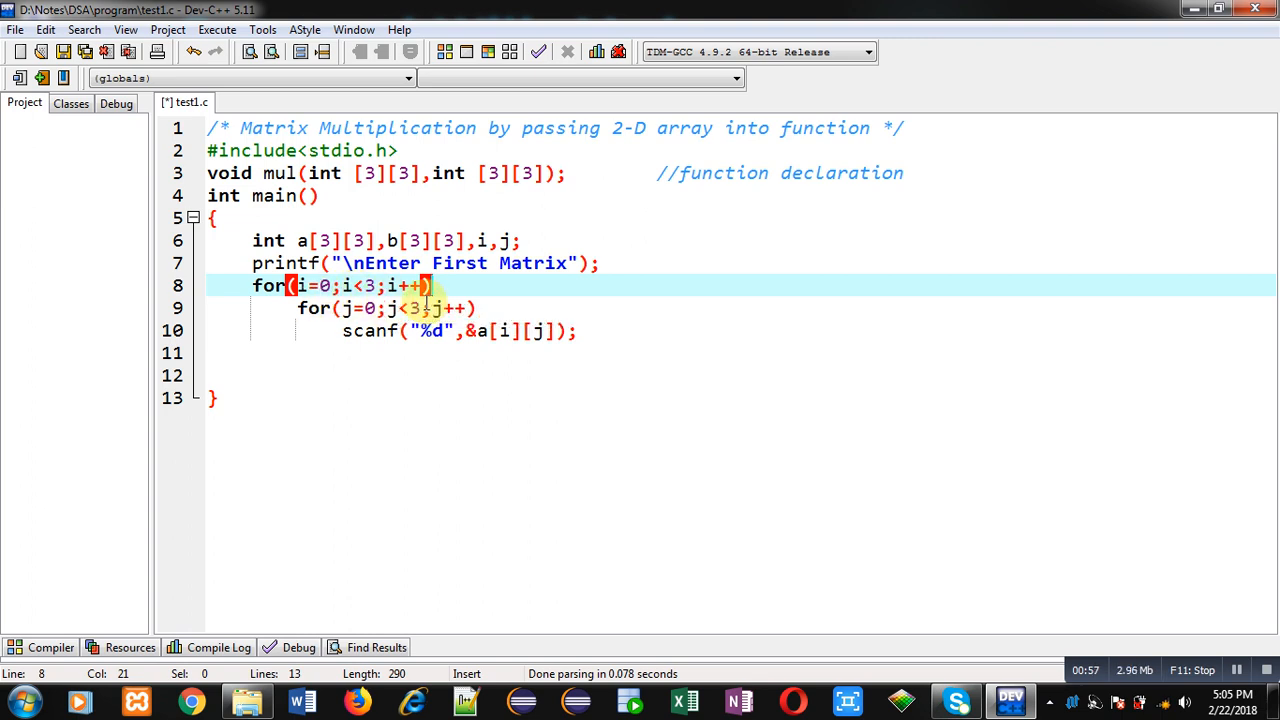
pyautogui.click(490, 308)
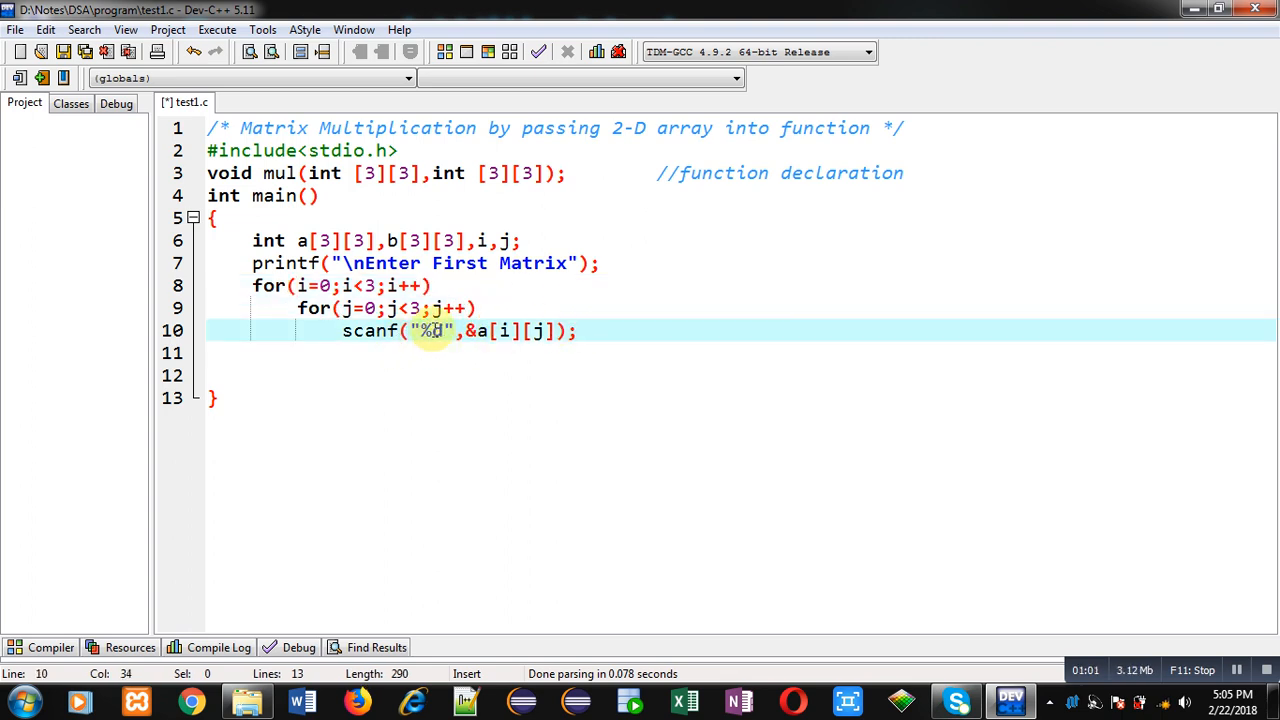
pyautogui.moveTo(505, 331)
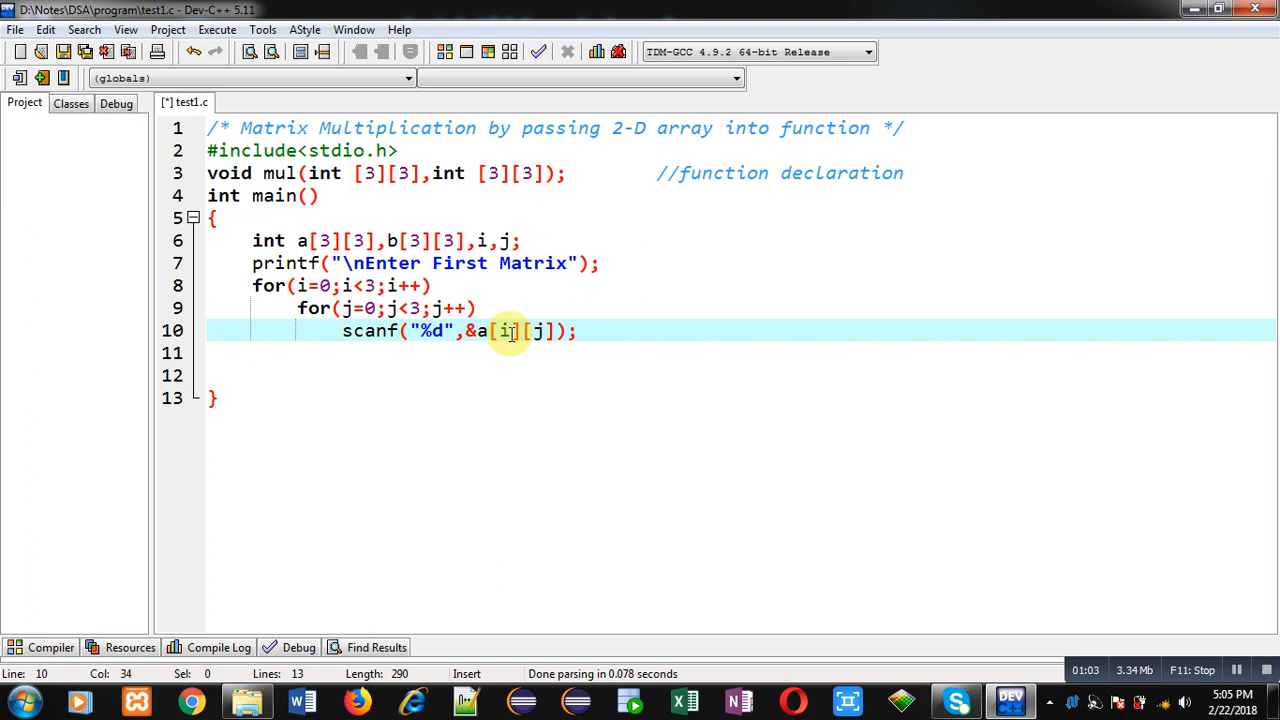
pyautogui.moveTo(485, 355)
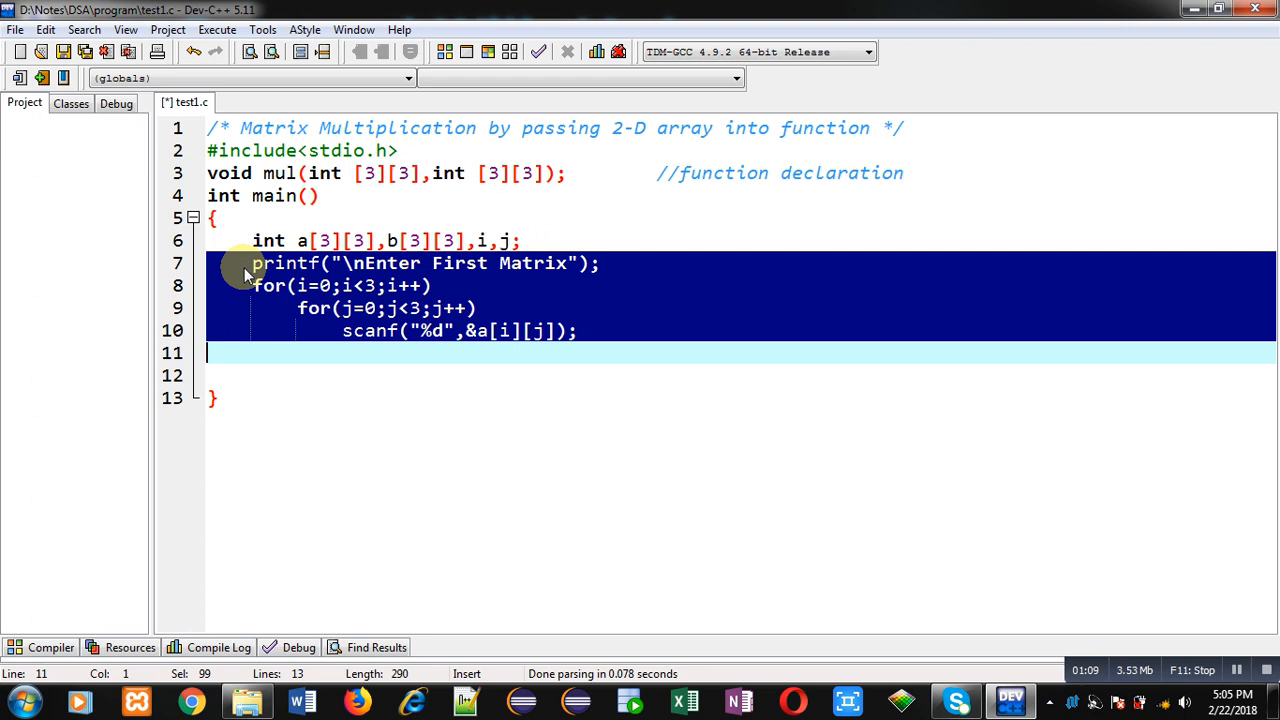
# Step: Paste the copied input block below, changing First to Second and a to b
pyautogui.click(256, 375)
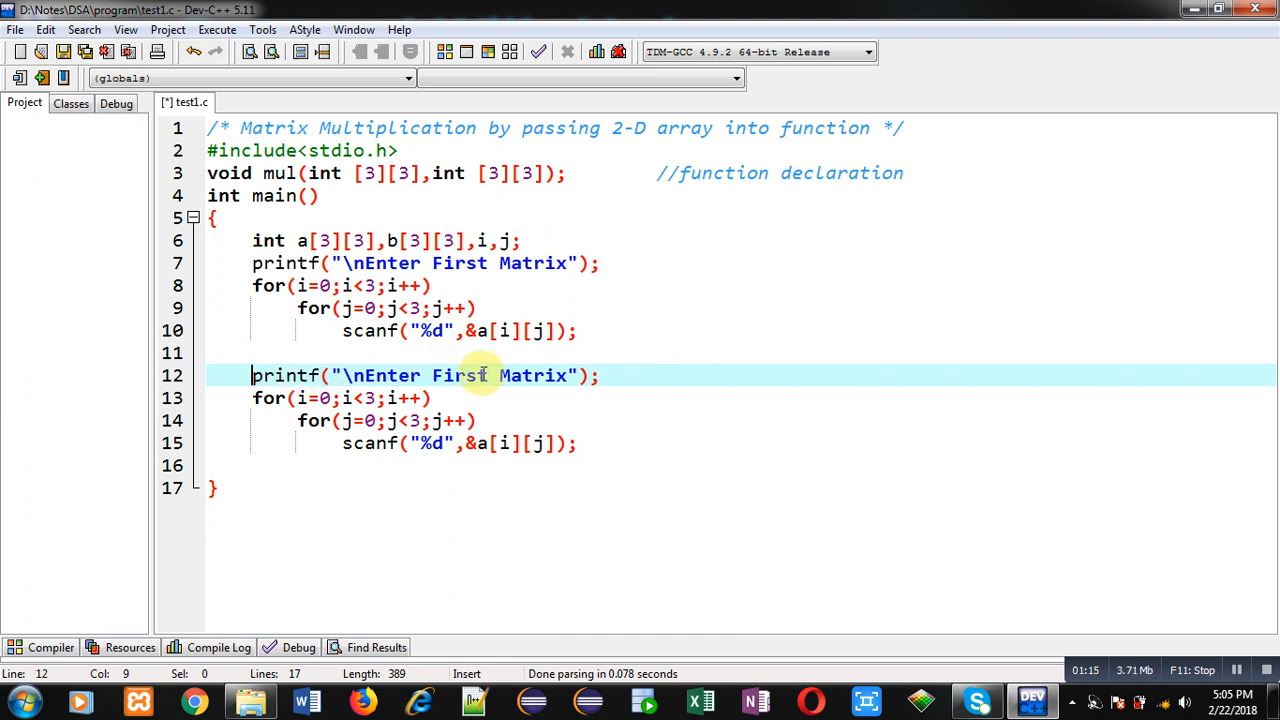
pyautogui.write('S')
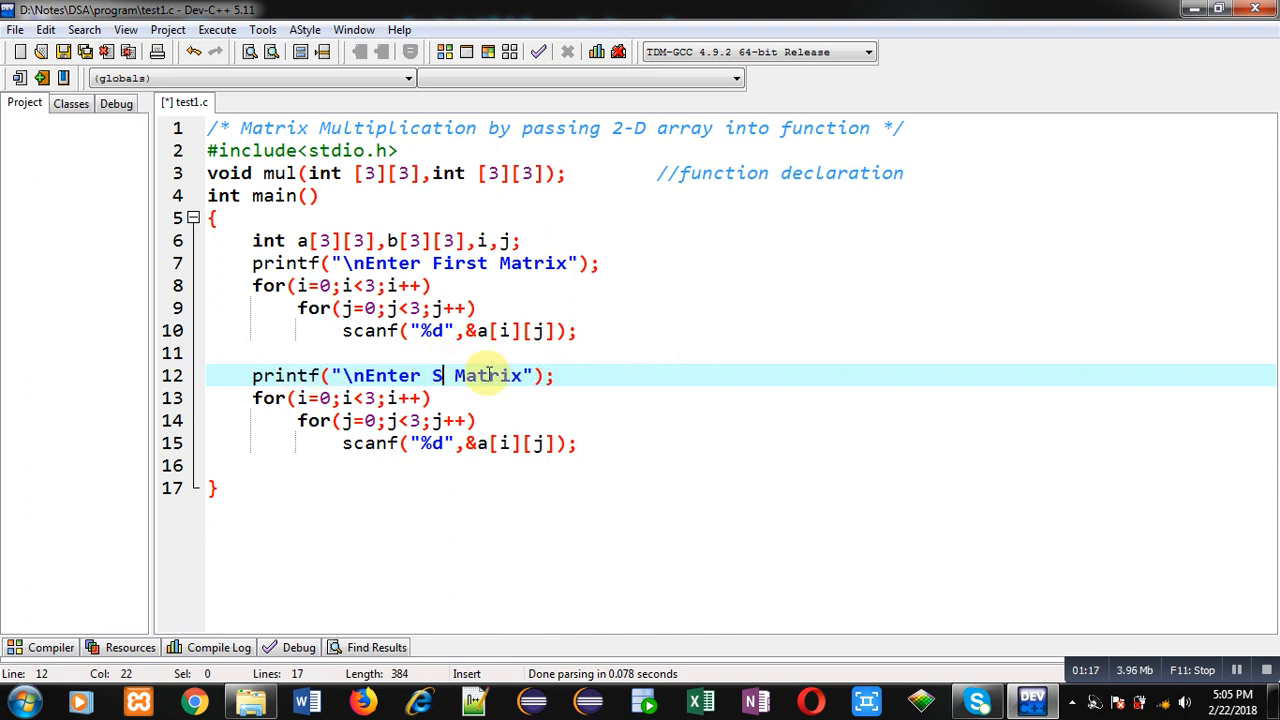
pyautogui.write('econd')
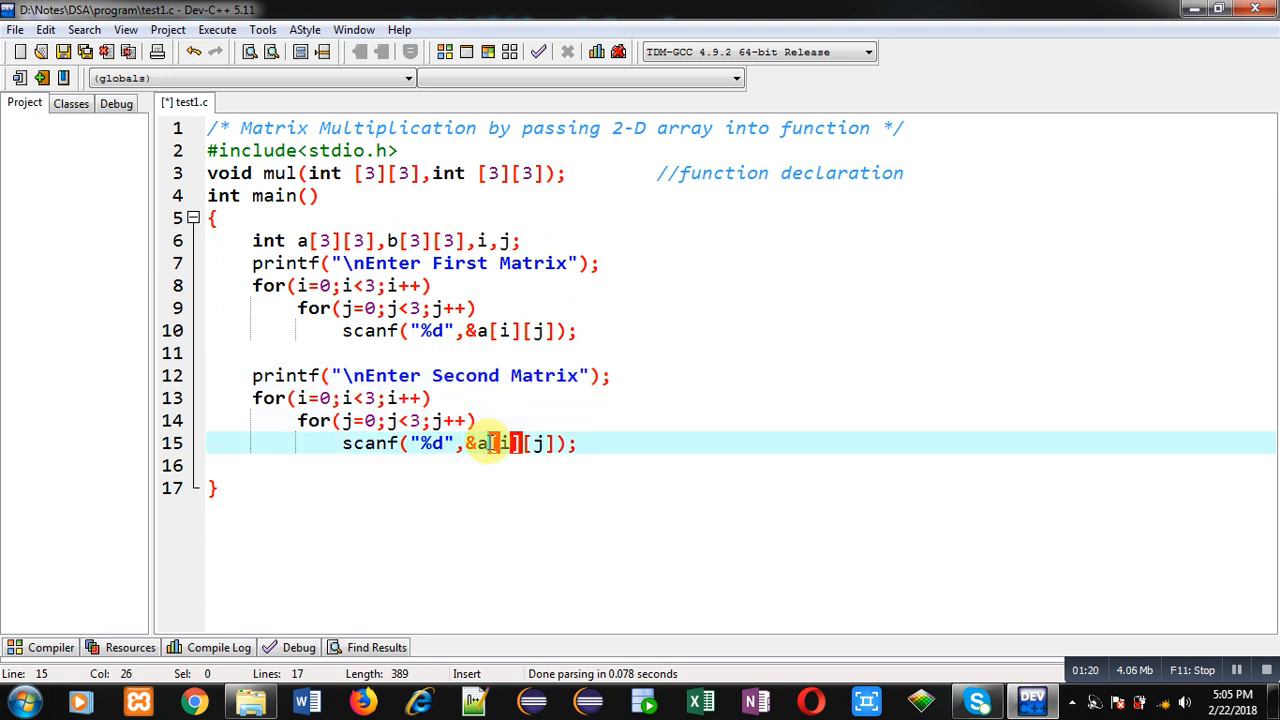
pyautogui.write('b')
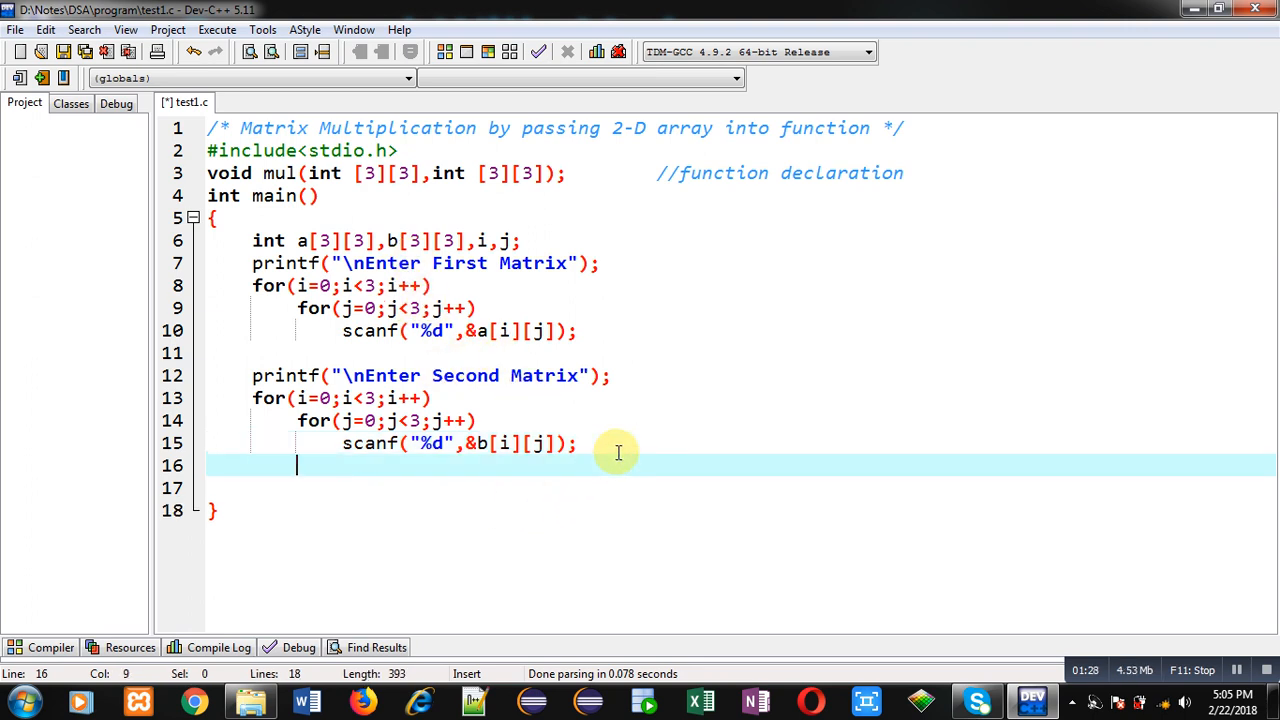
# Step: Call mul(a,b) with a //function calling comment, add return 0;, and start void mul
pyautogui.write('mul()')
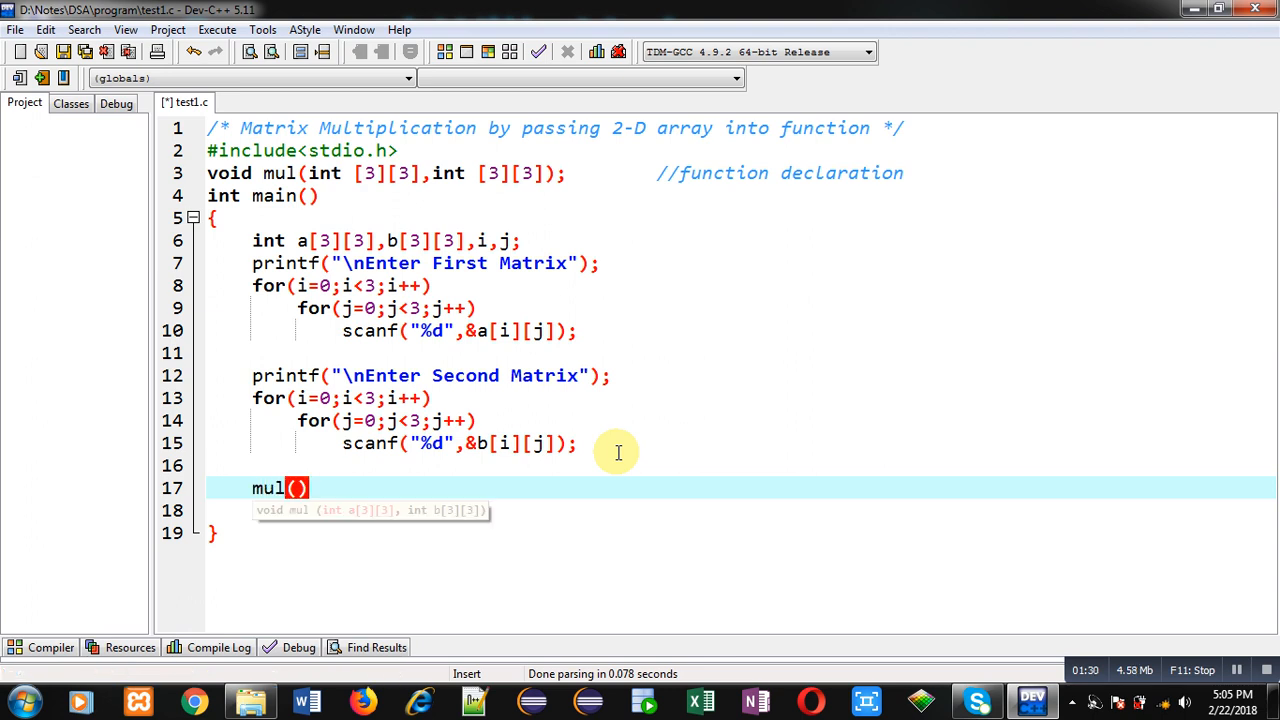
pyautogui.write('a,b')
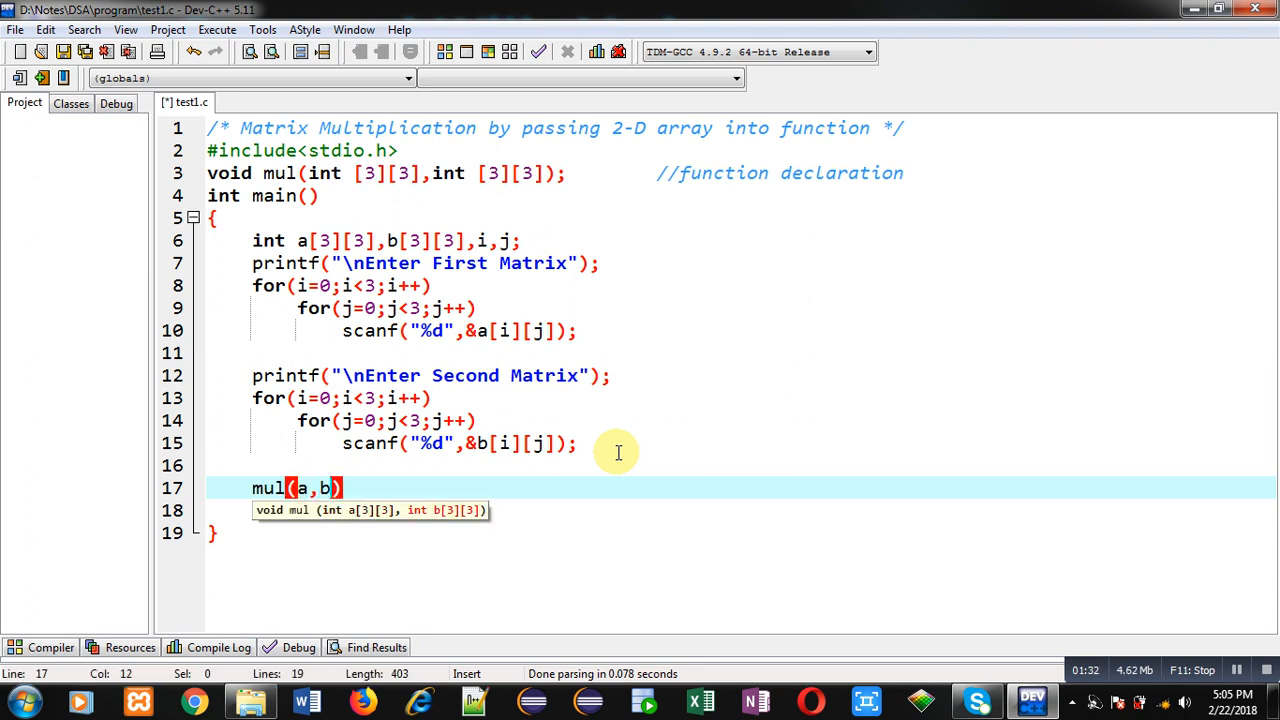
pyautogui.write(';')
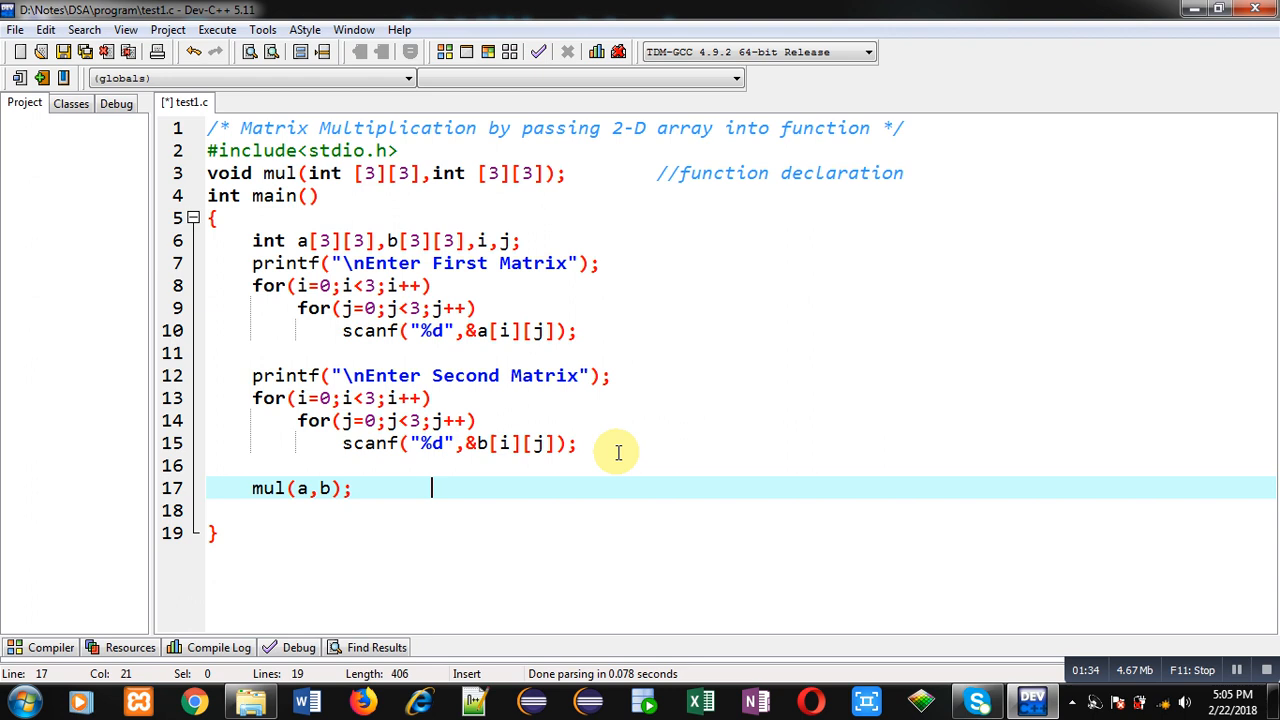
pyautogui.write('//')
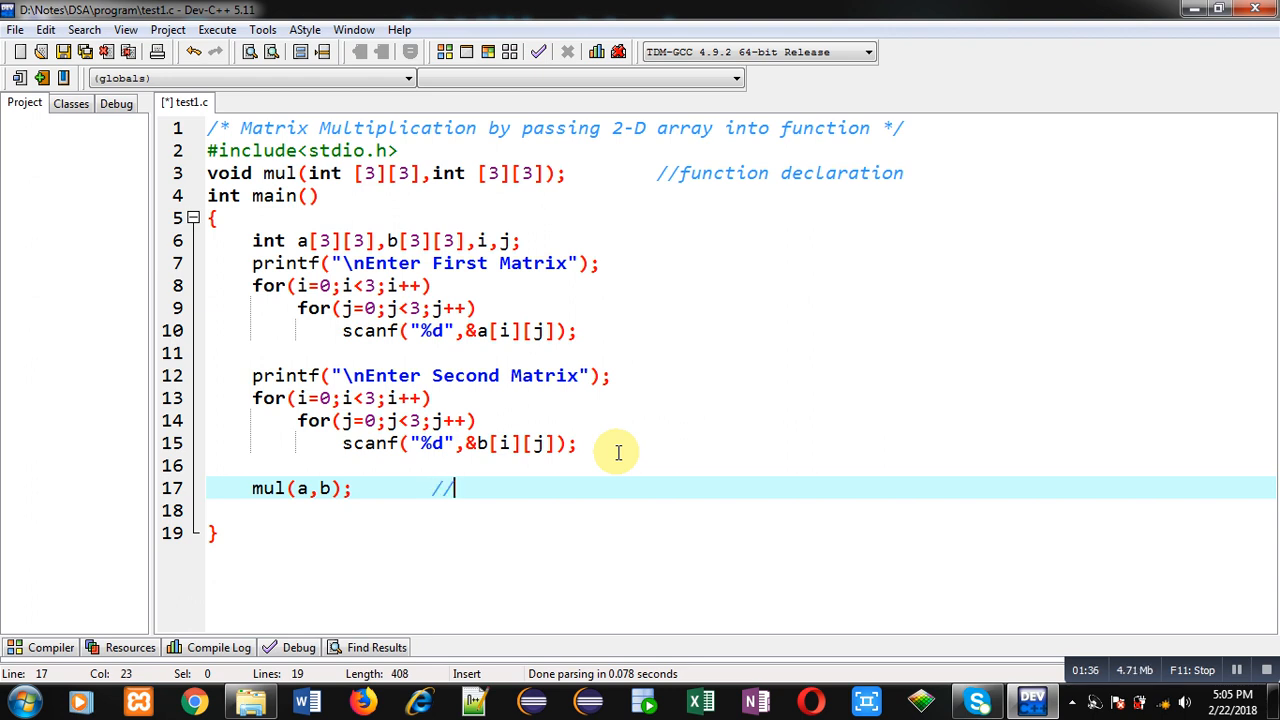
pyautogui.write('function calling')
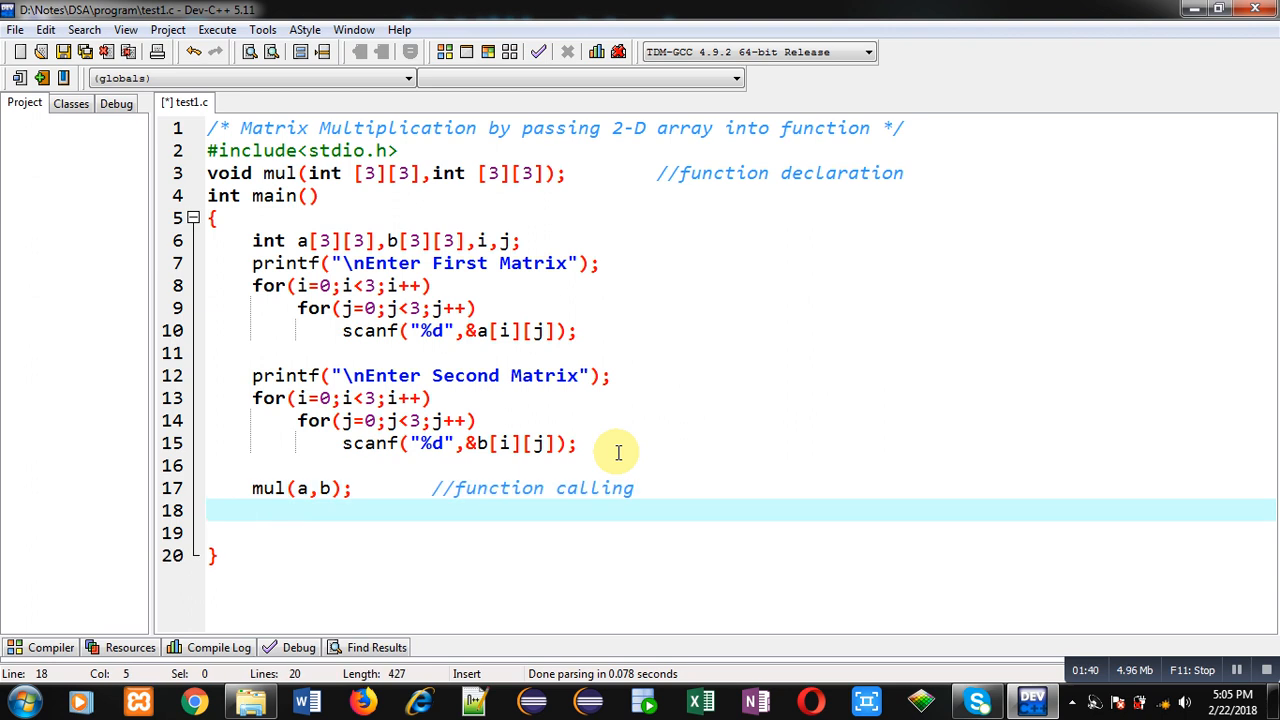
pyautogui.write('return 0;')
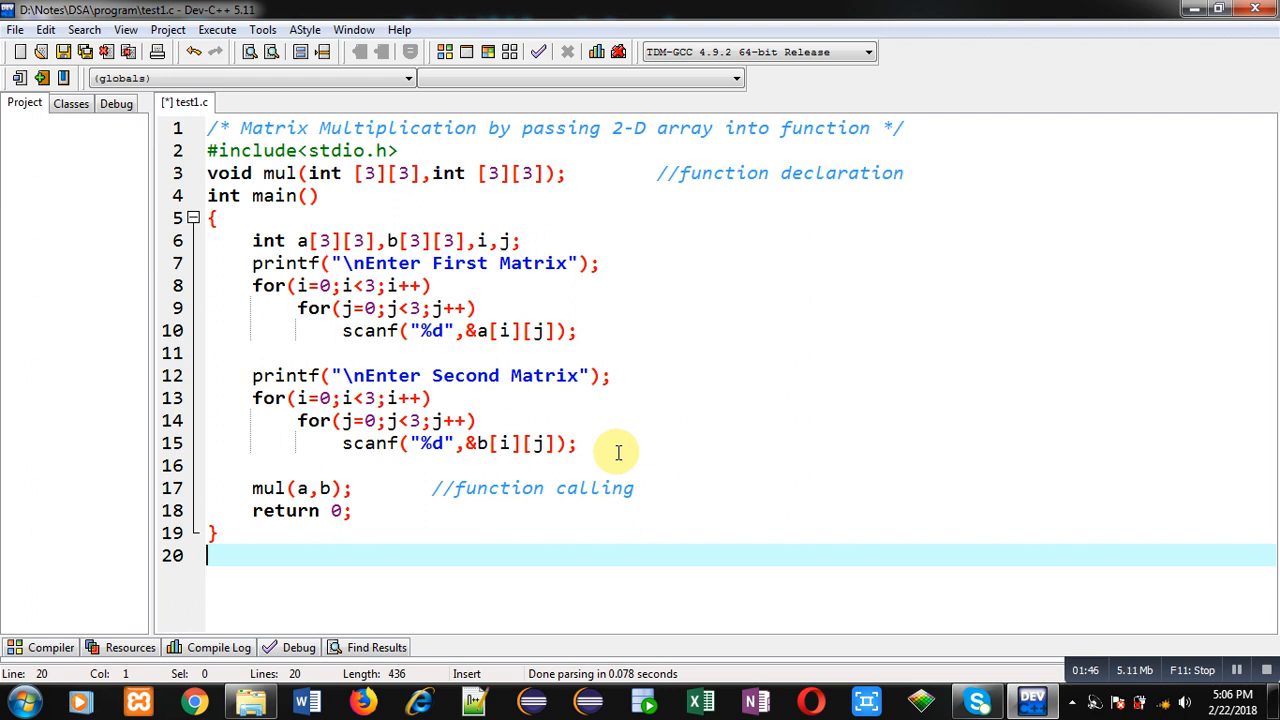
pyautogui.write('void mul')
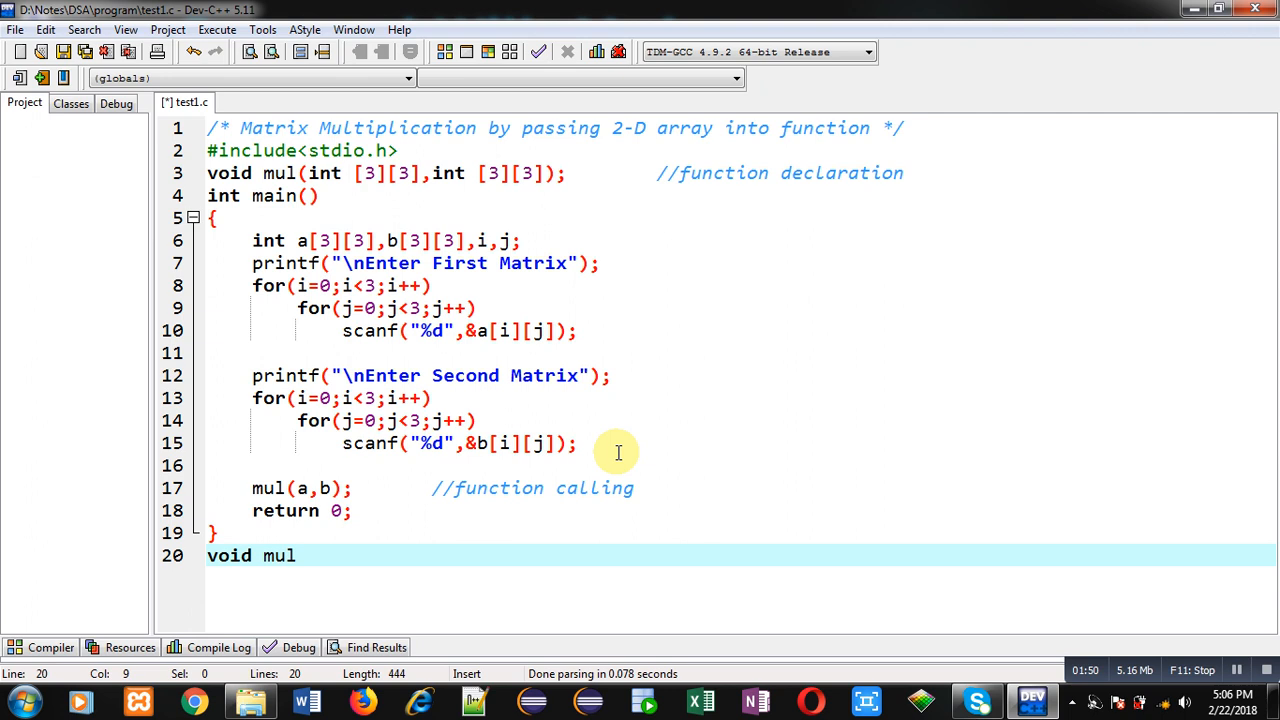
# Step: Finish the mul header with two int array parameters and a //function definition comment
pyautogui.write('(int a[3][3')
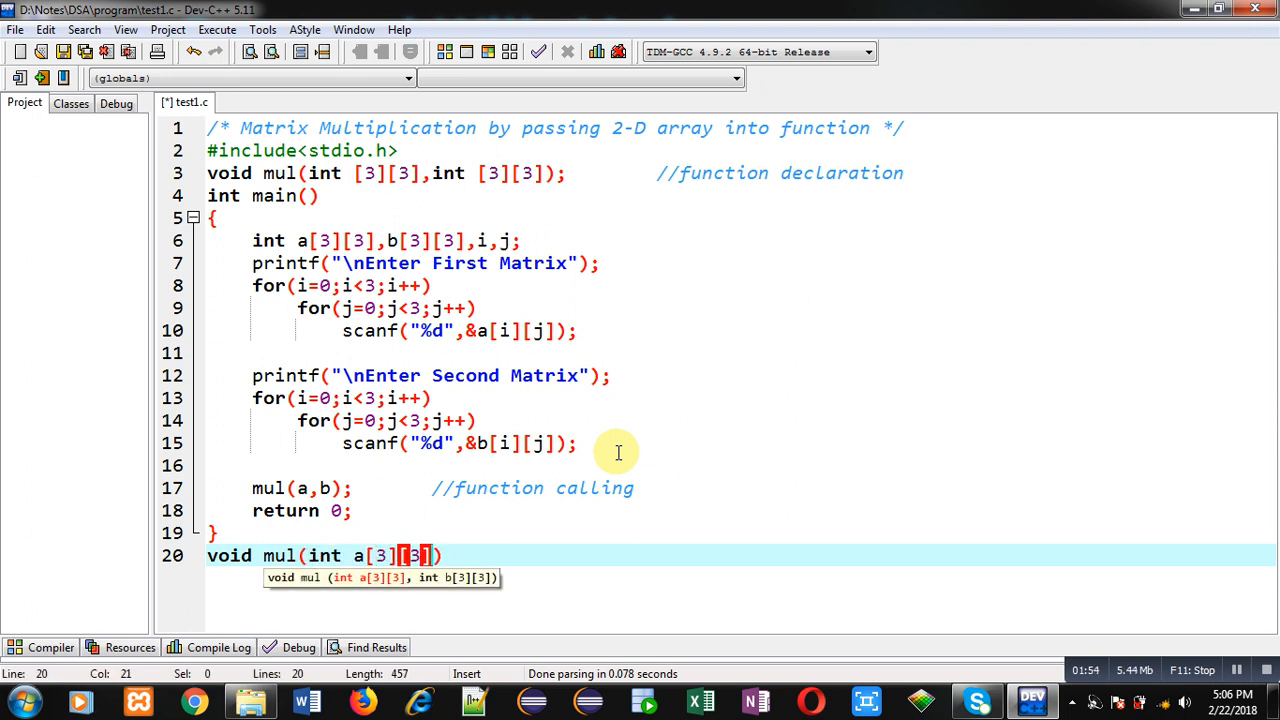
pyautogui.write(',int a[]')
pyautogui.write('{')
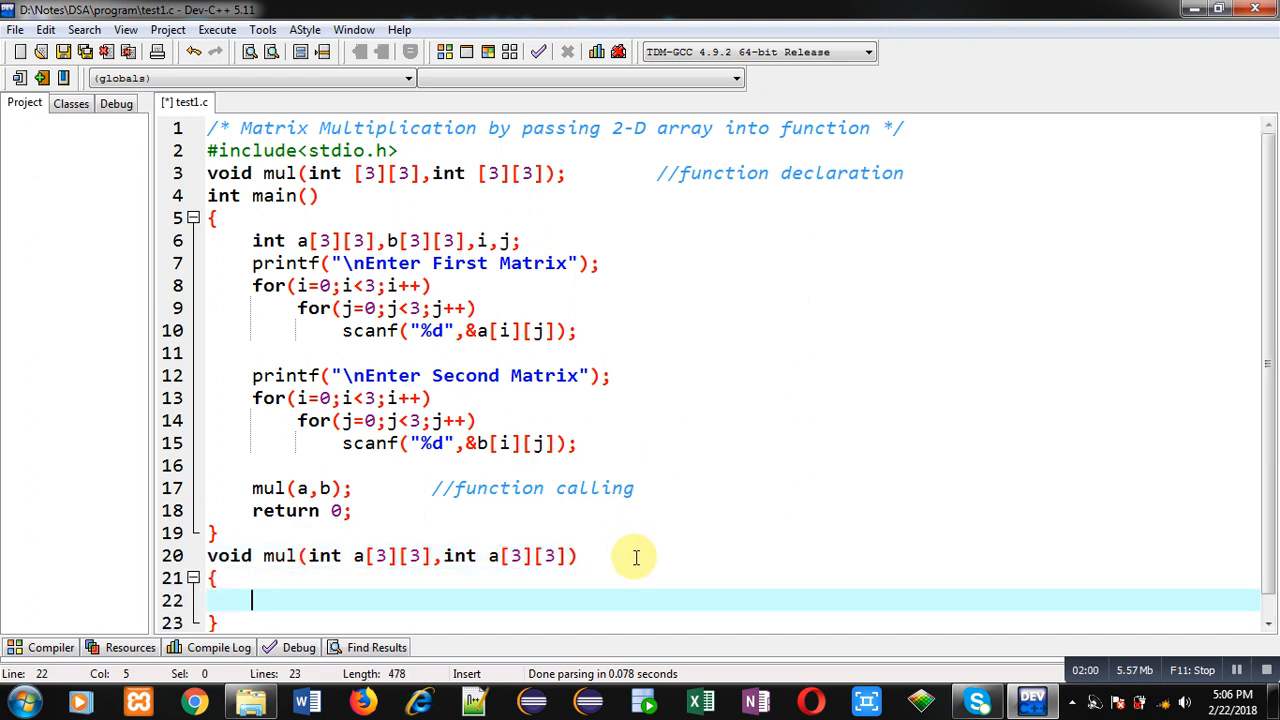
pyautogui.write('//')
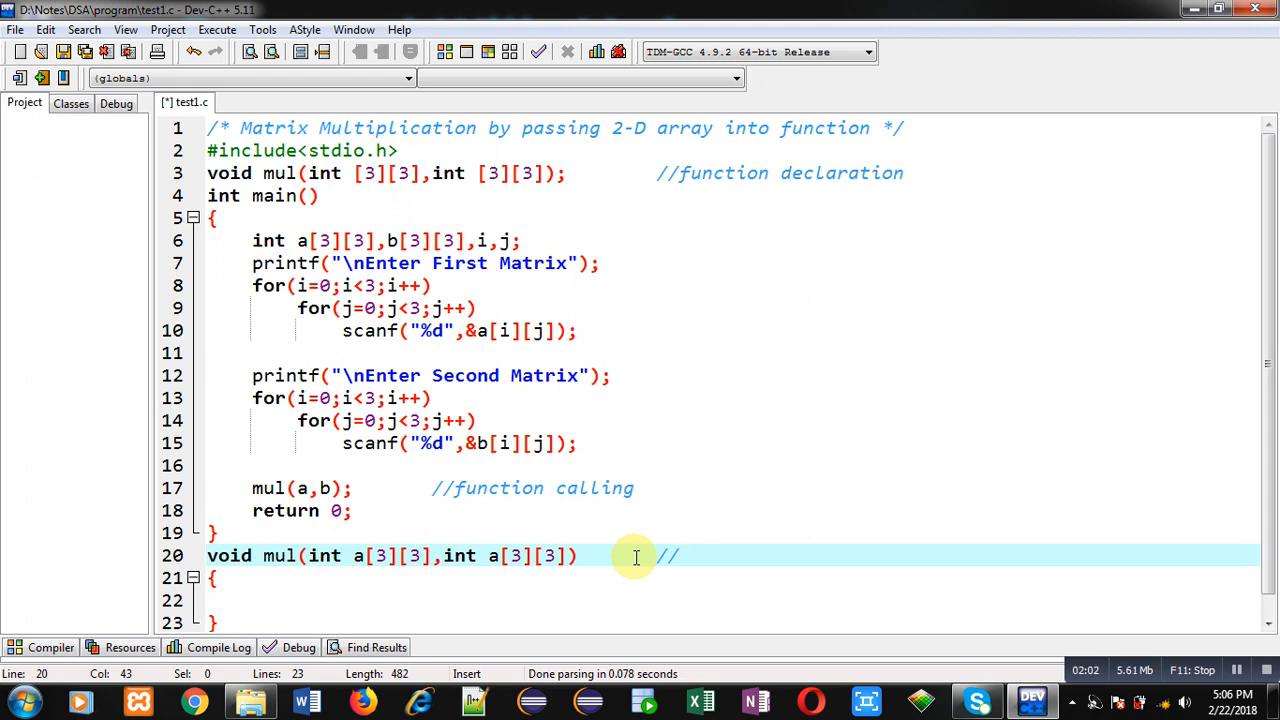
pyautogui.write('function de')
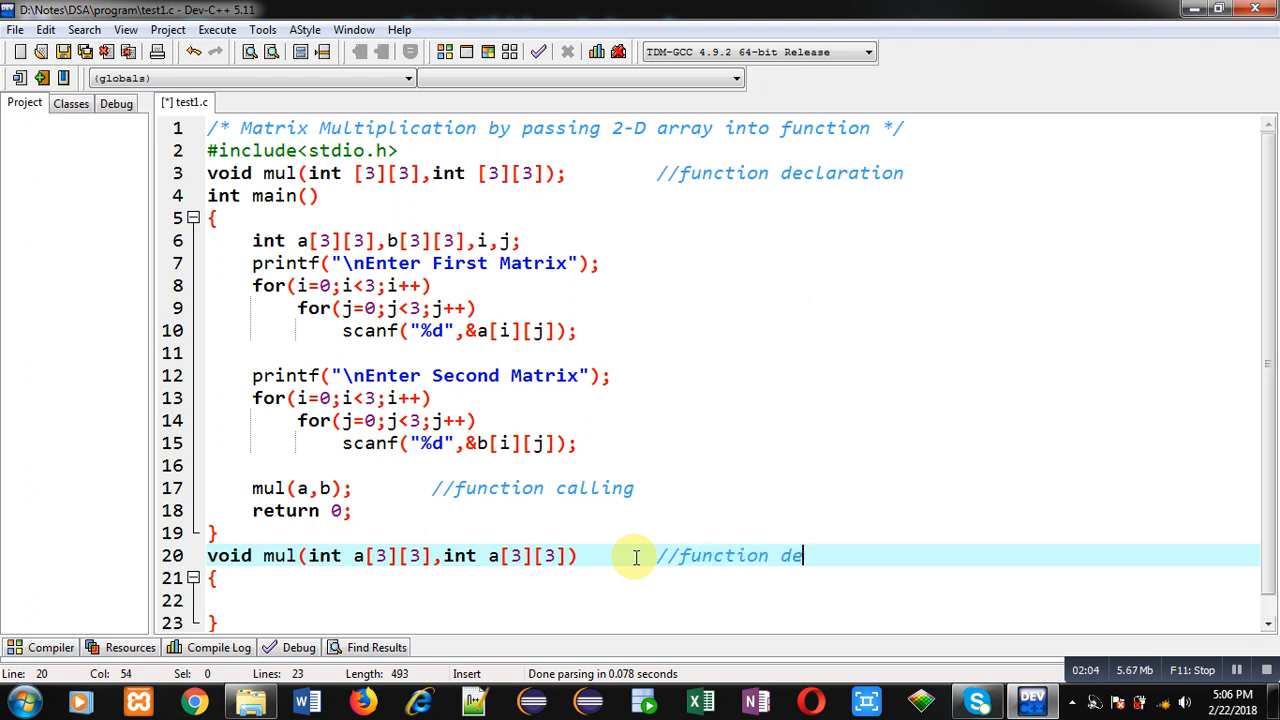
pyautogui.write('finition')
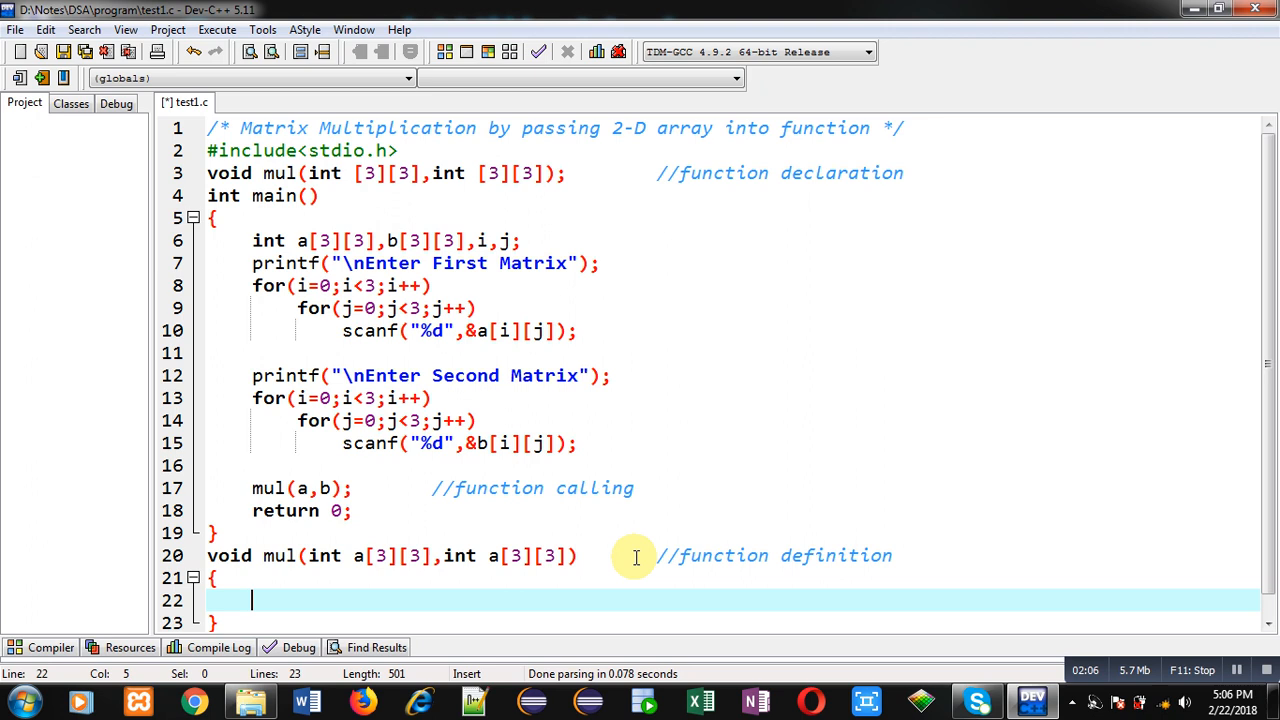
# Step: Declare int c[3][3] and loop counters i, j, k in mul
pyautogui.write('int c[3]')
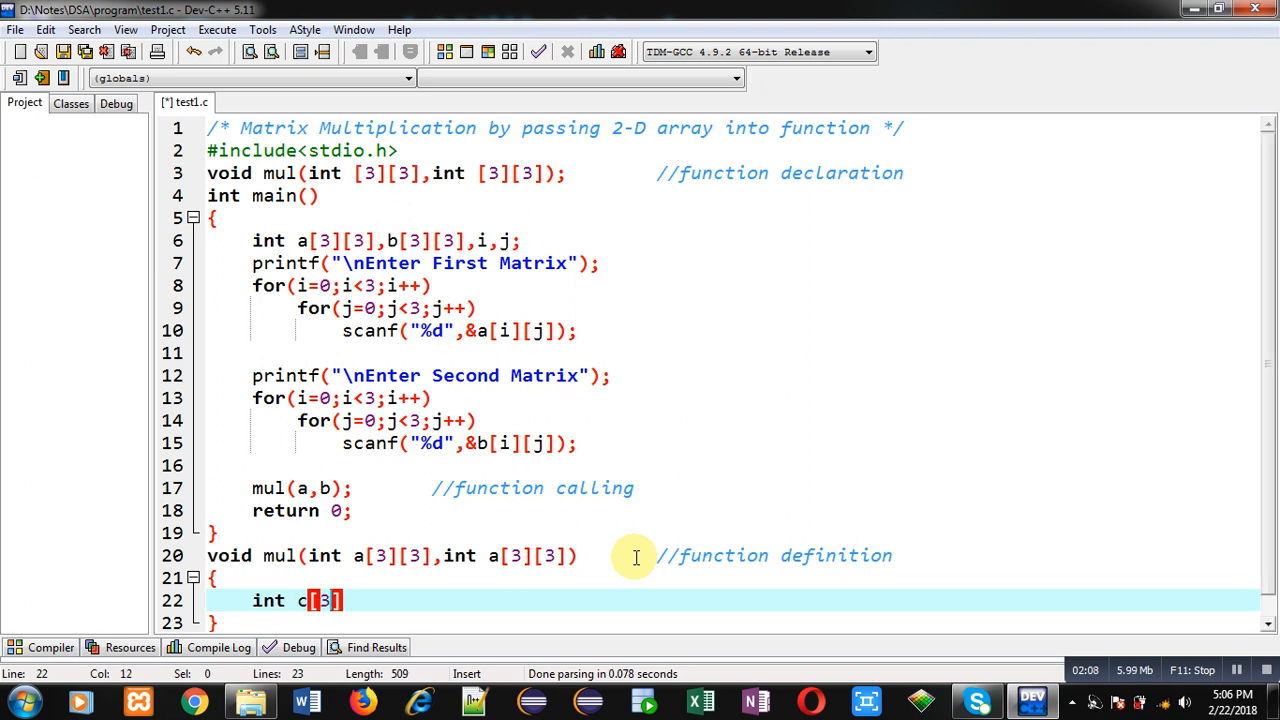
pyautogui.write('[3]')
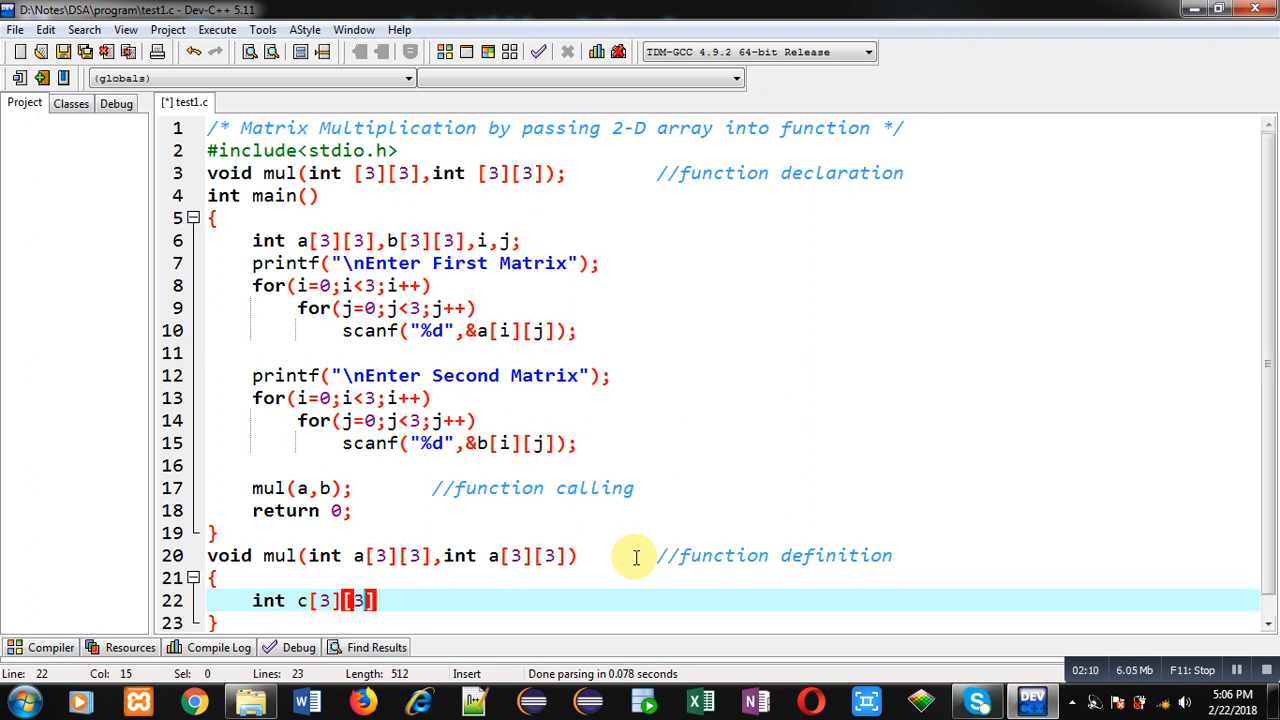
pyautogui.write(',i,j,')
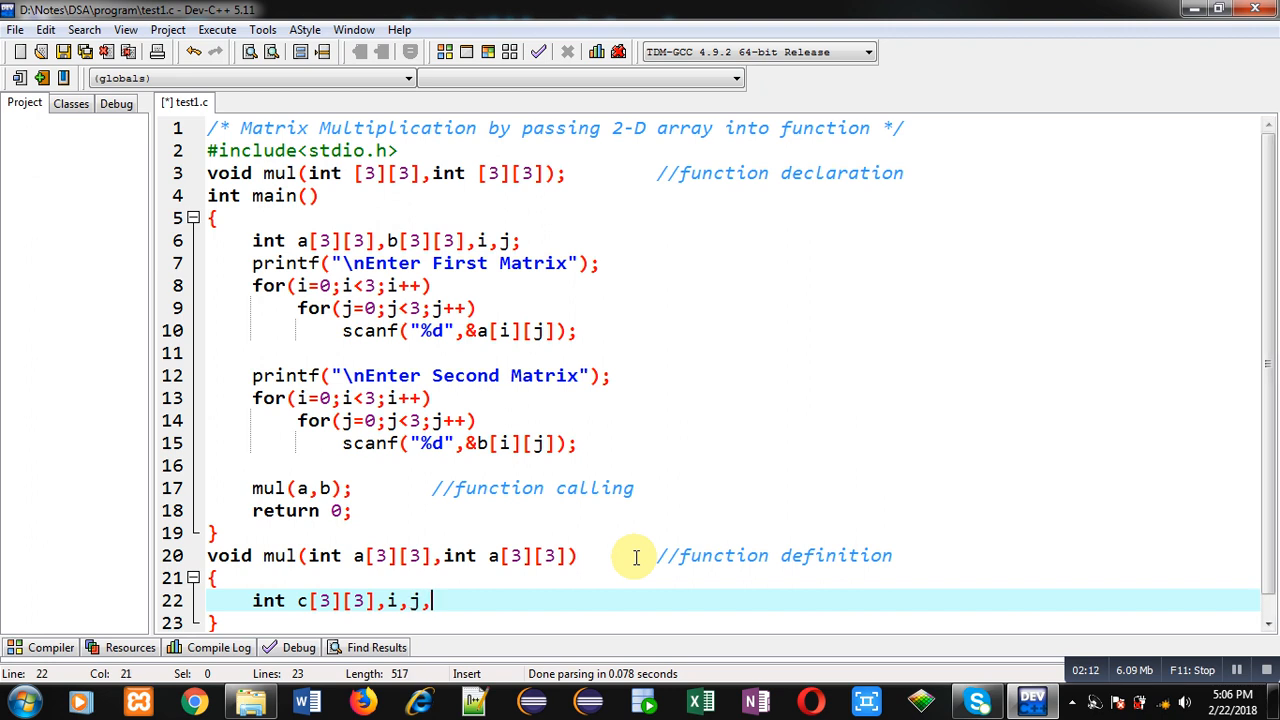
pyautogui.write('k;')
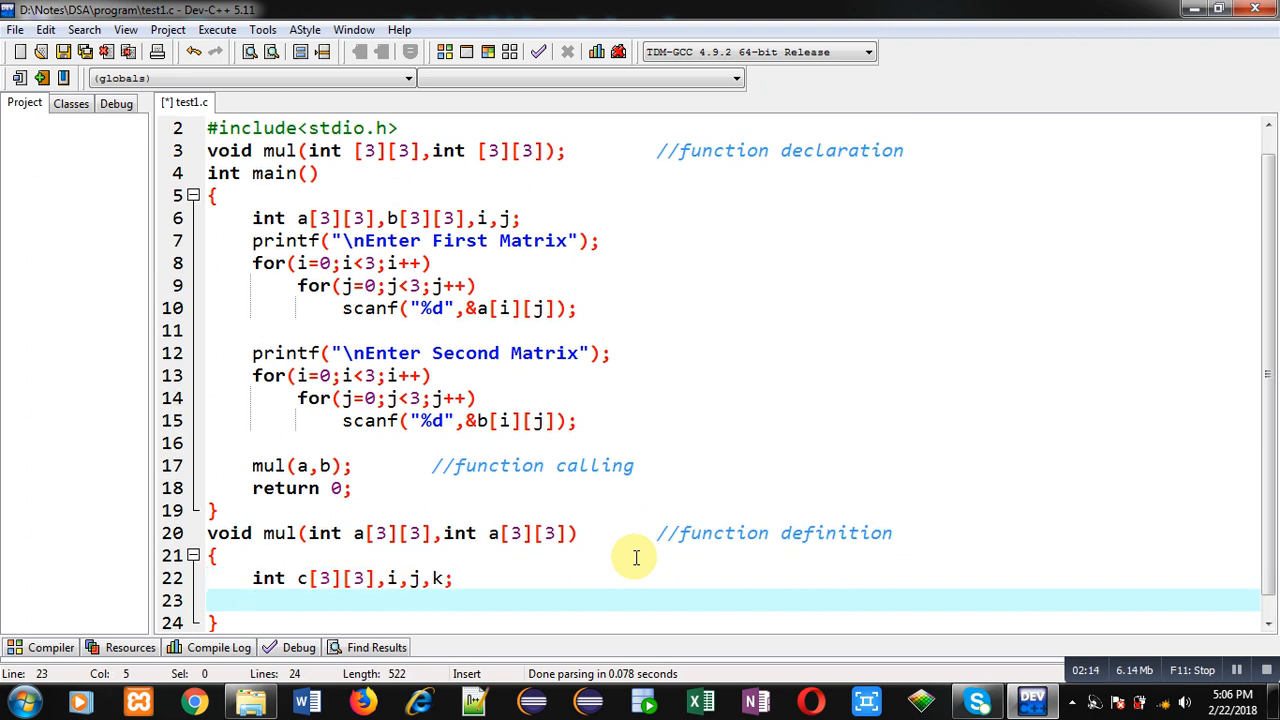
# Step: Add the outer i and j loops over 3, setting c[i][j]=0
pyautogui.write('for(i=')
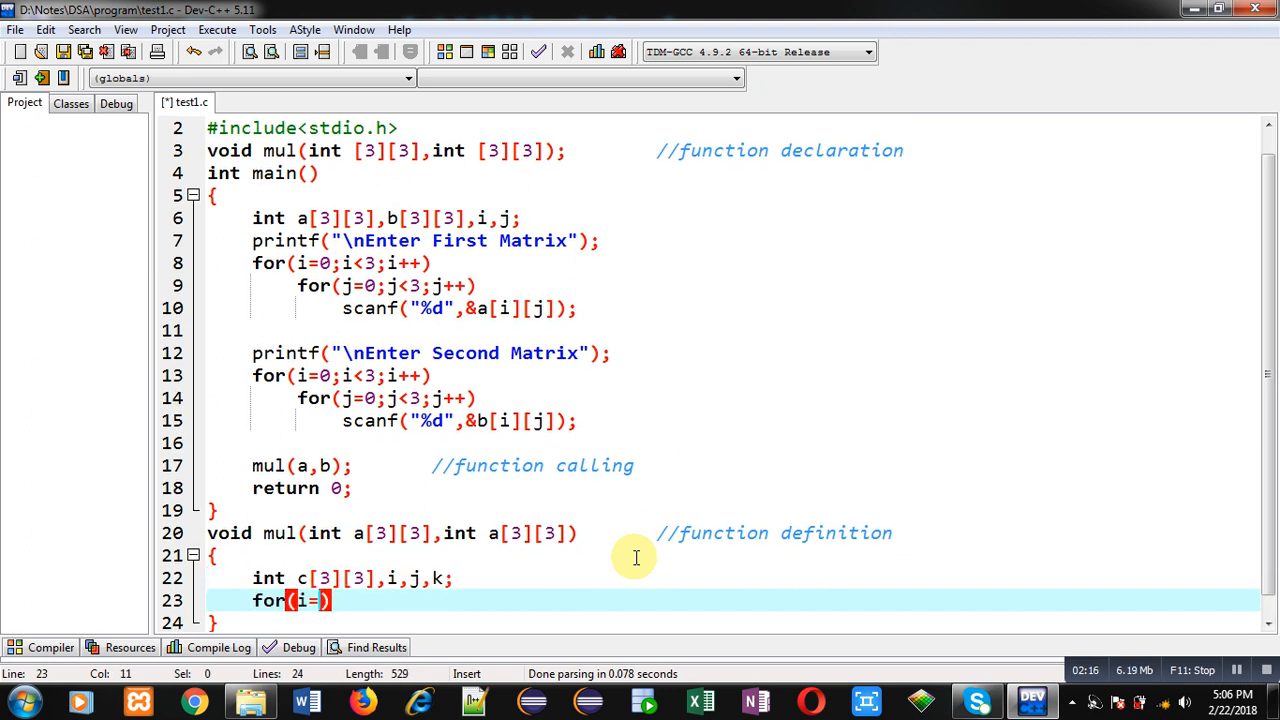
pyautogui.write('0;i<')
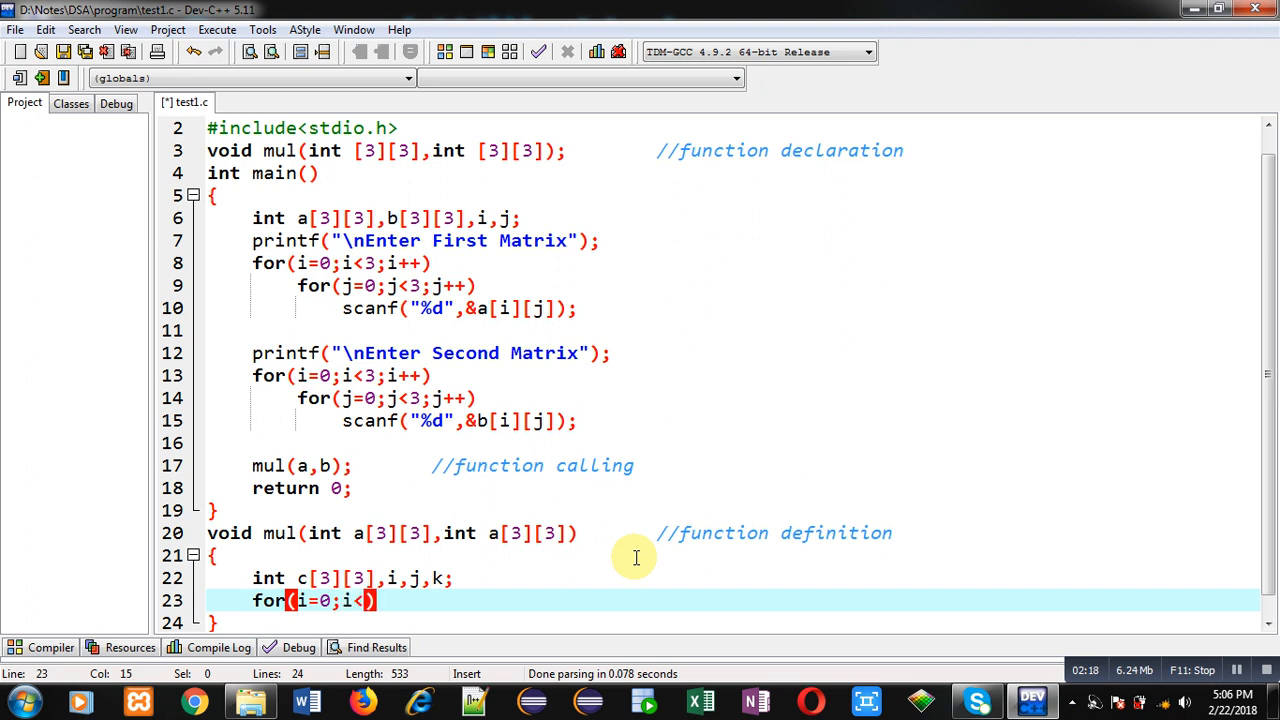
pyautogui.write('3l')
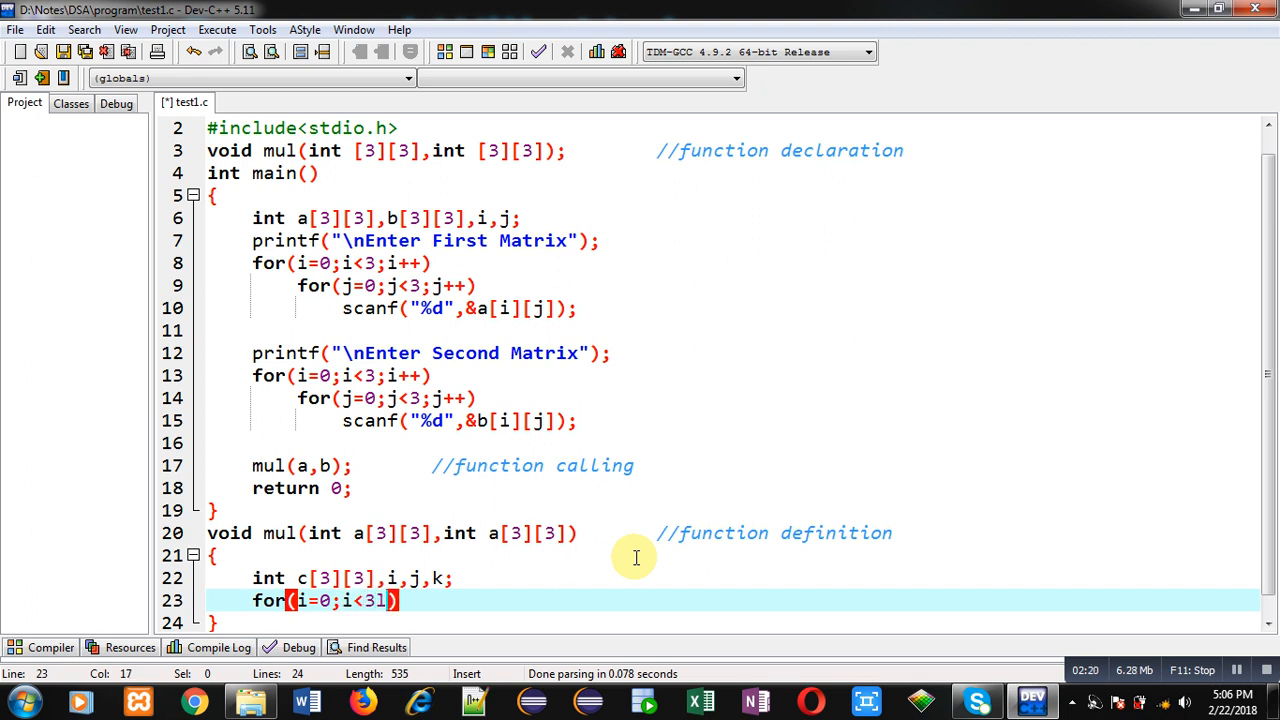
pyautogui.write(';i++')
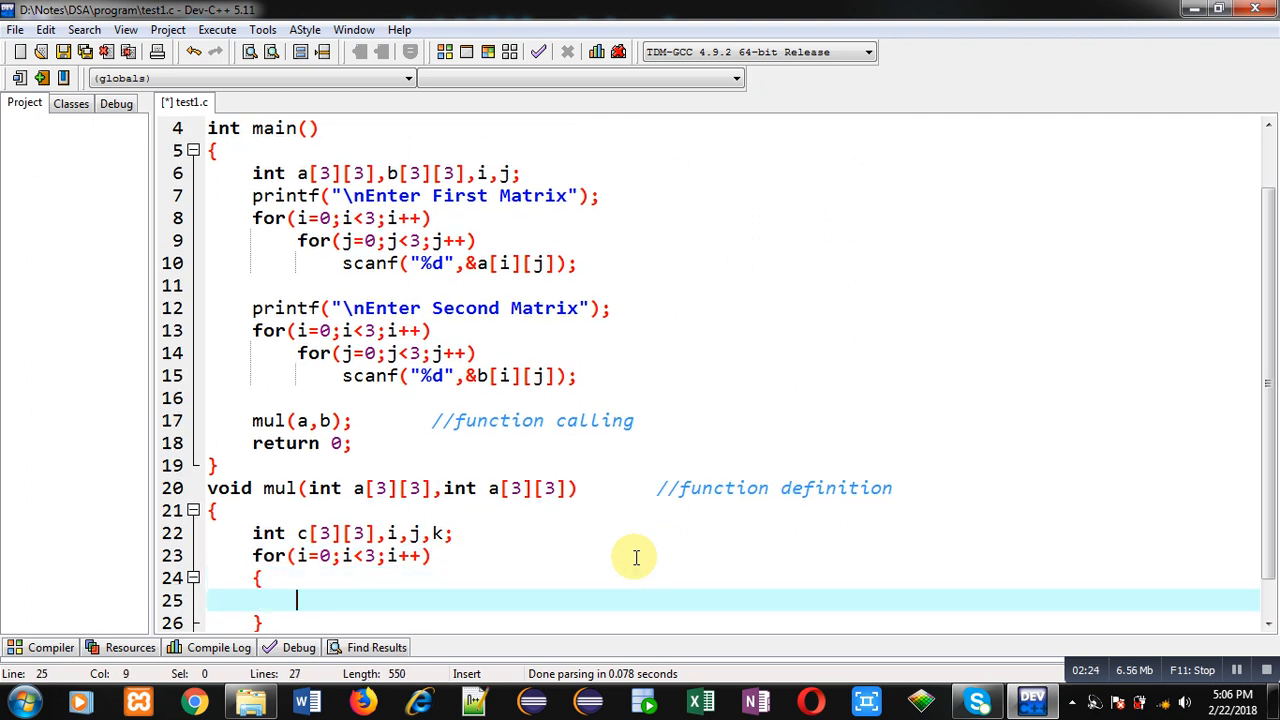
pyautogui.write('for(i)')
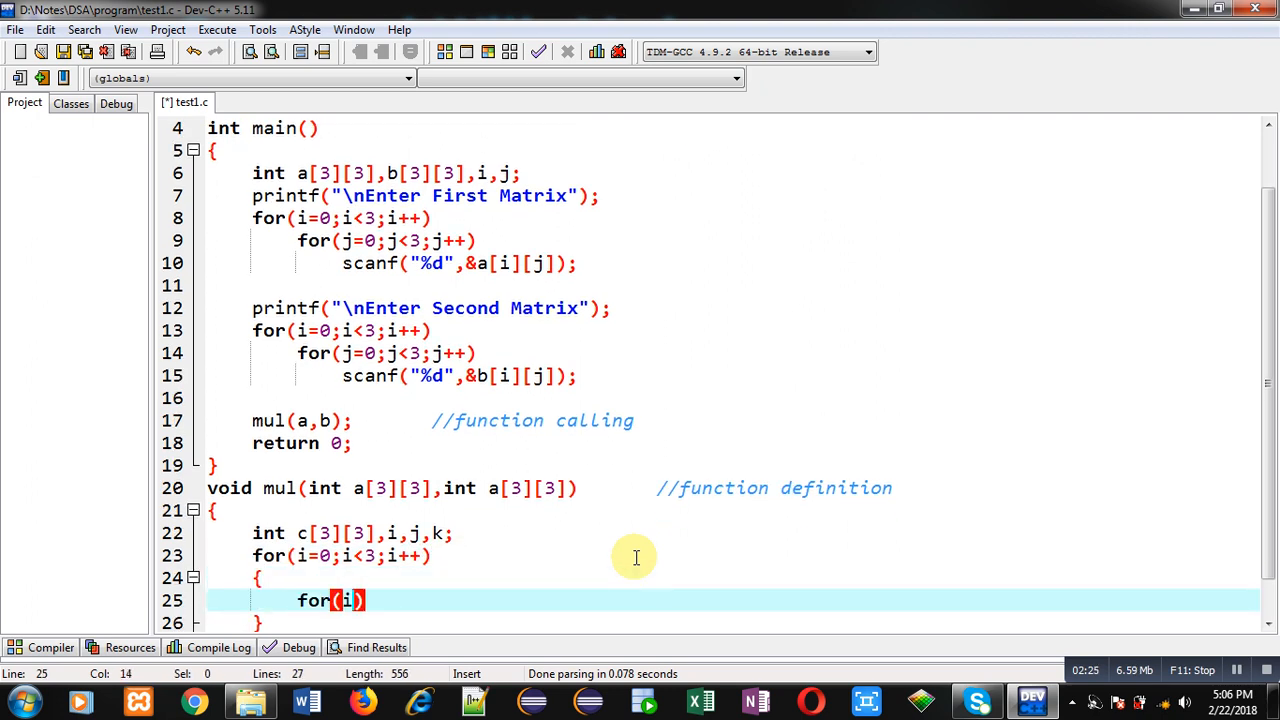
pyautogui.write(';')
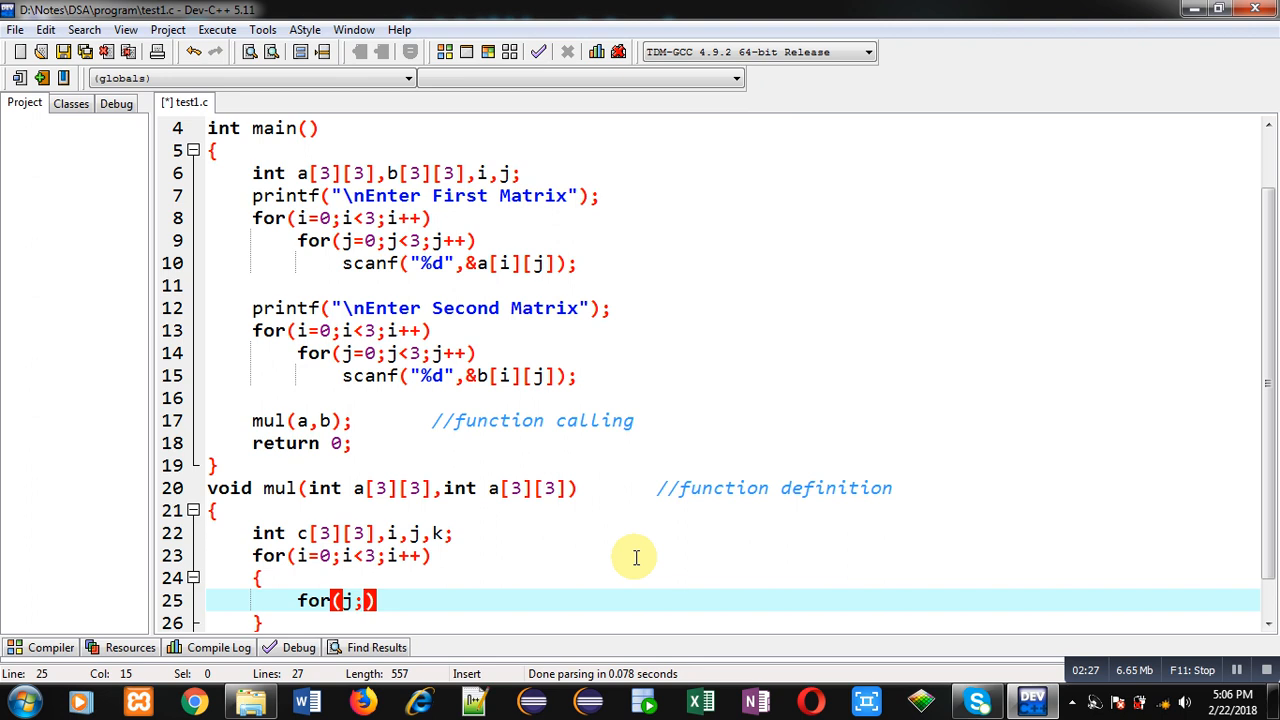
pyautogui.write('=0;j<3;j++')
pyautogui.write('c[i')
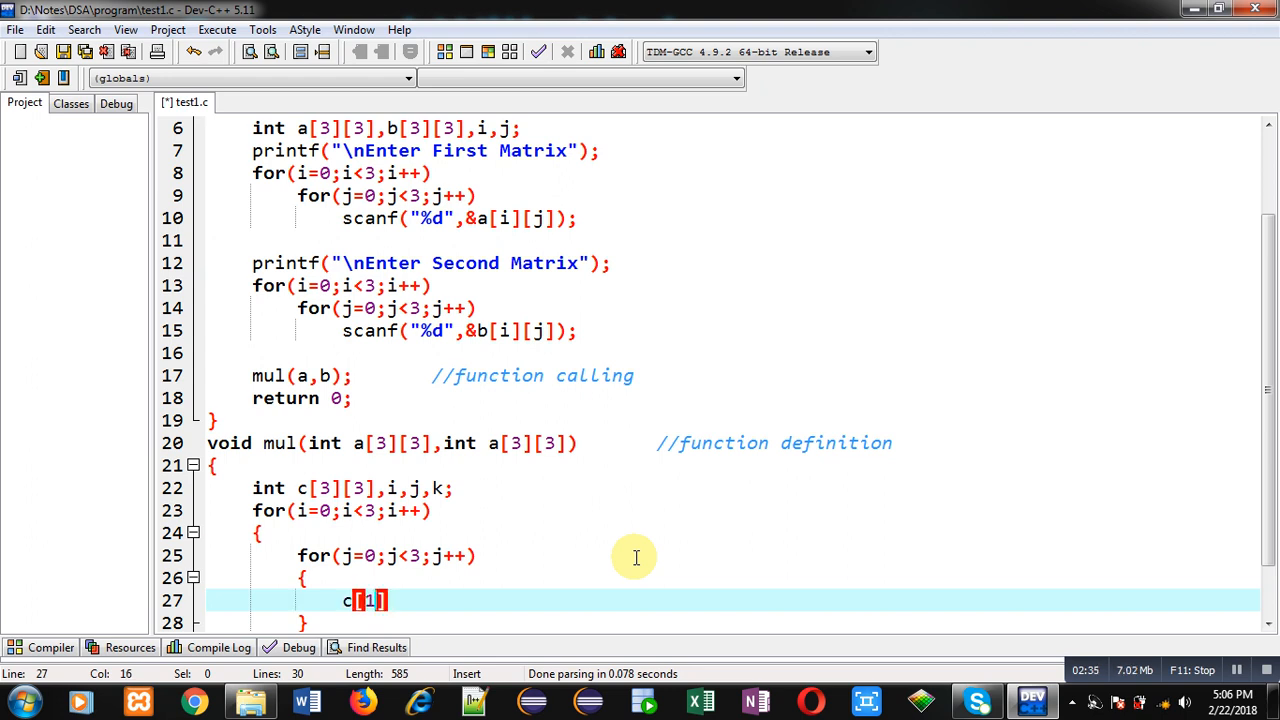
pyautogui.write('i')
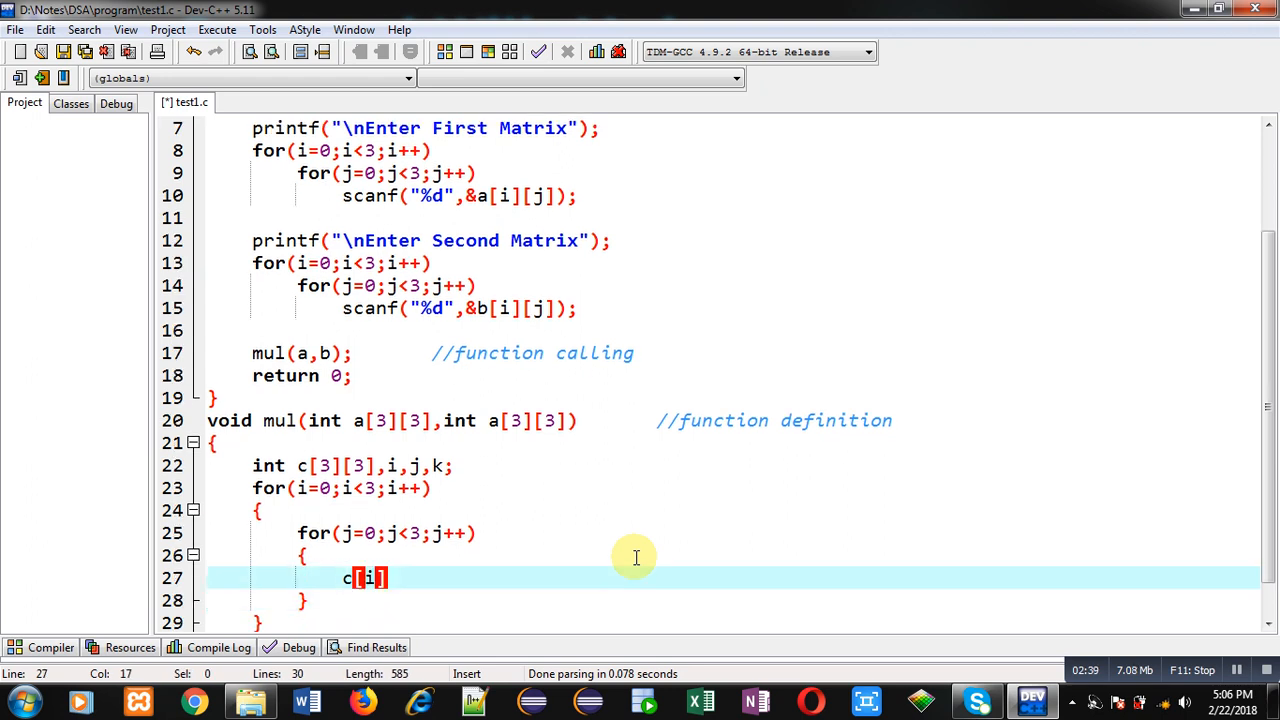
pyautogui.write('[j]=')
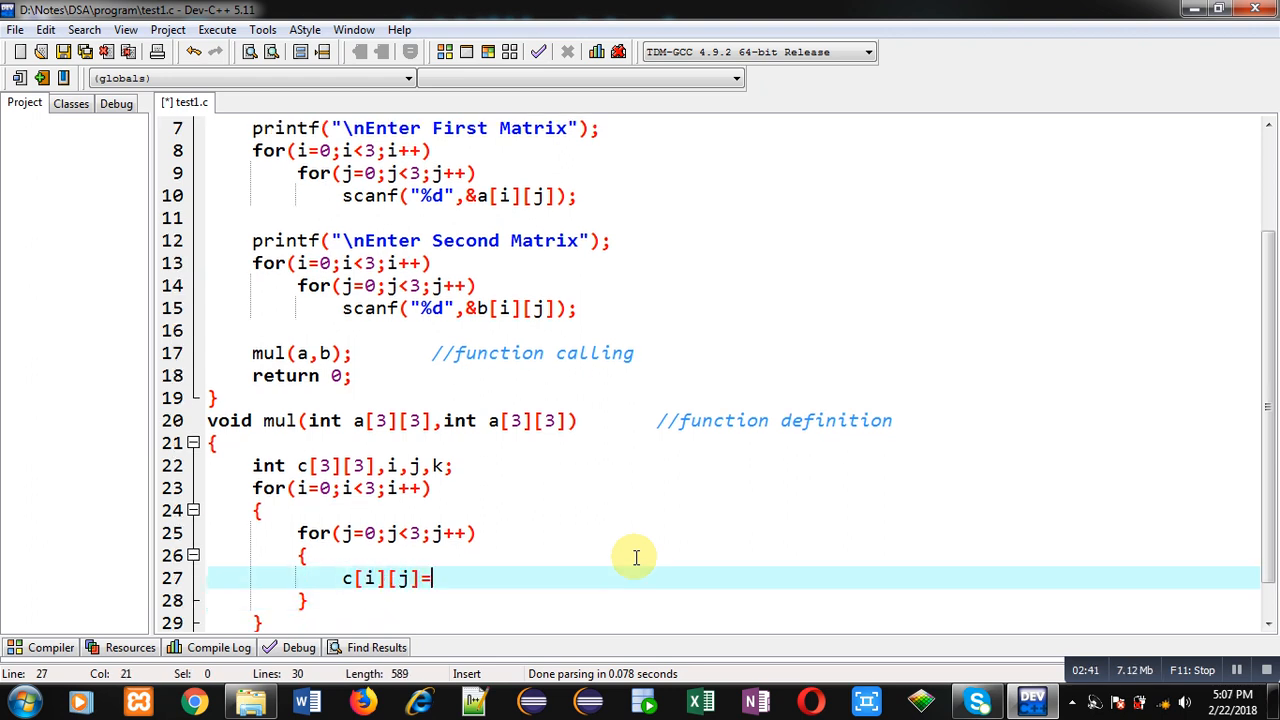
pyautogui.write('0;')
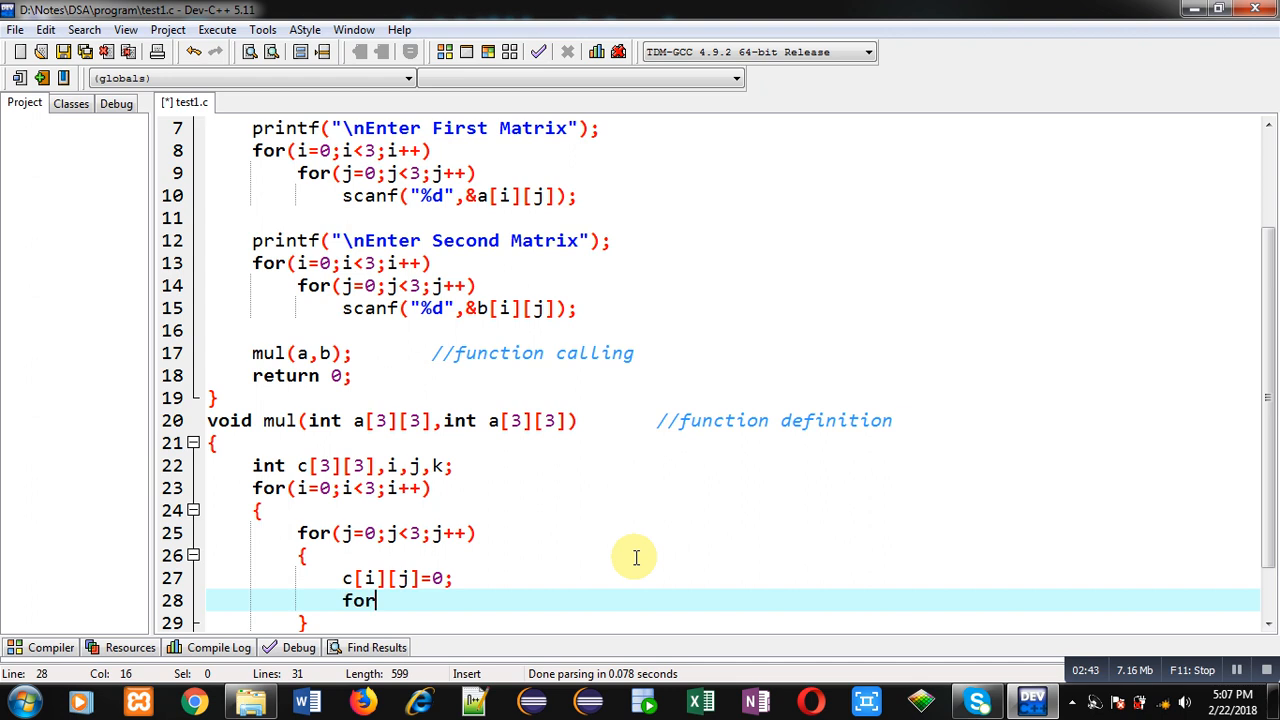
# Step: Add the inner k loop accumulating c[i][j] = c[i][j] + a[i][k] * b[k][j]
pyautogui.write('(k=0)')
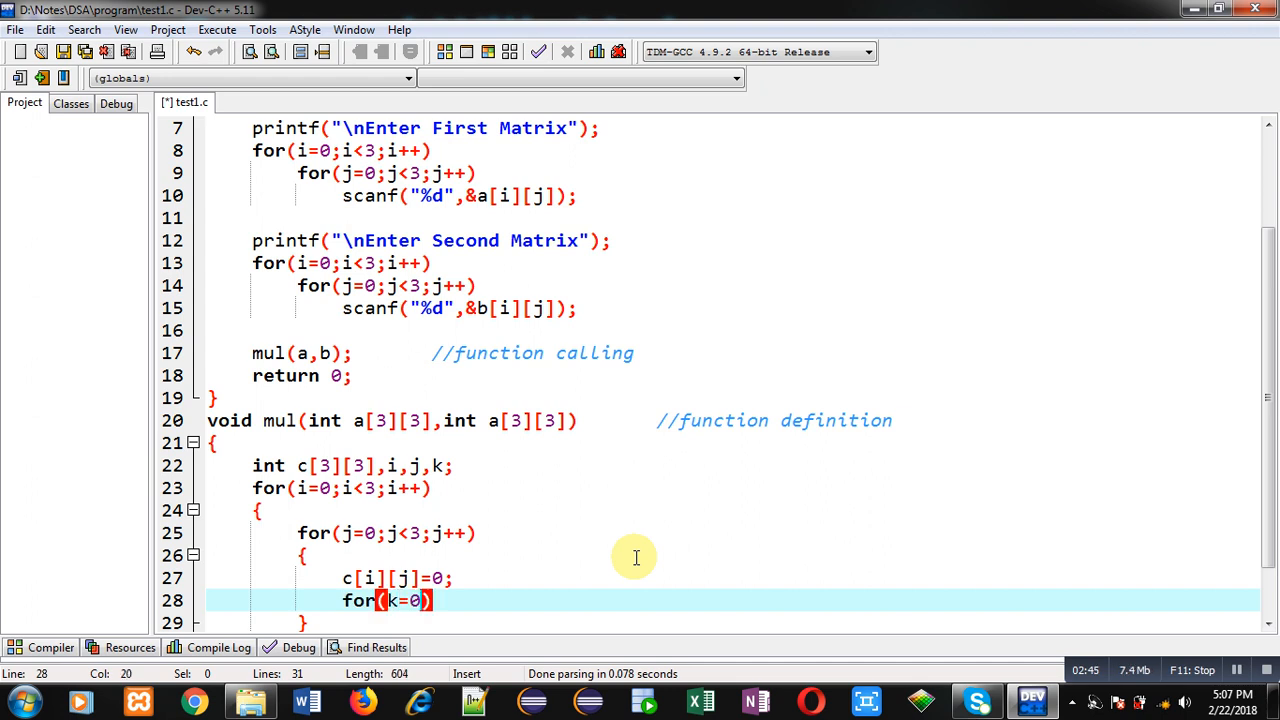
pyautogui.write(';k<3')
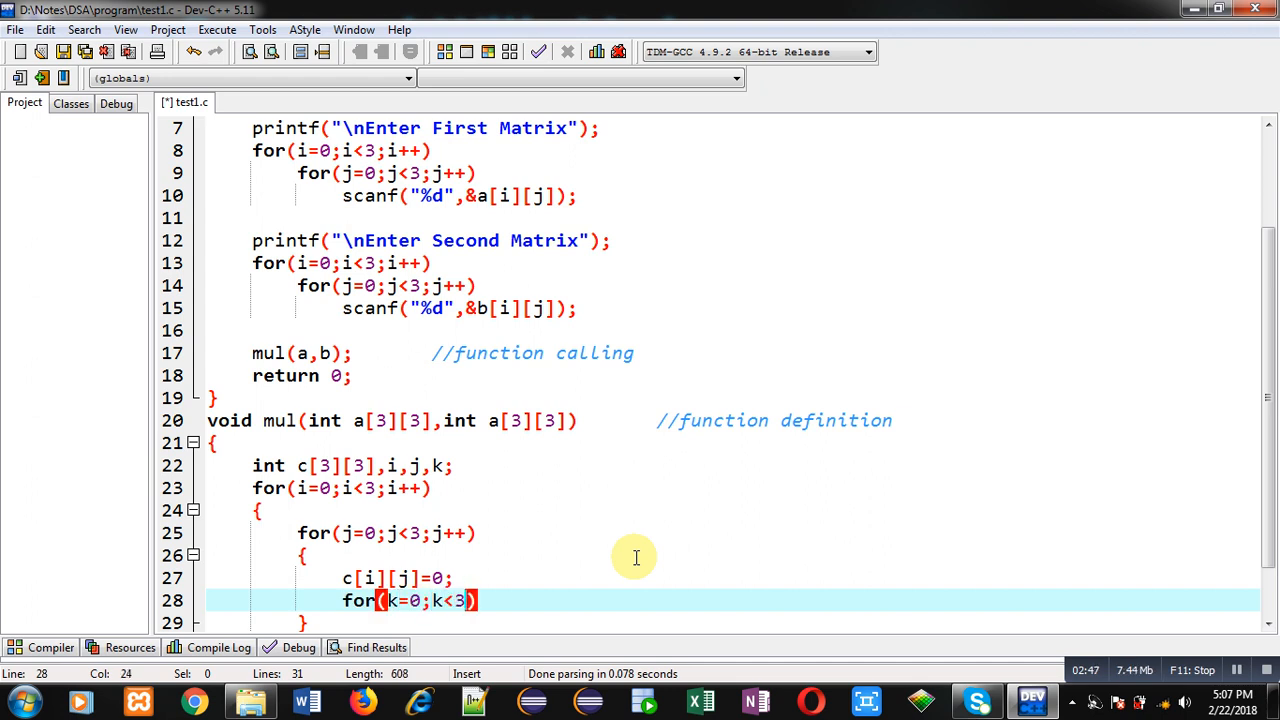
pyautogui.write(';k++)')
pyautogui.write('{')
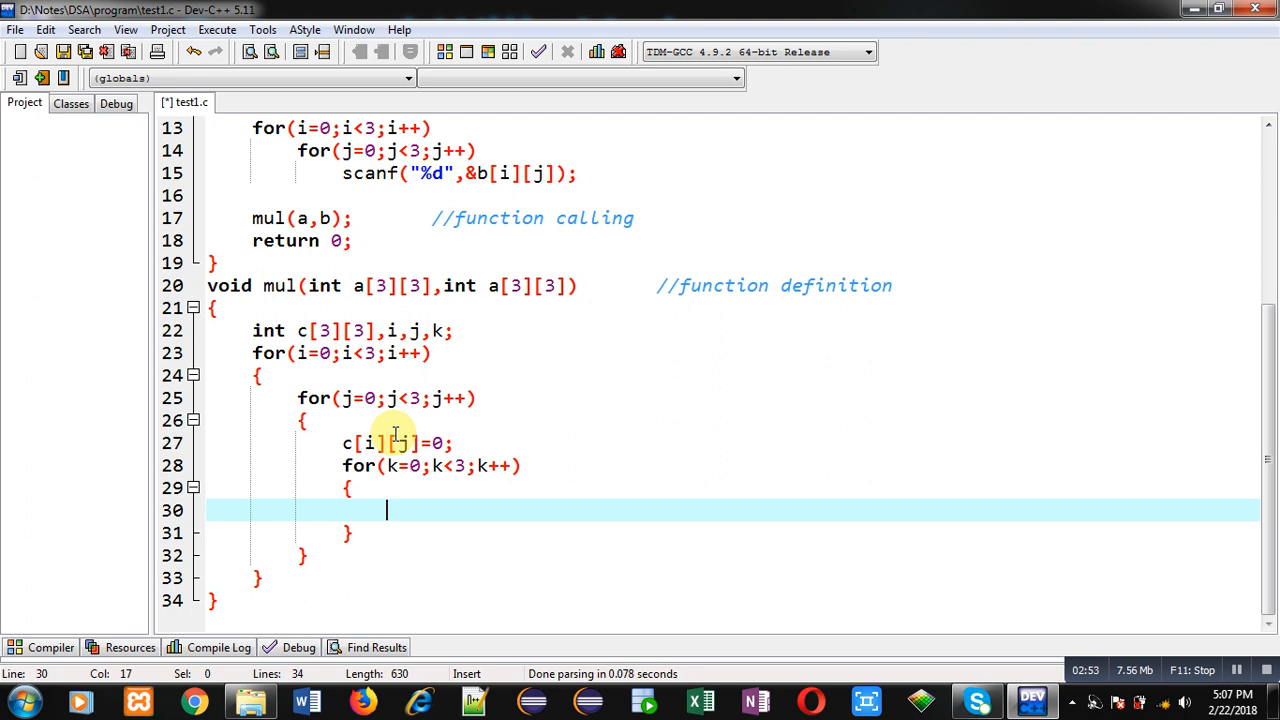
pyautogui.moveTo(492, 386)
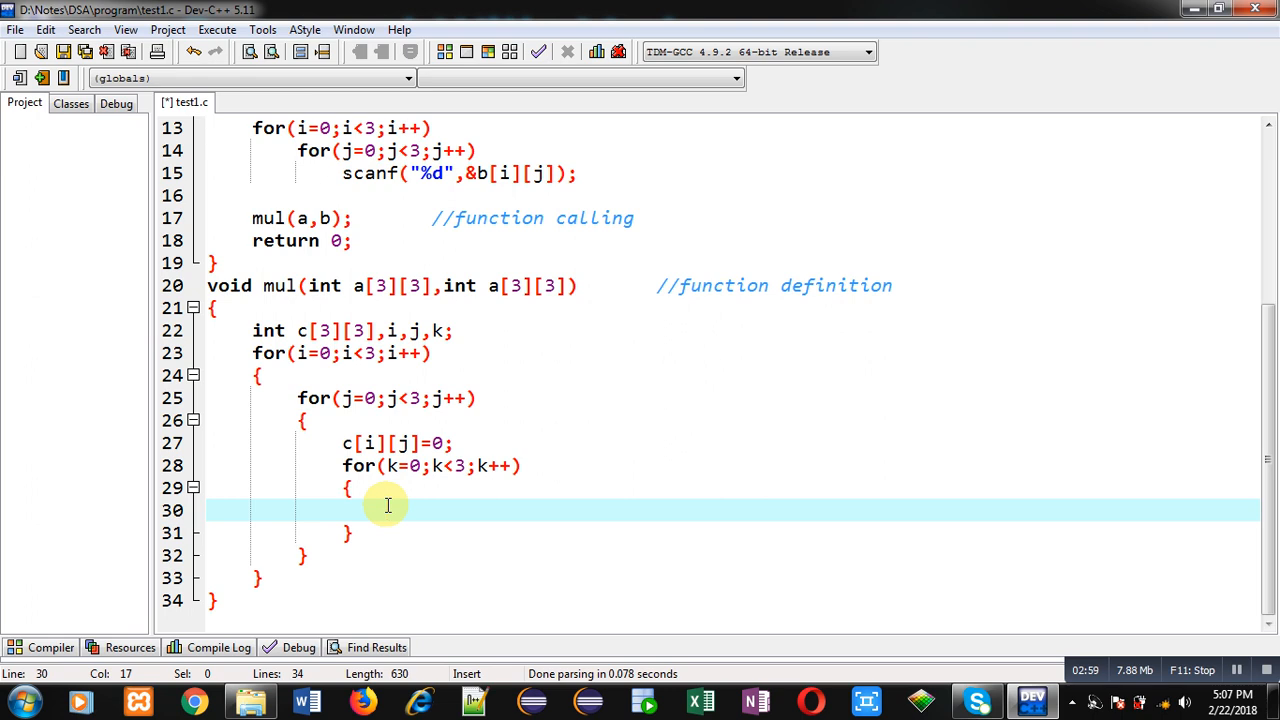
pyautogui.write('c[]')
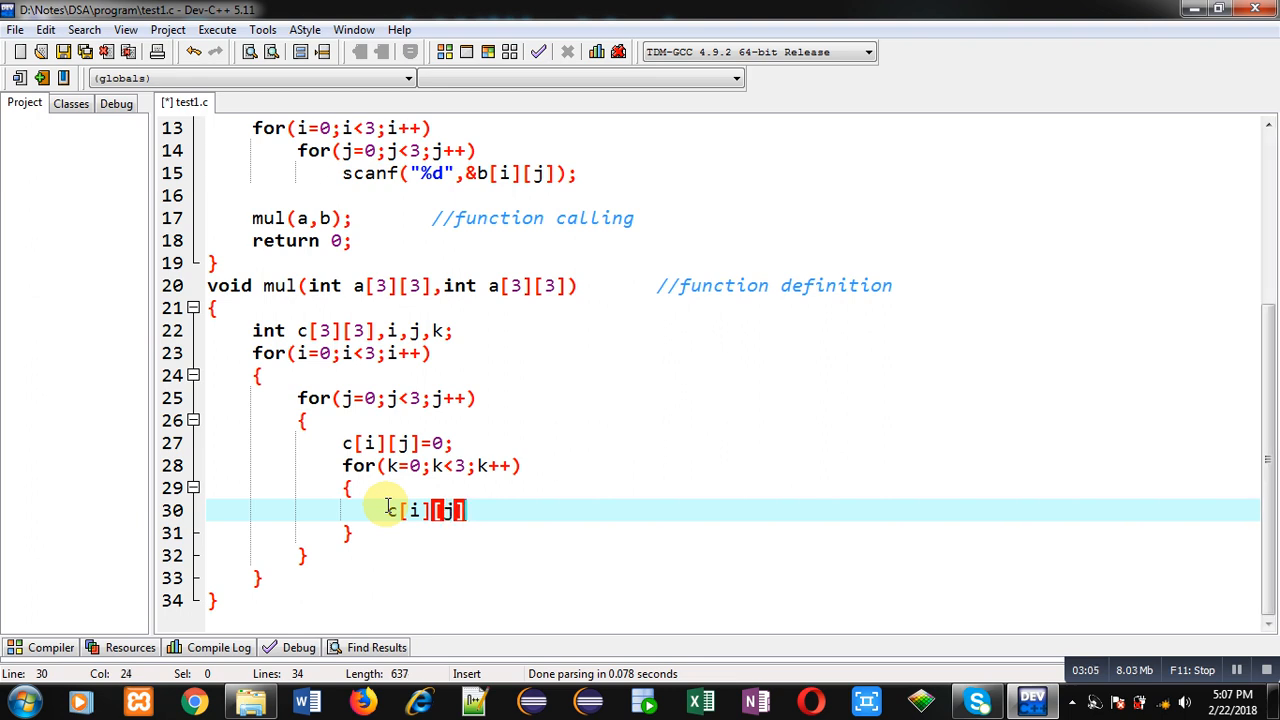
pyautogui.write('= c[][]')
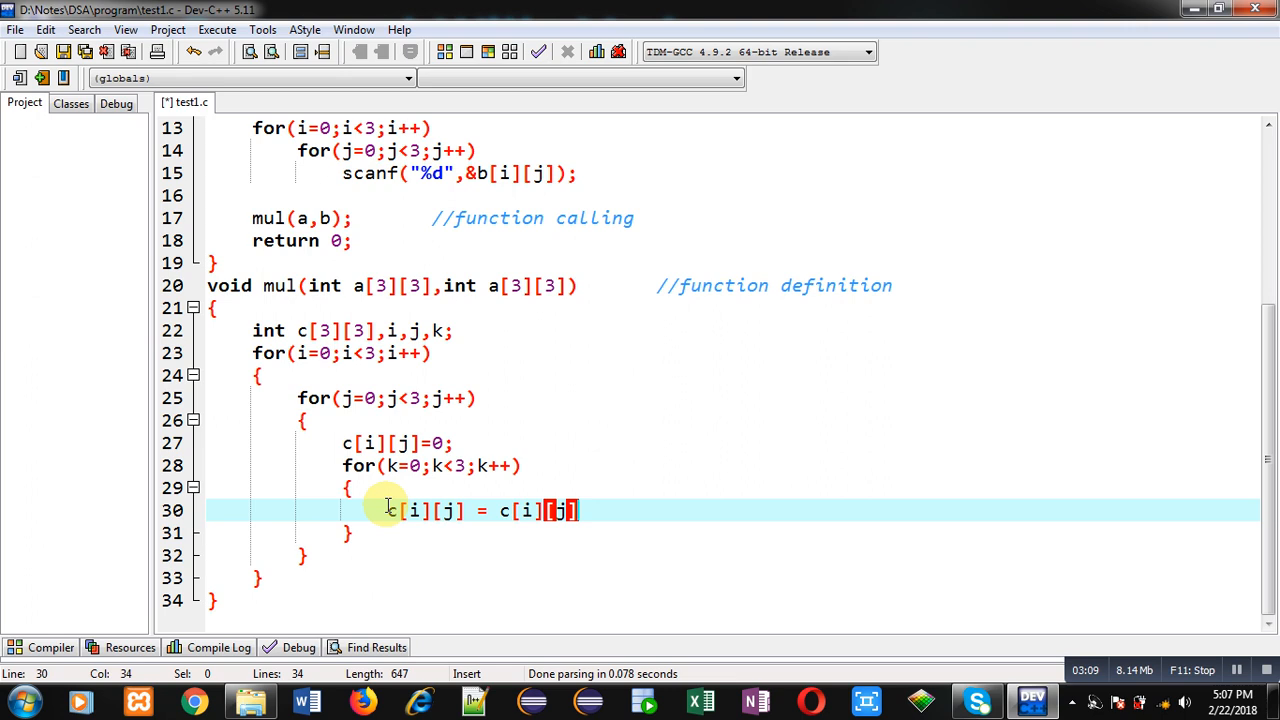
pyautogui.write('+')
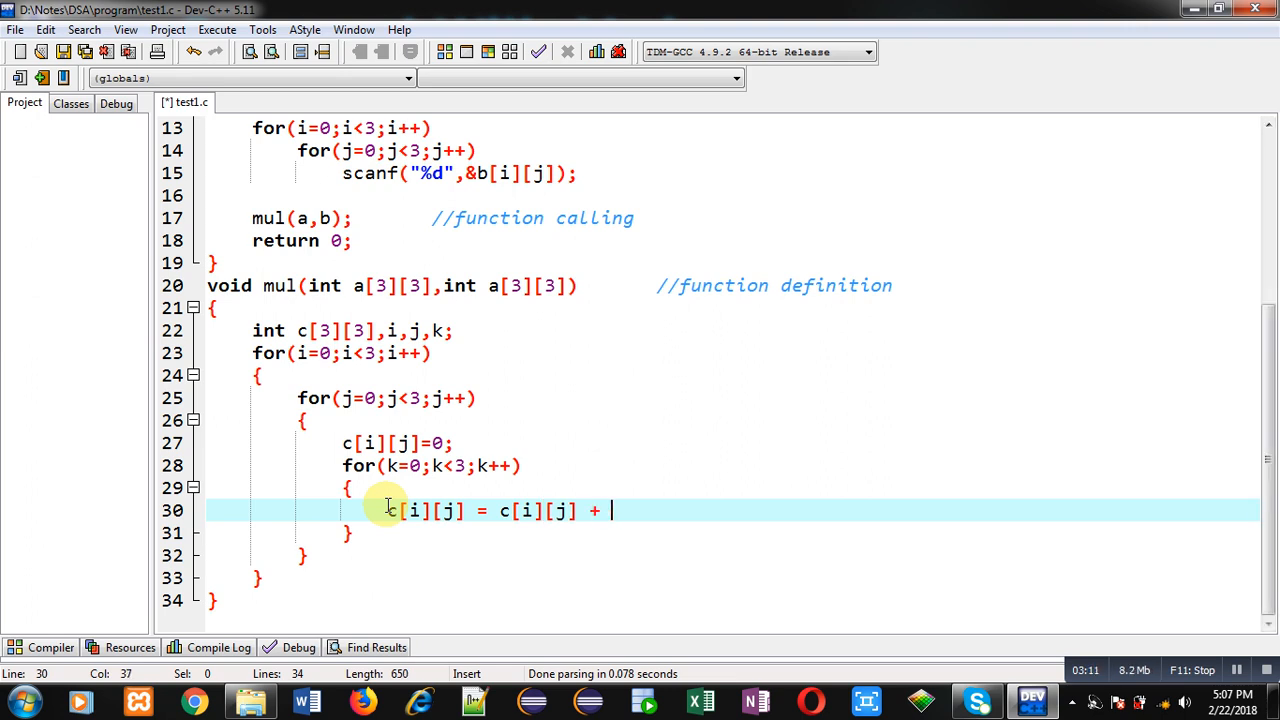
pyautogui.write('a[i][]')
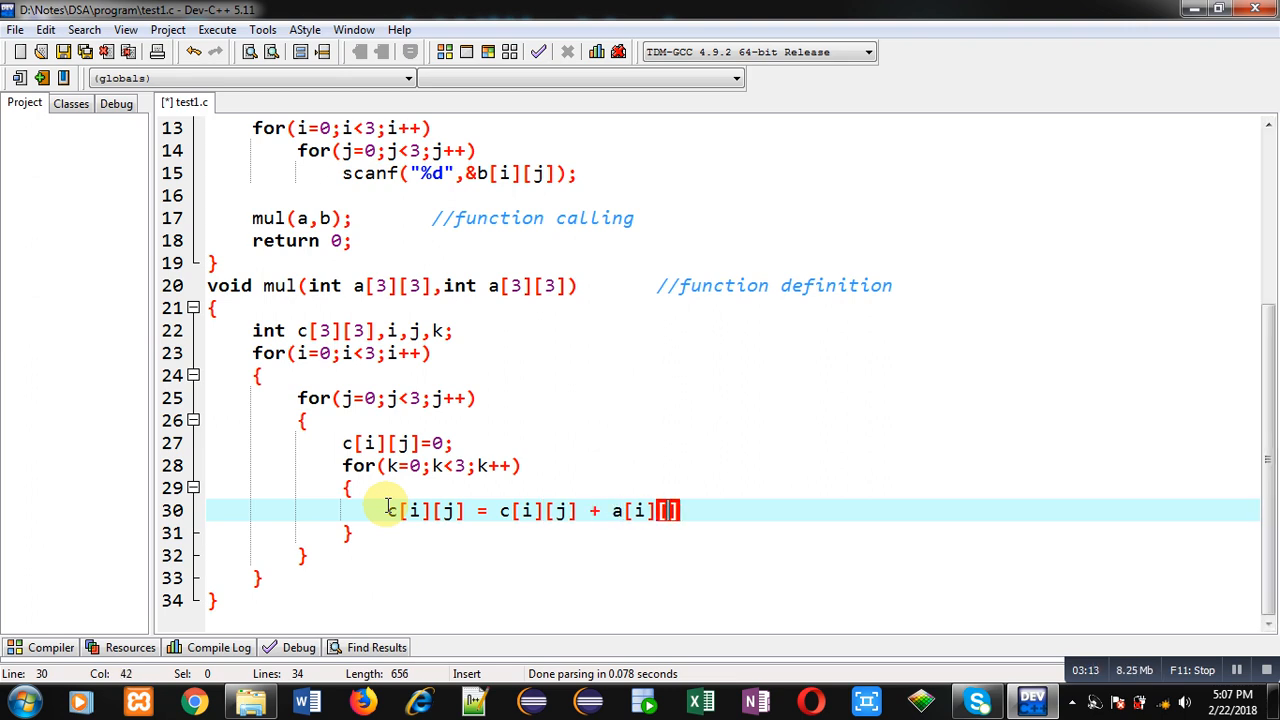
pyautogui.write('[k] * b[k')
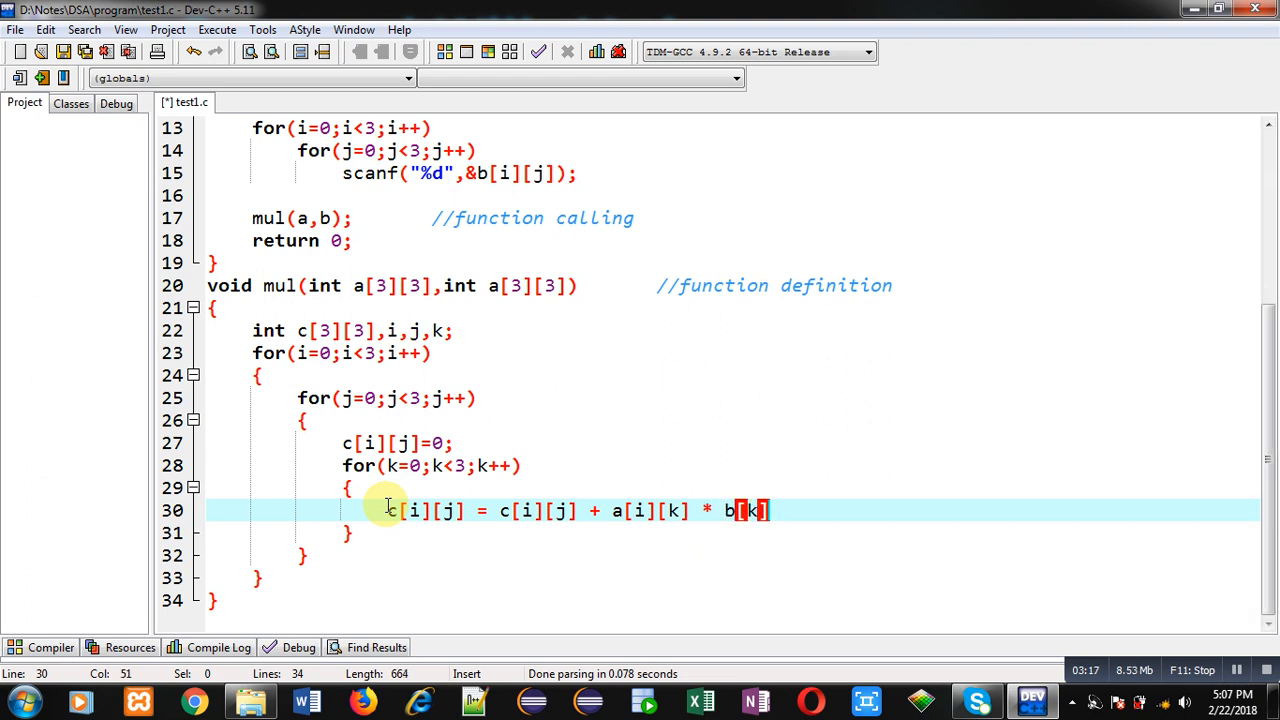
pyautogui.write('[j];')
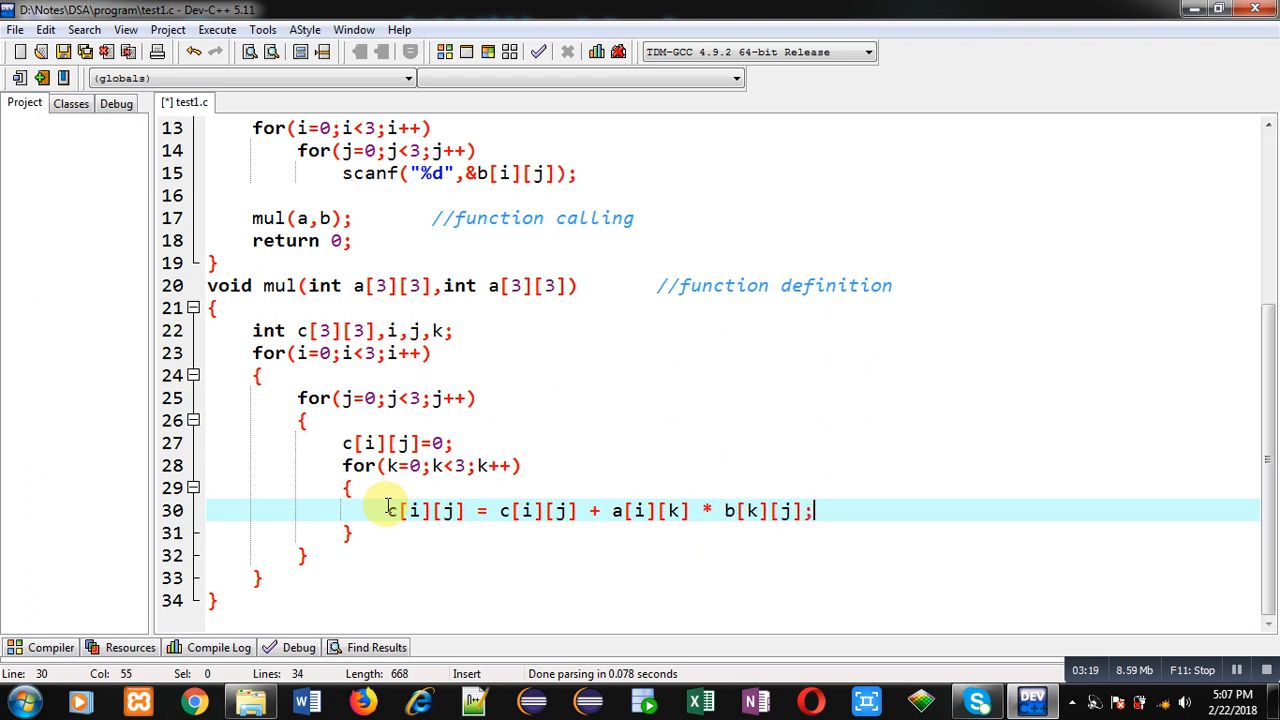
pyautogui.moveTo(655, 551)
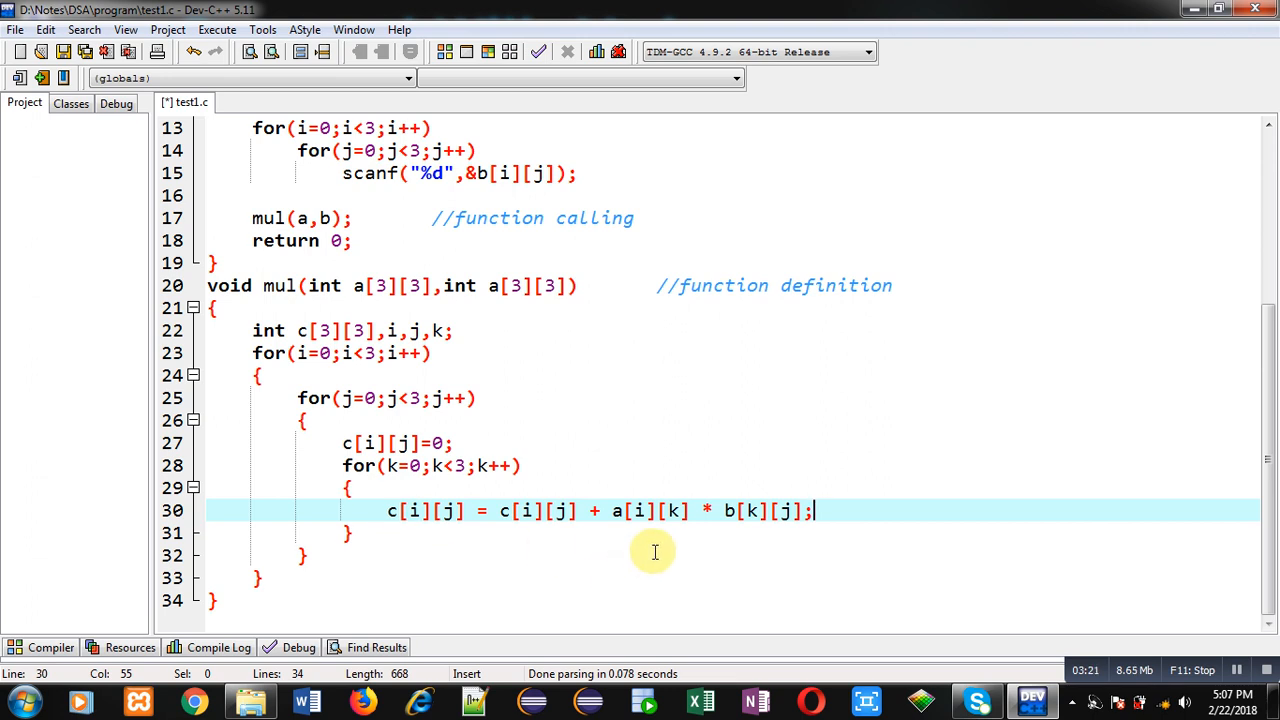
pyautogui.moveTo(670, 511)
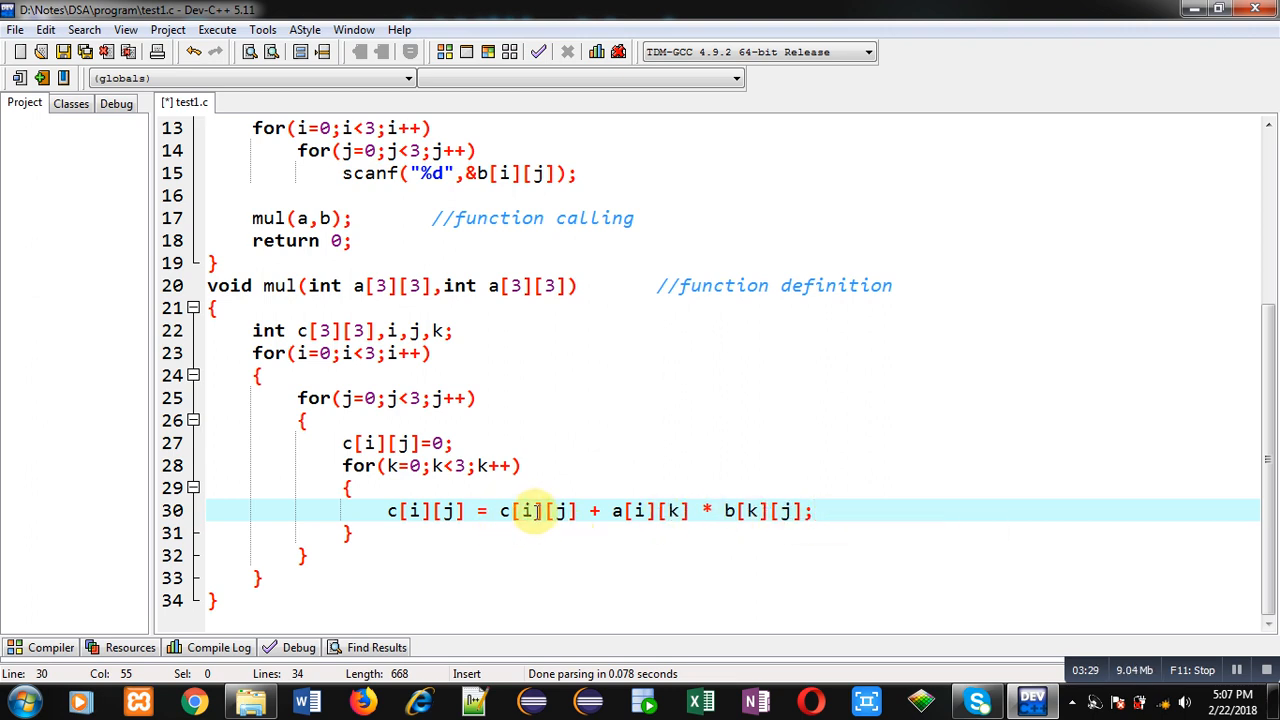
pyautogui.moveTo(435, 530)
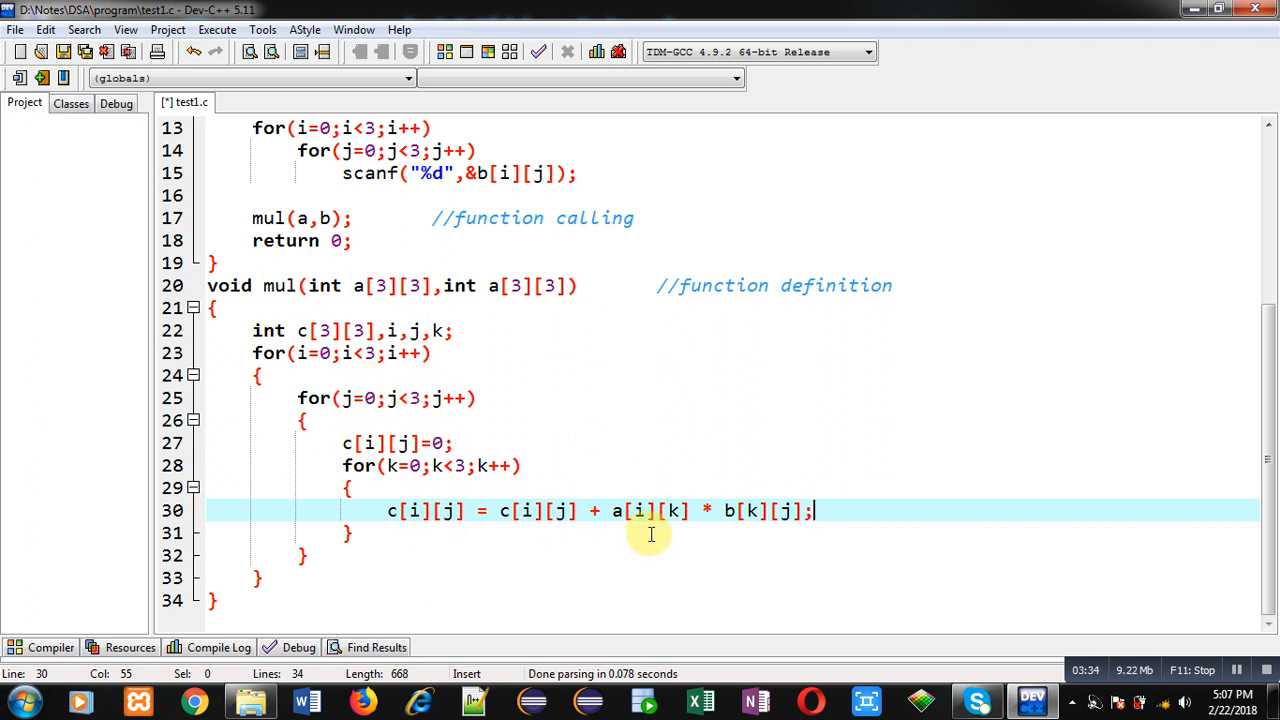
pyautogui.moveTo(420, 530)
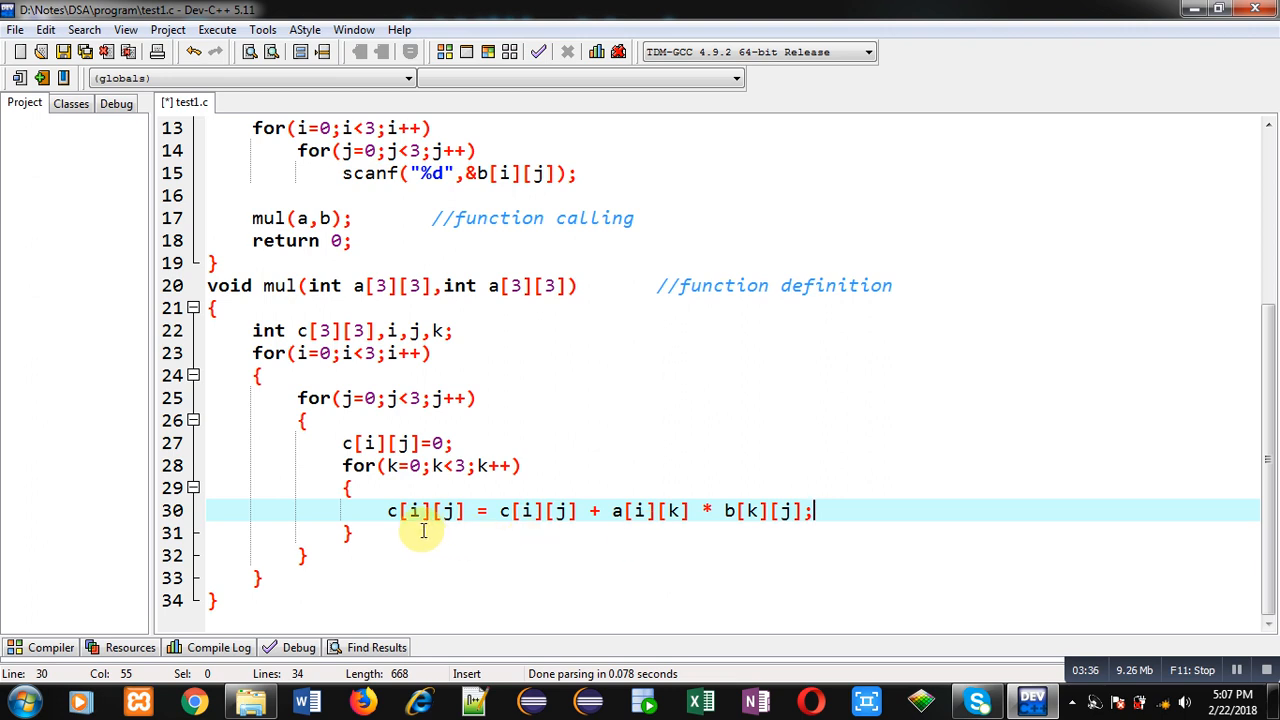
pyautogui.moveTo(375, 540)
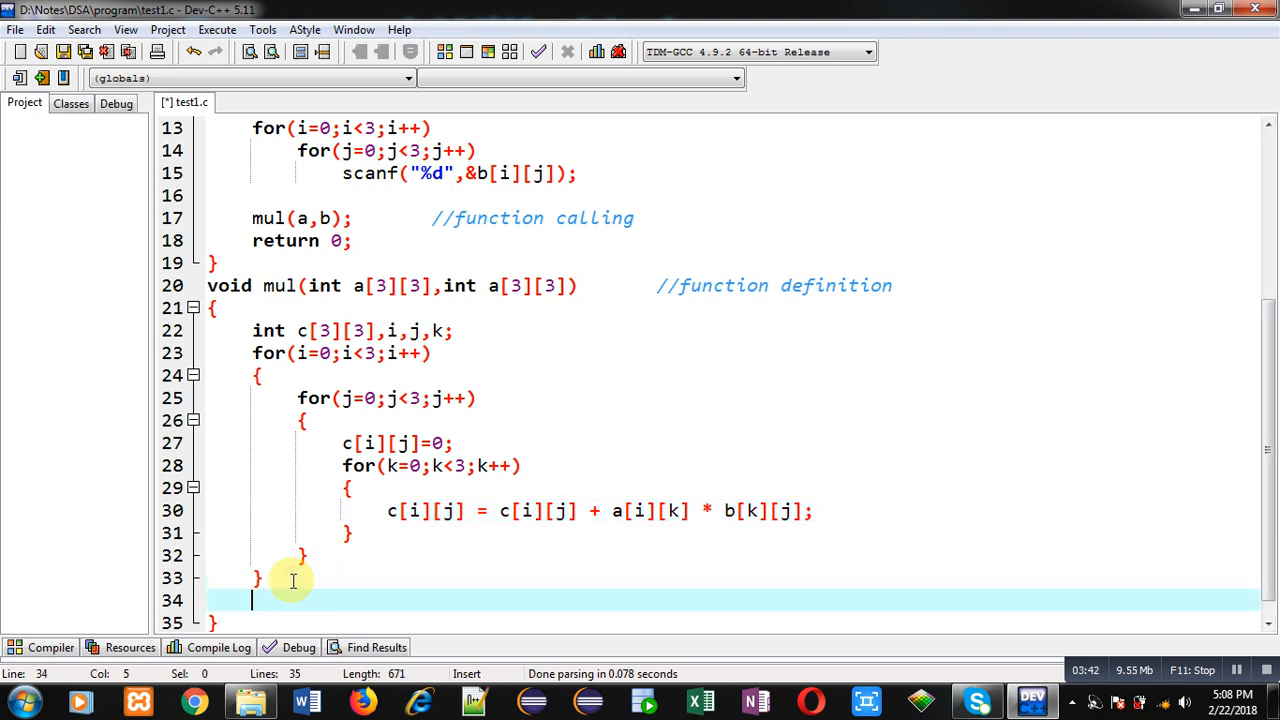
# Step: Print a "\nResult is...\n" heading with printf in mul
pyautogui.write('prin')
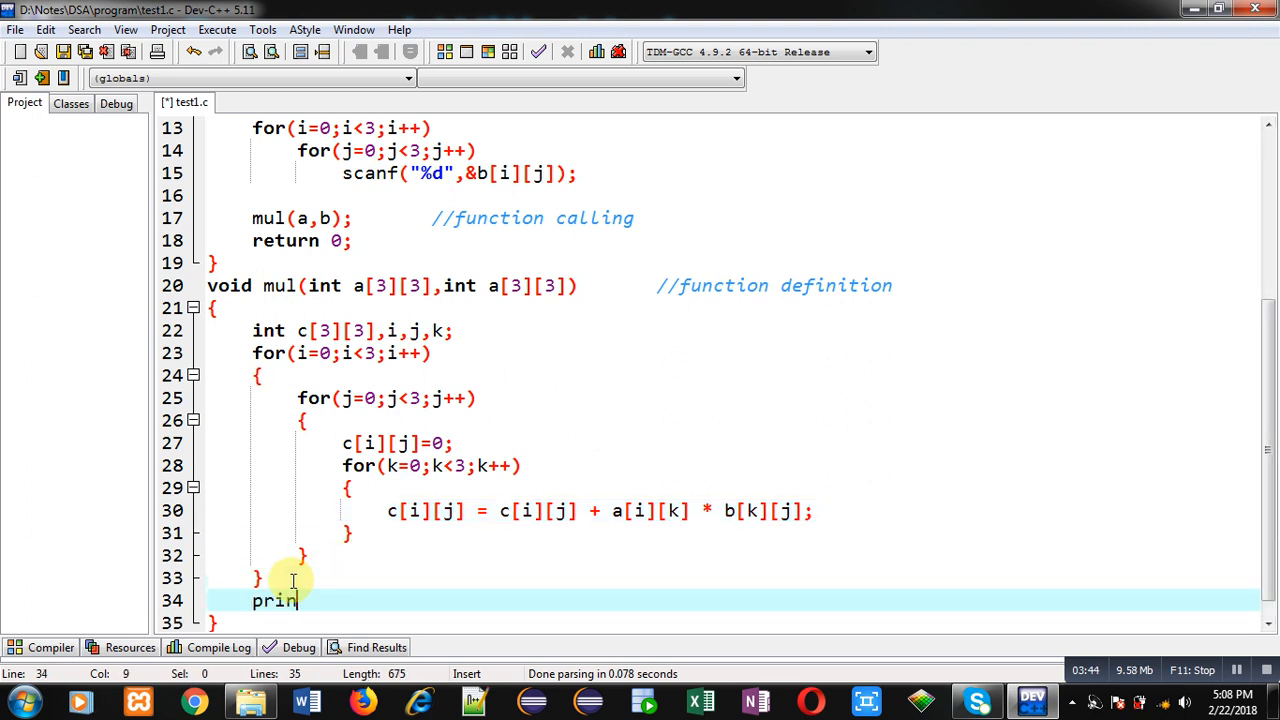
pyautogui.write('tf("\\")')
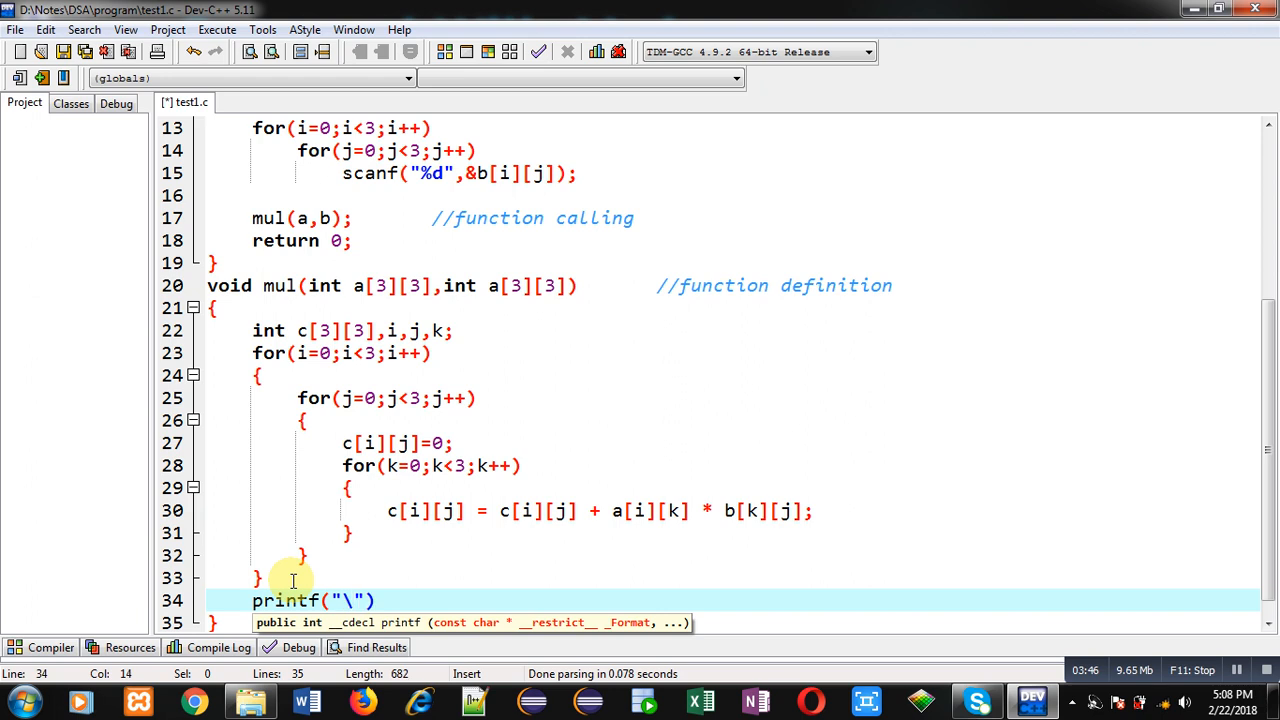
pyautogui.write('n')
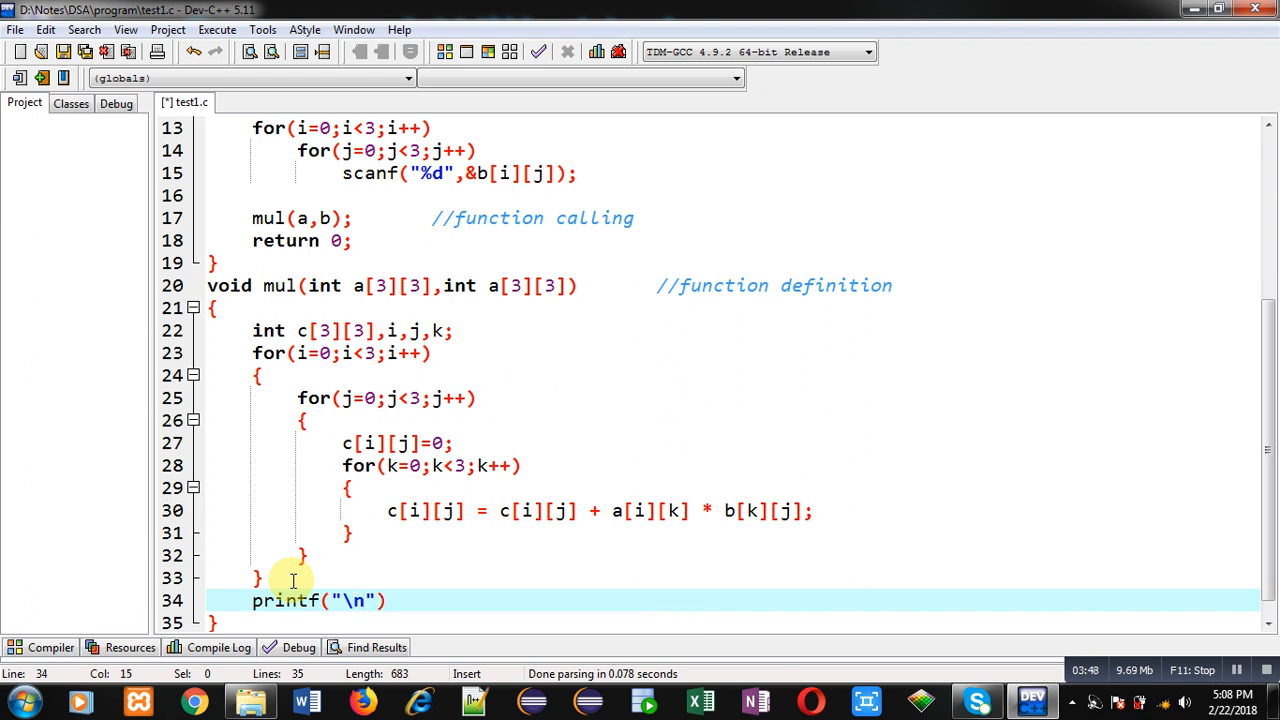
pyautogui.write('Re')
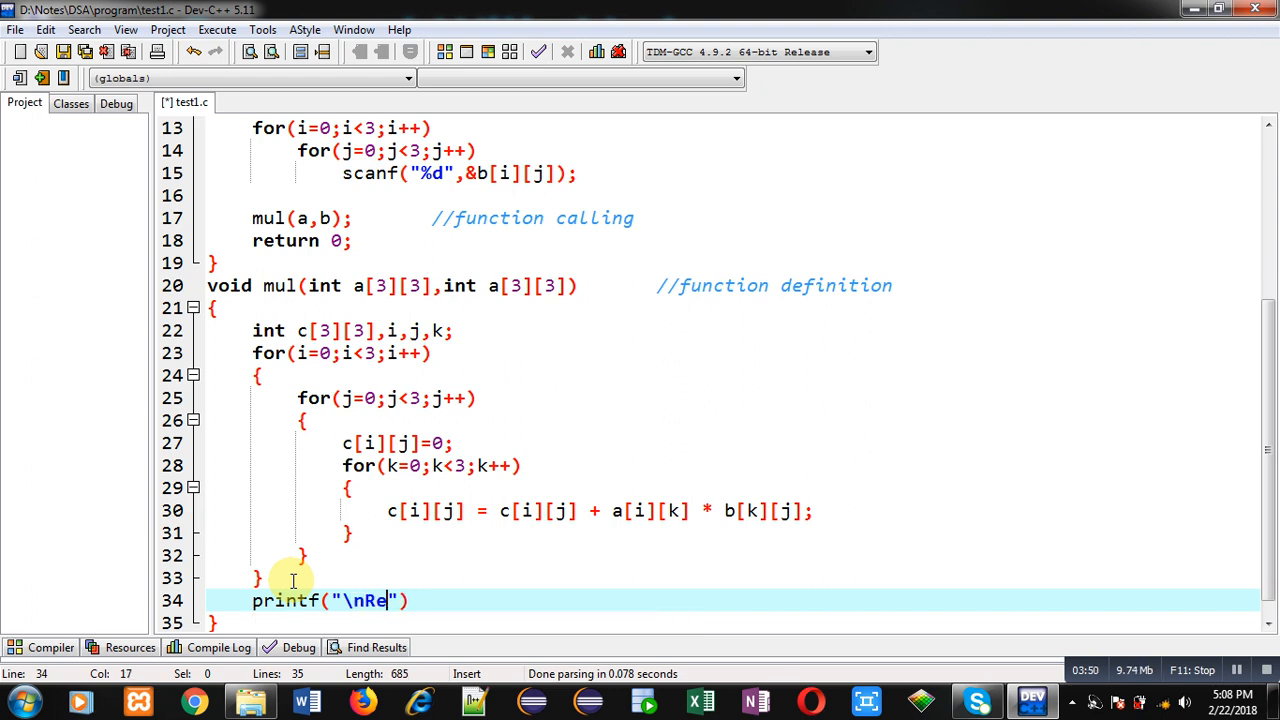
pyautogui.write('sult is.')
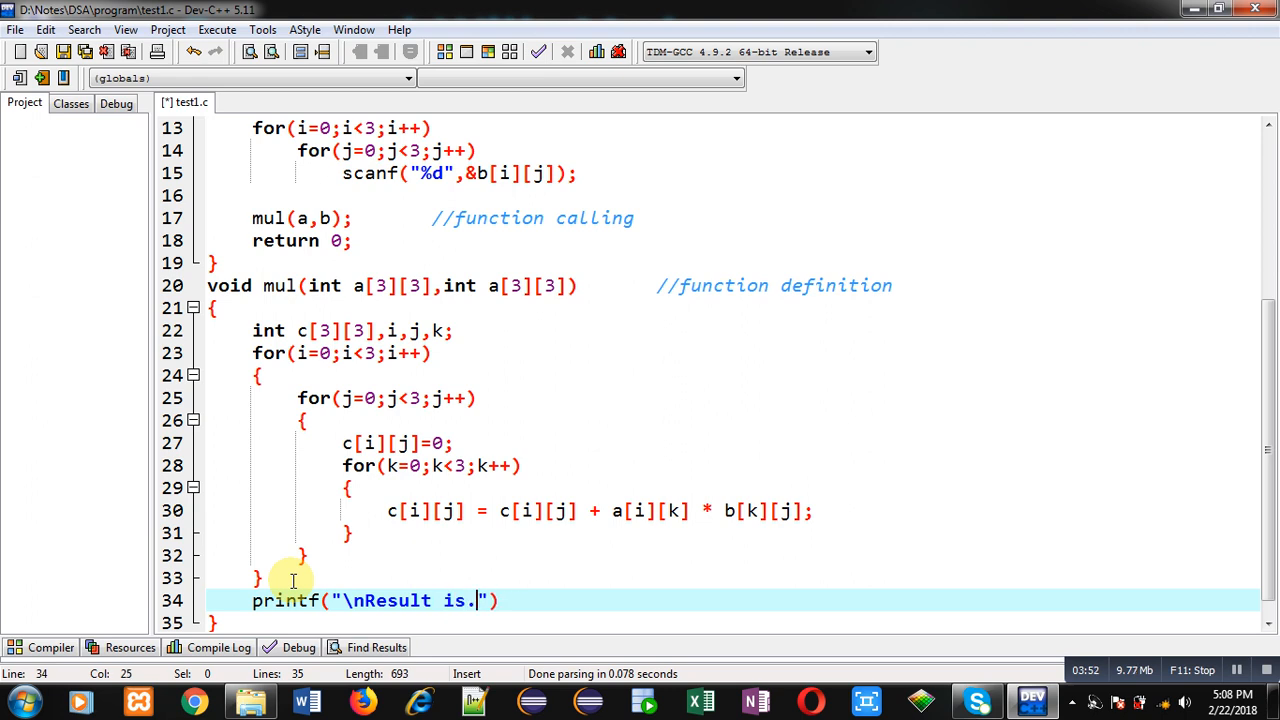
pyautogui.write('..\\n')
pyautogui.write('for')
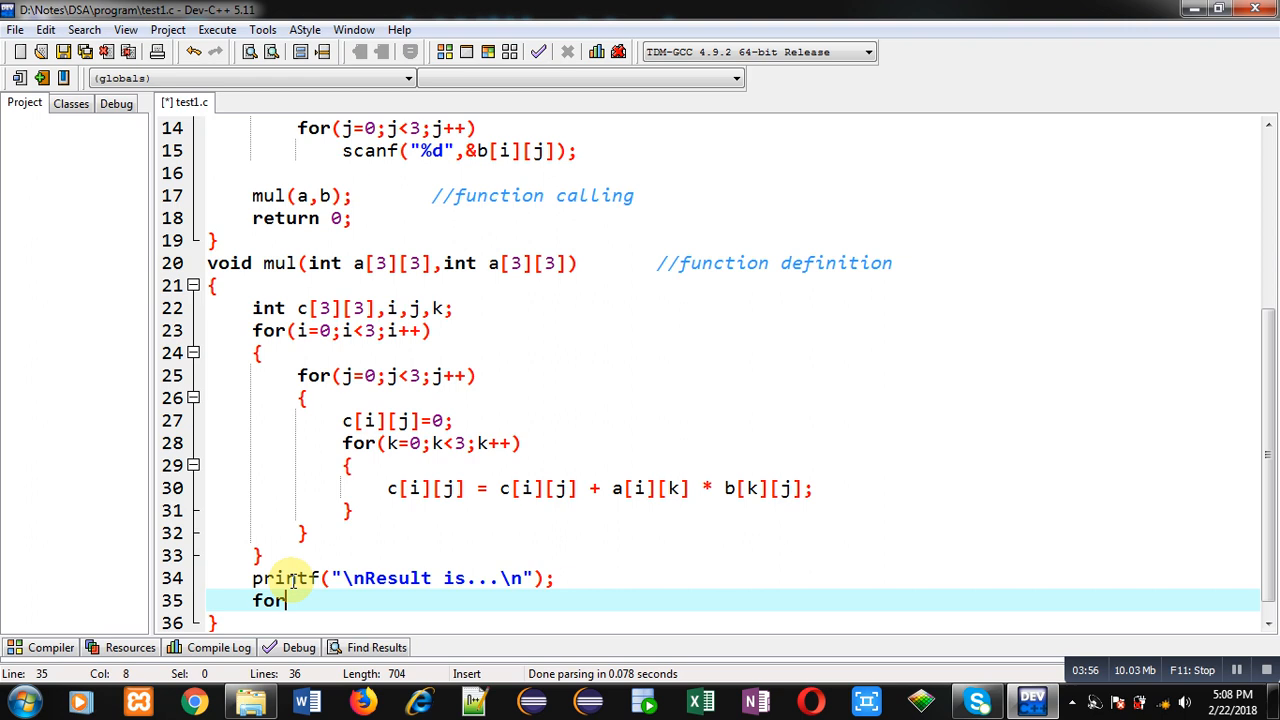
# Step: Print matrix c with nested i/j loops using %d and a newline after each row
pyautogui.write('(i=0;)')
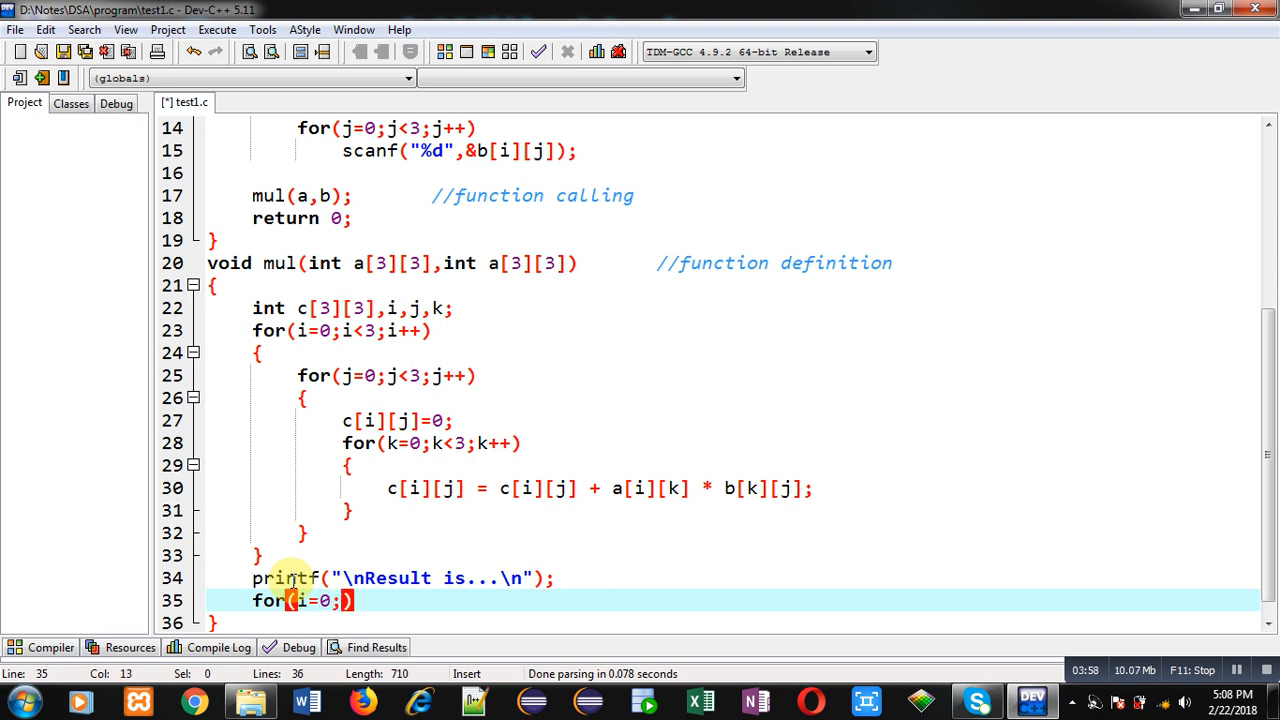
pyautogui.write('i<3;i++')
pyautogui.write('{')
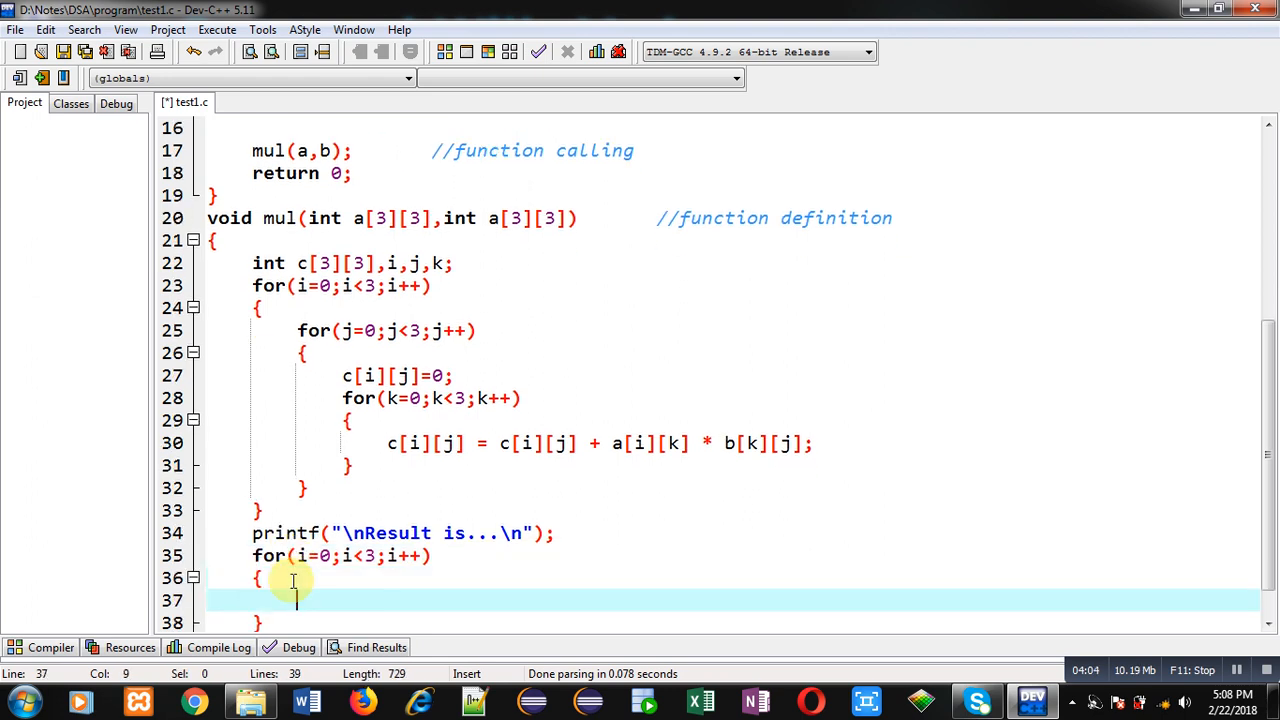
pyautogui.write('for(j)')
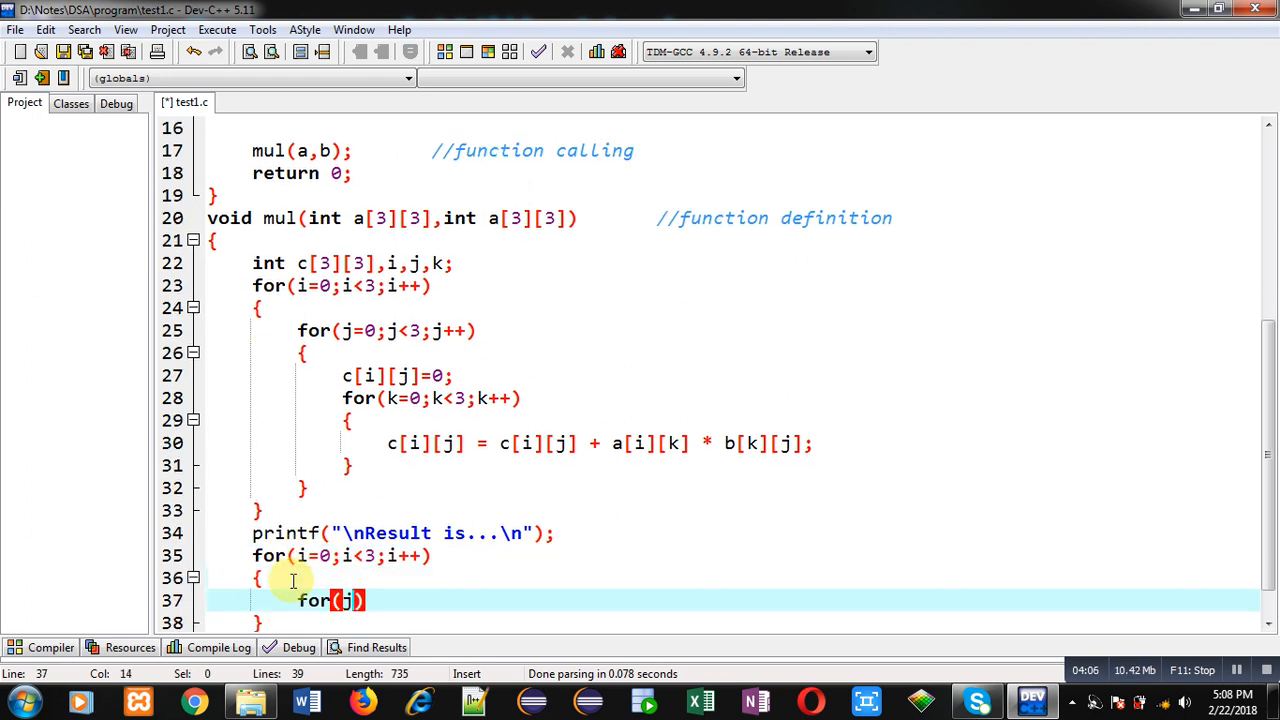
pyautogui.write('=0;j<3;j++')
pyautogui.write('printf("\\')
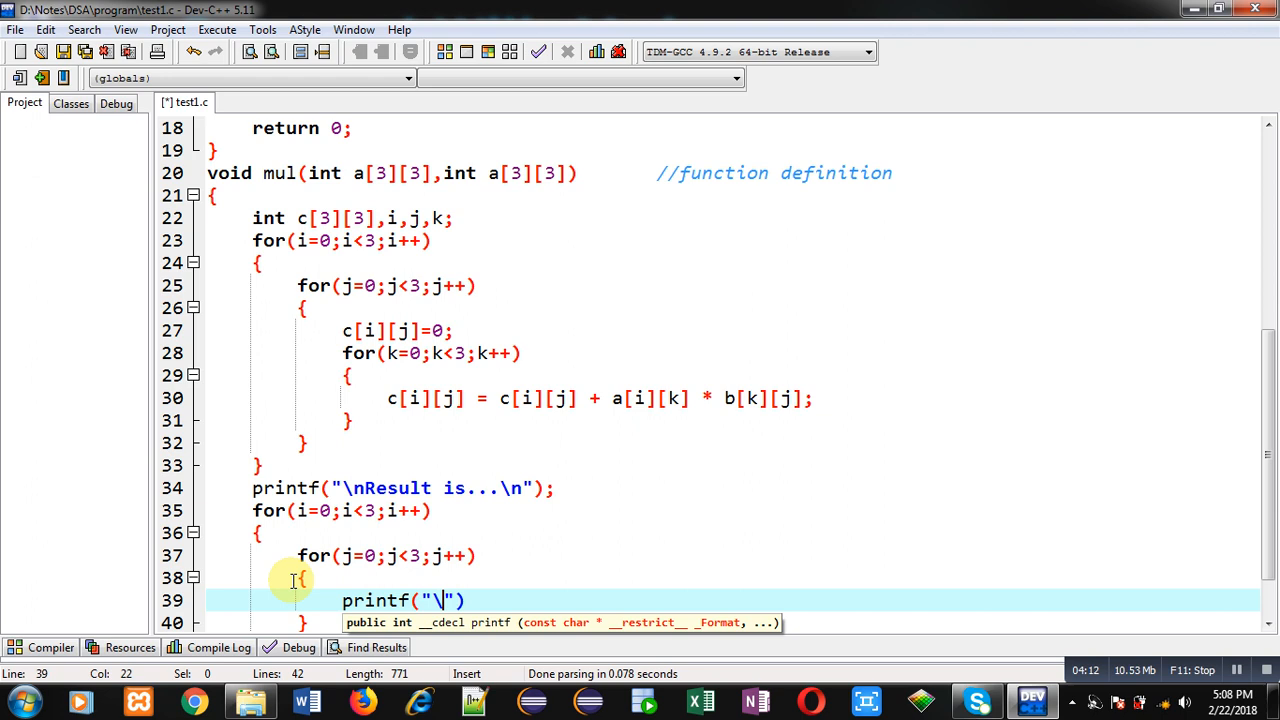
pyautogui.write('%d')
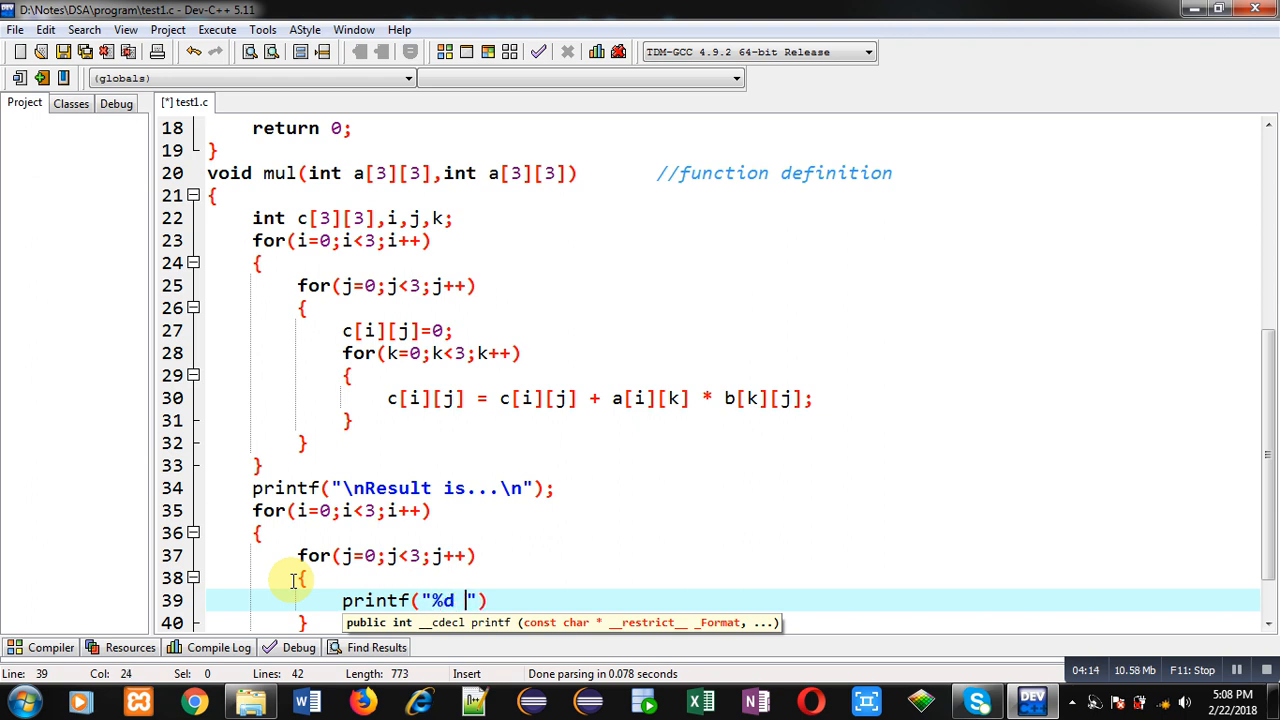
pyautogui.write(',c[i][j]')
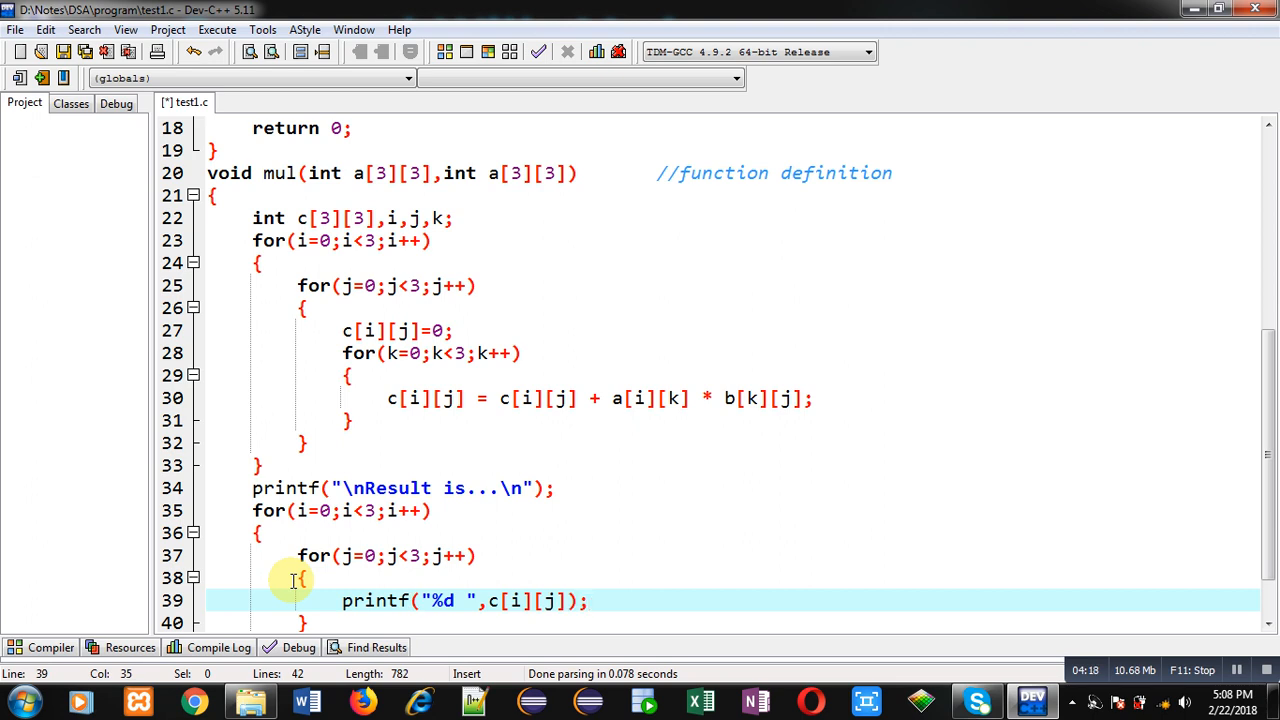
pyautogui.write('printf')
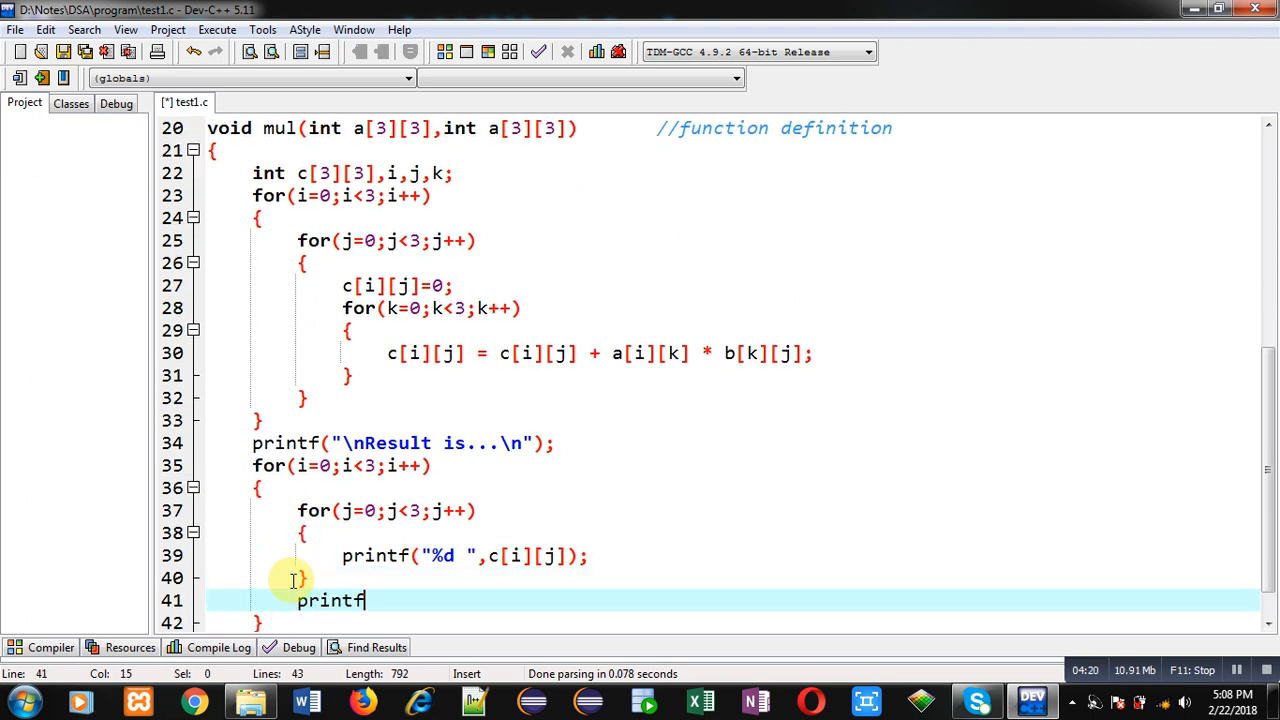
pyautogui.write('("\\n"')
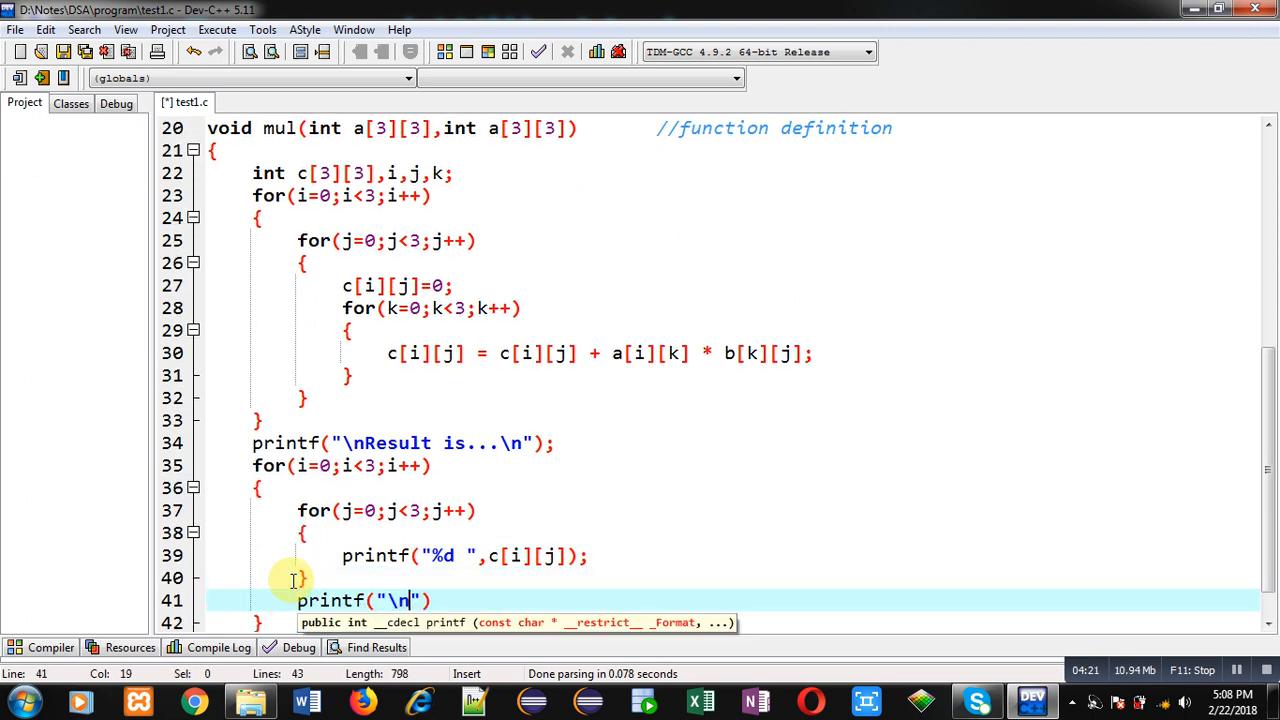
pyautogui.write(';')
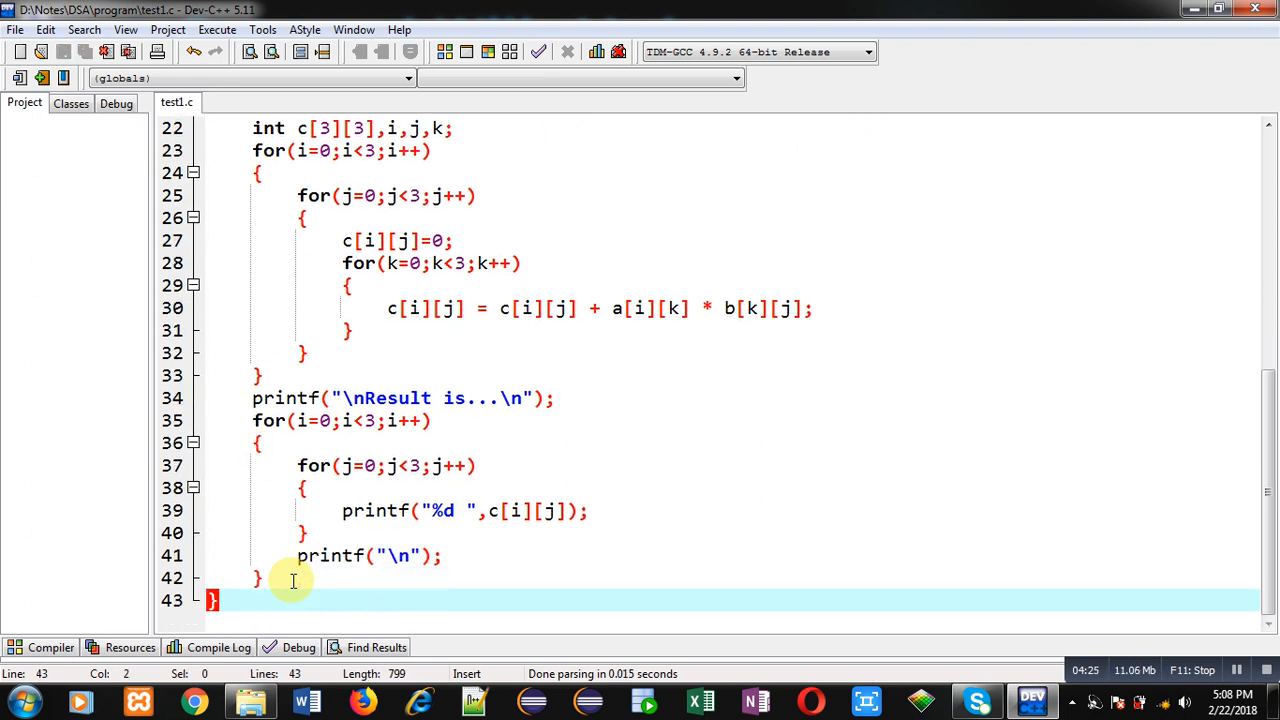
pyautogui.click(438, 465)
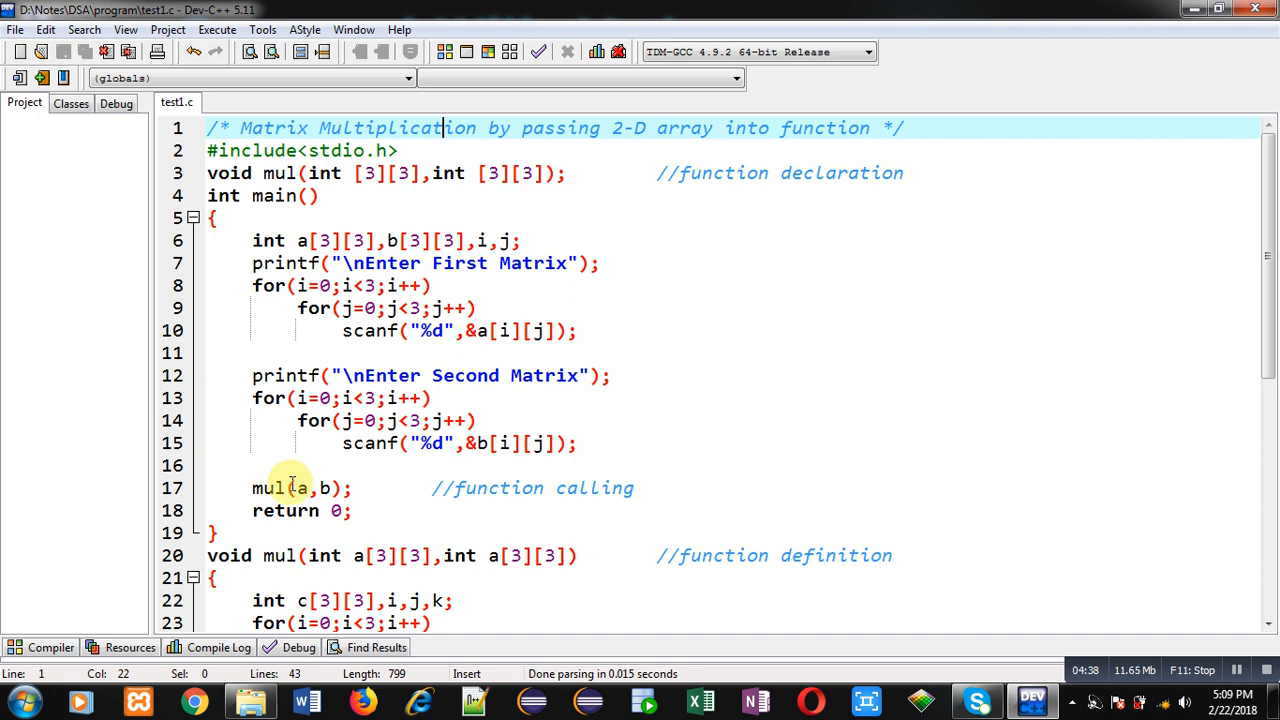
# Step: Compile & Run, rename mul's second parameter to b, then Compile & Run again
pyautogui.click(217, 29)
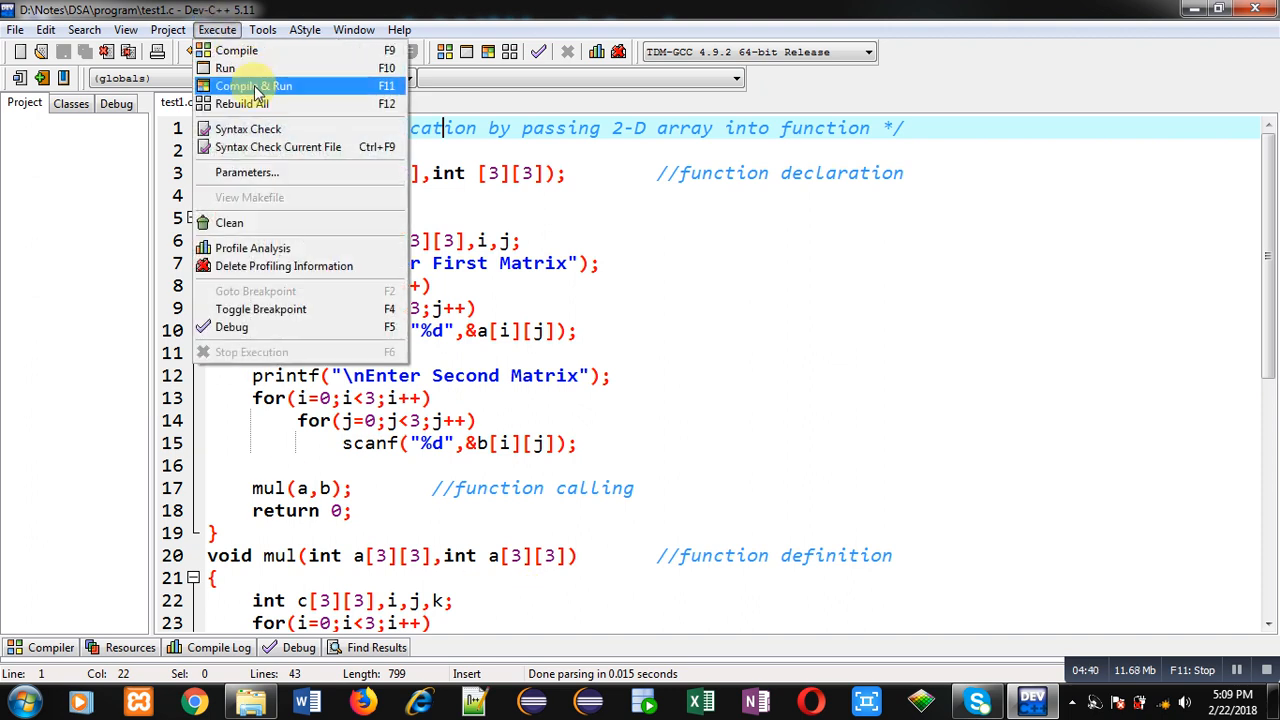
pyautogui.click(252, 85)
pyautogui.write('b')
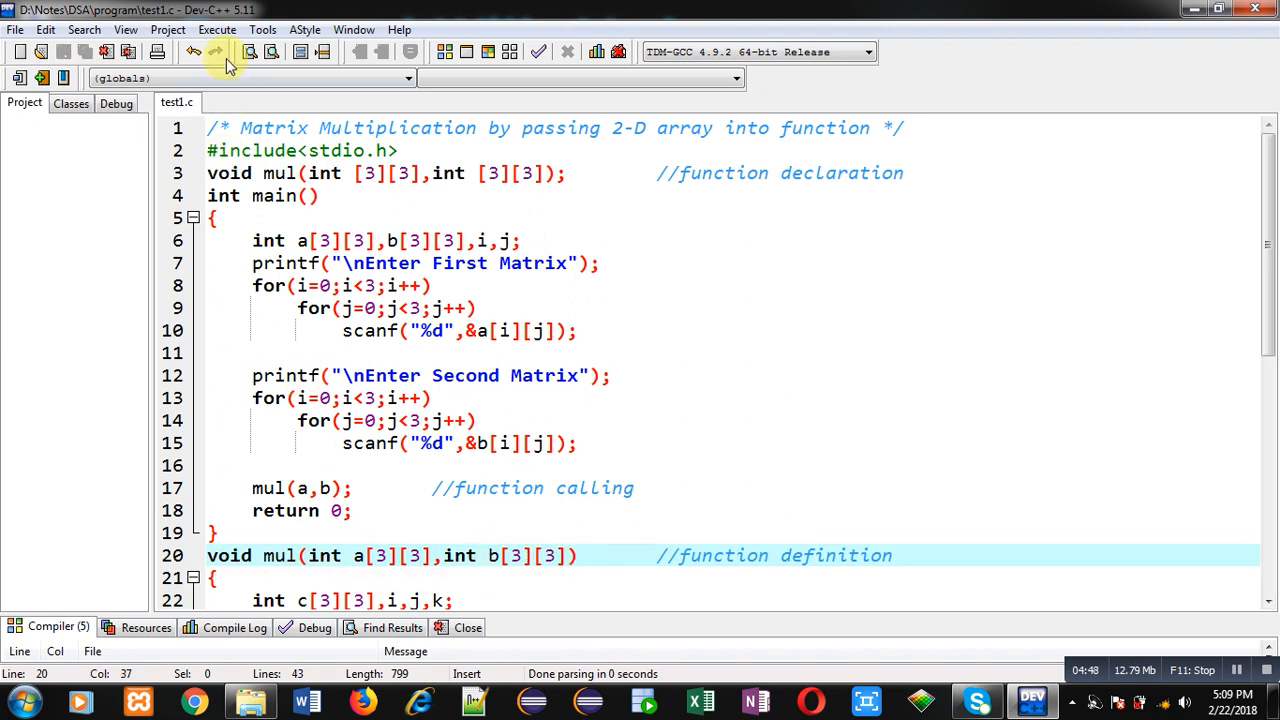
pyautogui.click(217, 29)
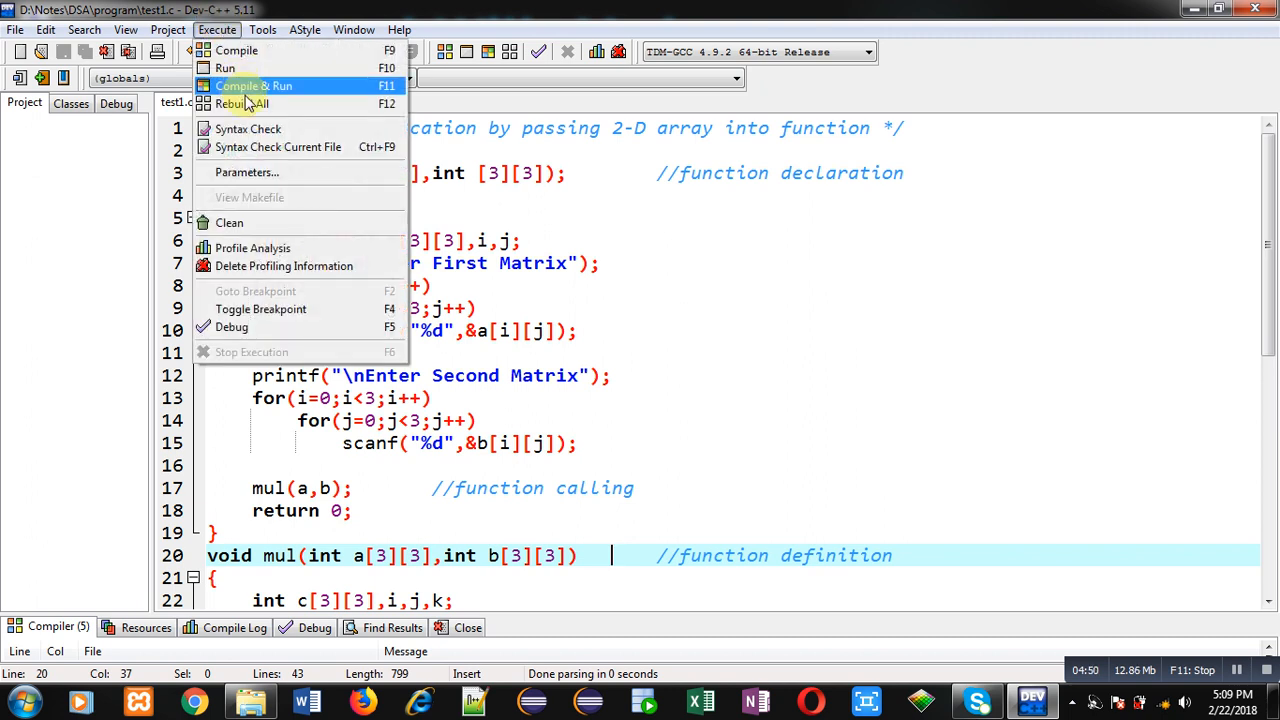
pyautogui.click(253, 85)
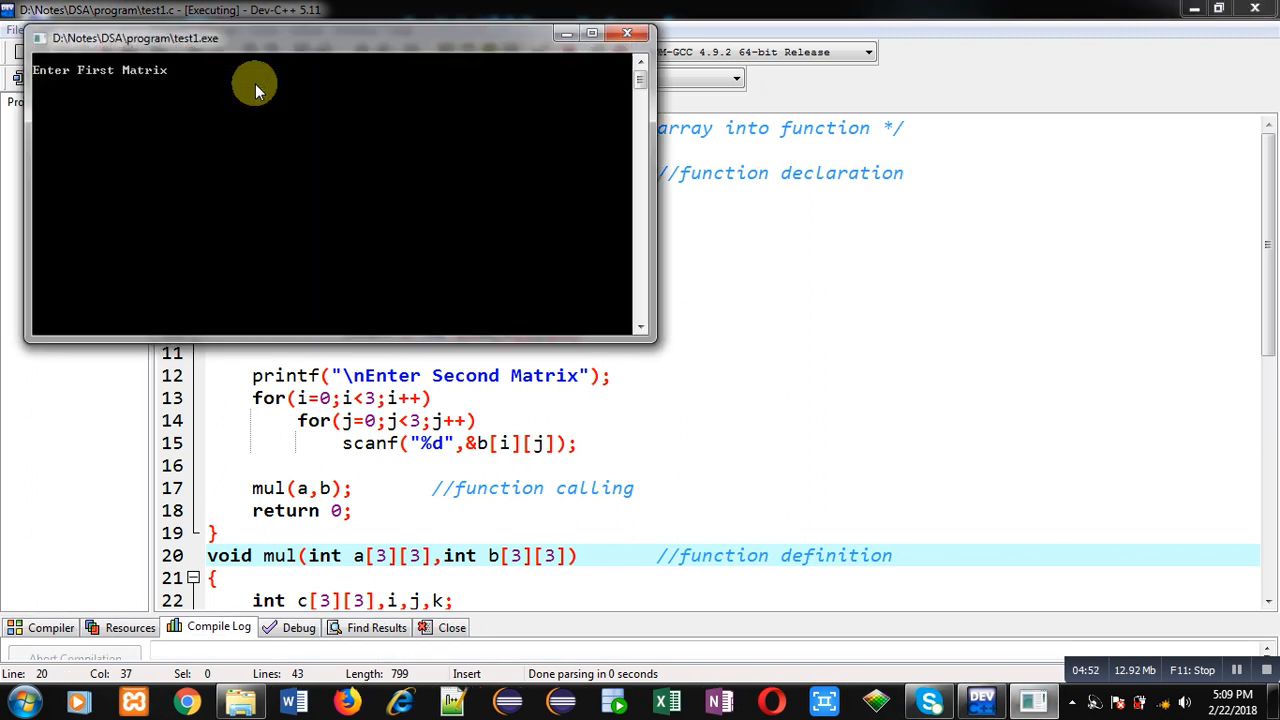
# Step: Enter rows of 1 1 1 into the console and check the 3 3 3 result
pyautogui.write('1 1 1')
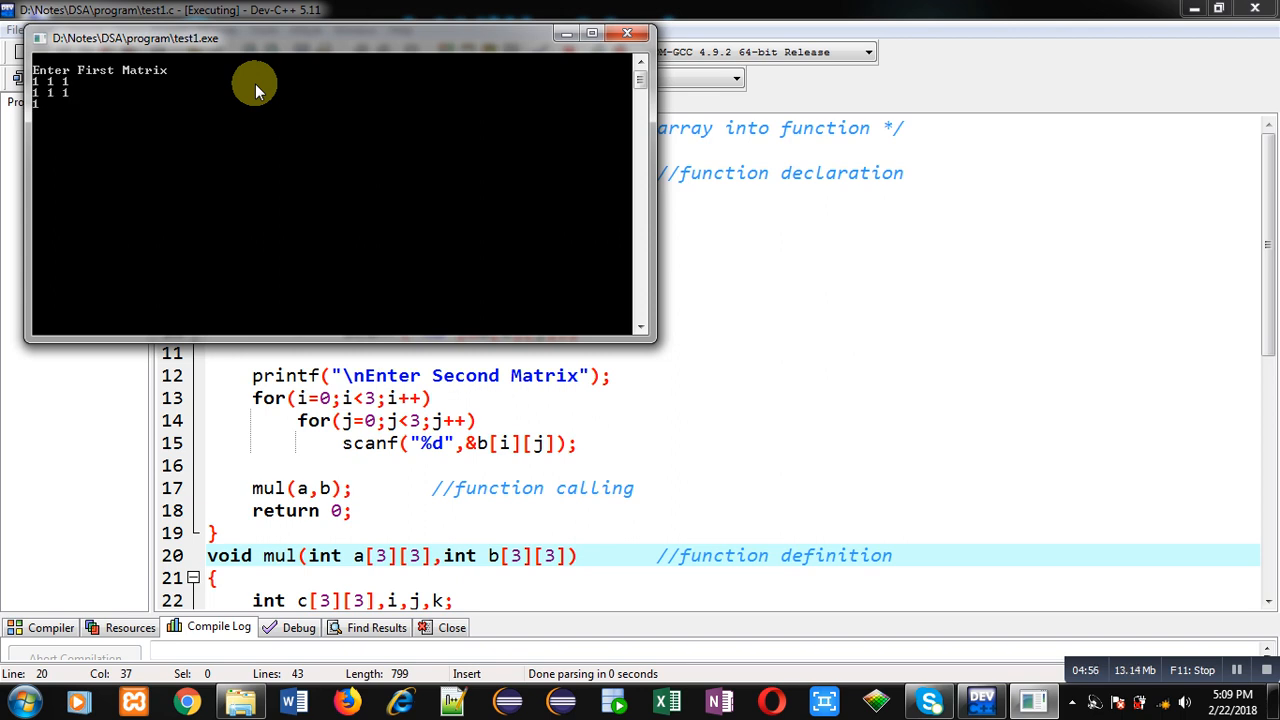
pyautogui.write('1 1 1')
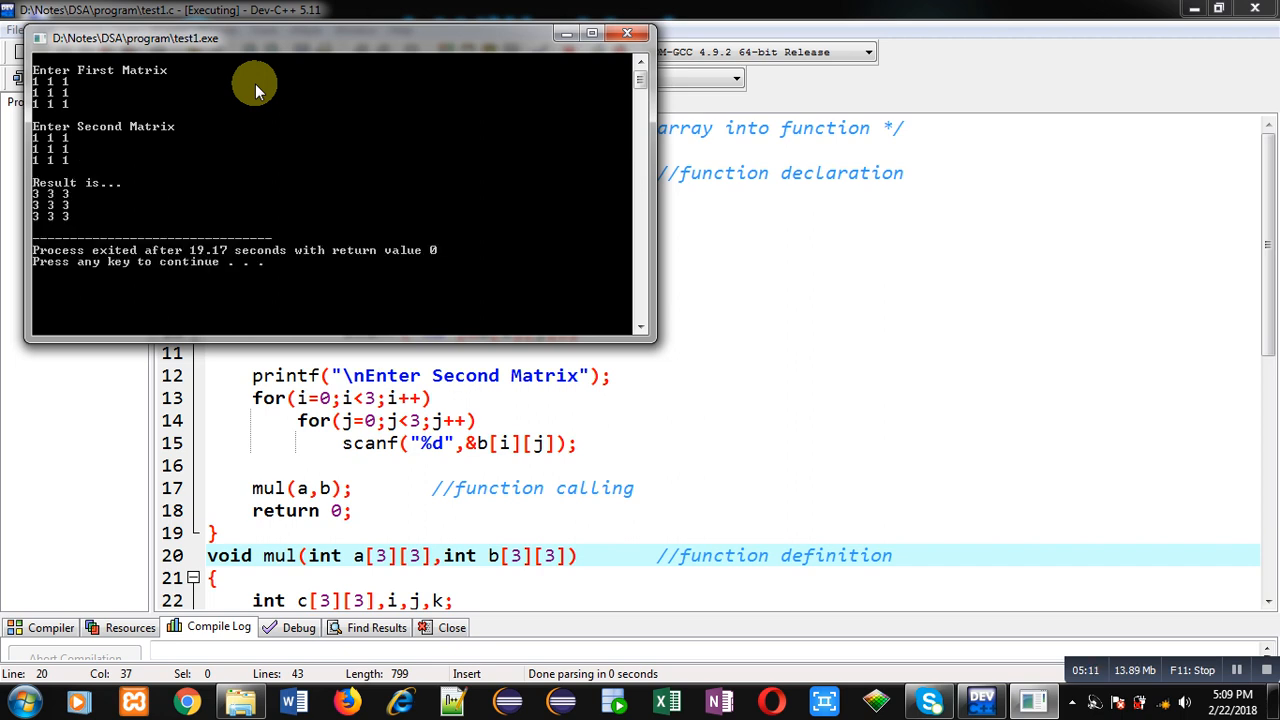
pyautogui.moveTo(78, 237)
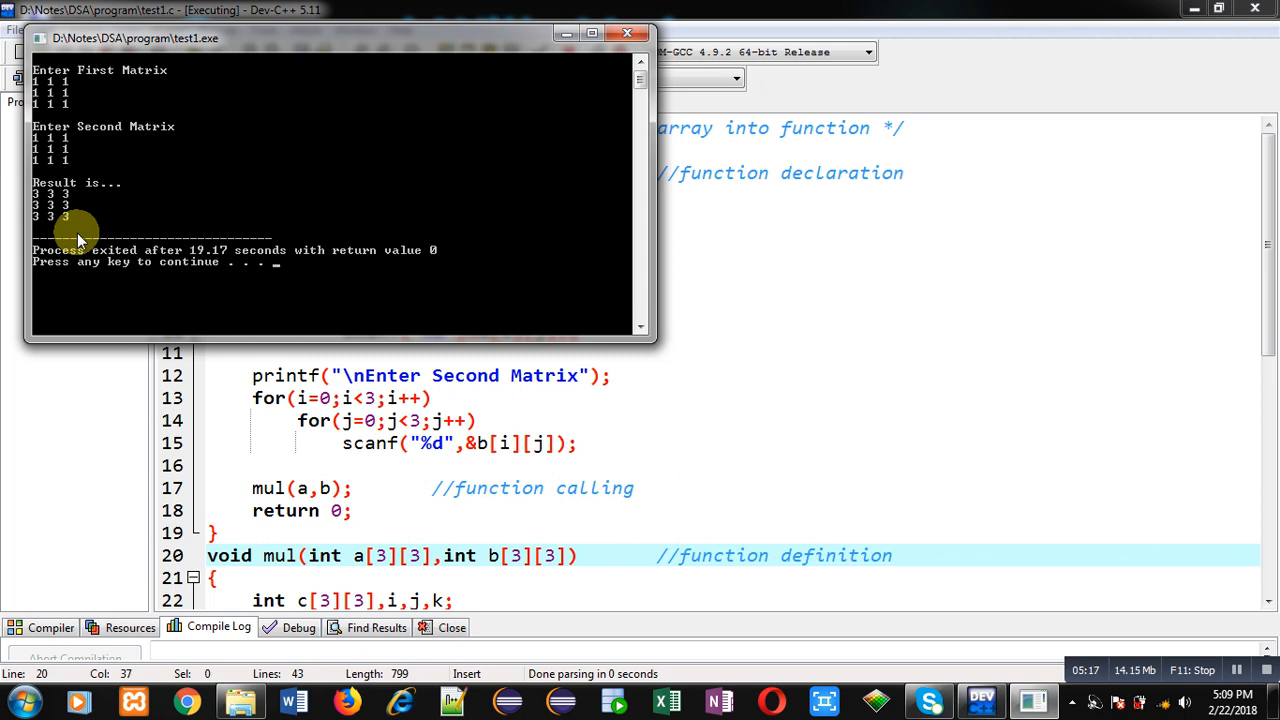
pyautogui.moveTo(128, 138)
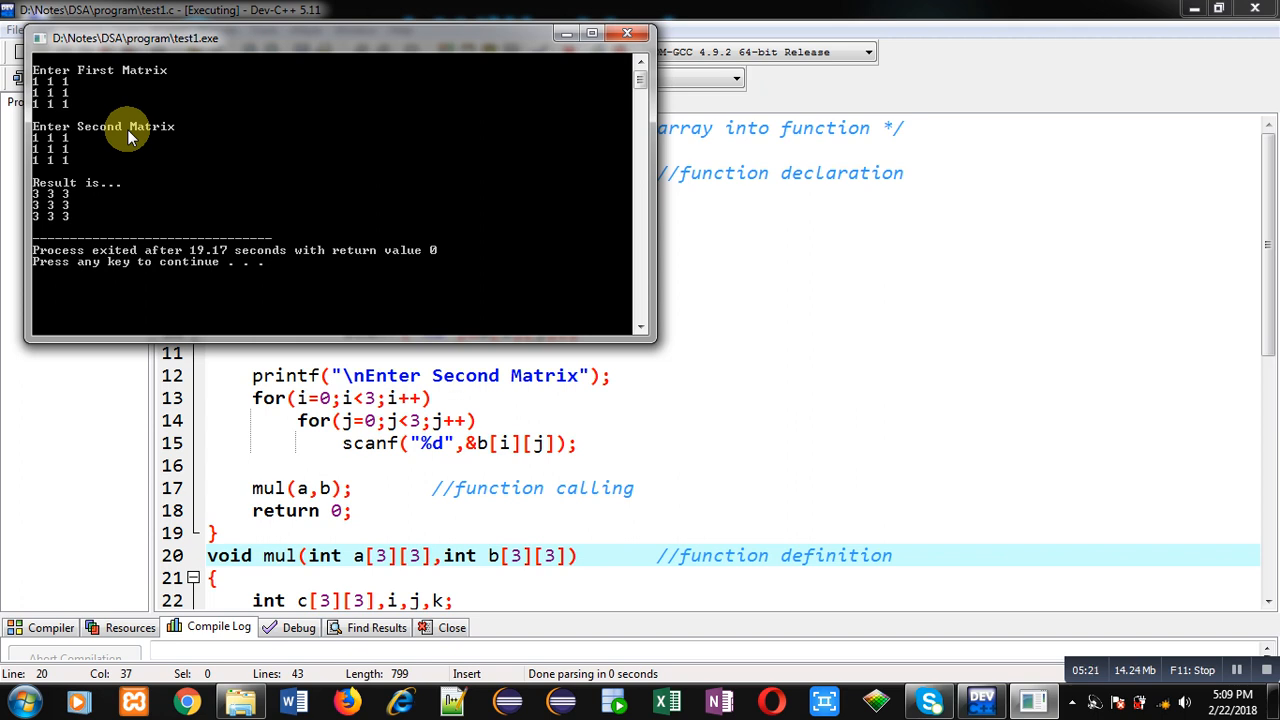
pyautogui.moveTo(88, 228)
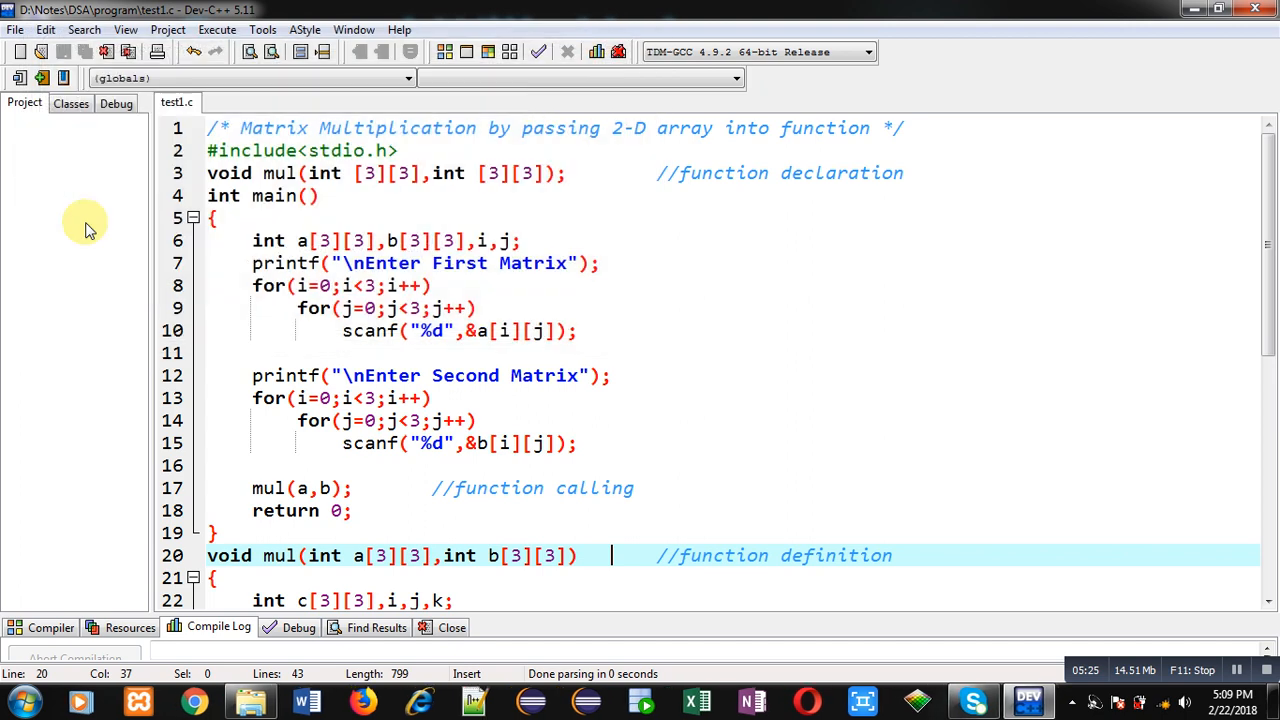
pyautogui.moveTo(570, 375)
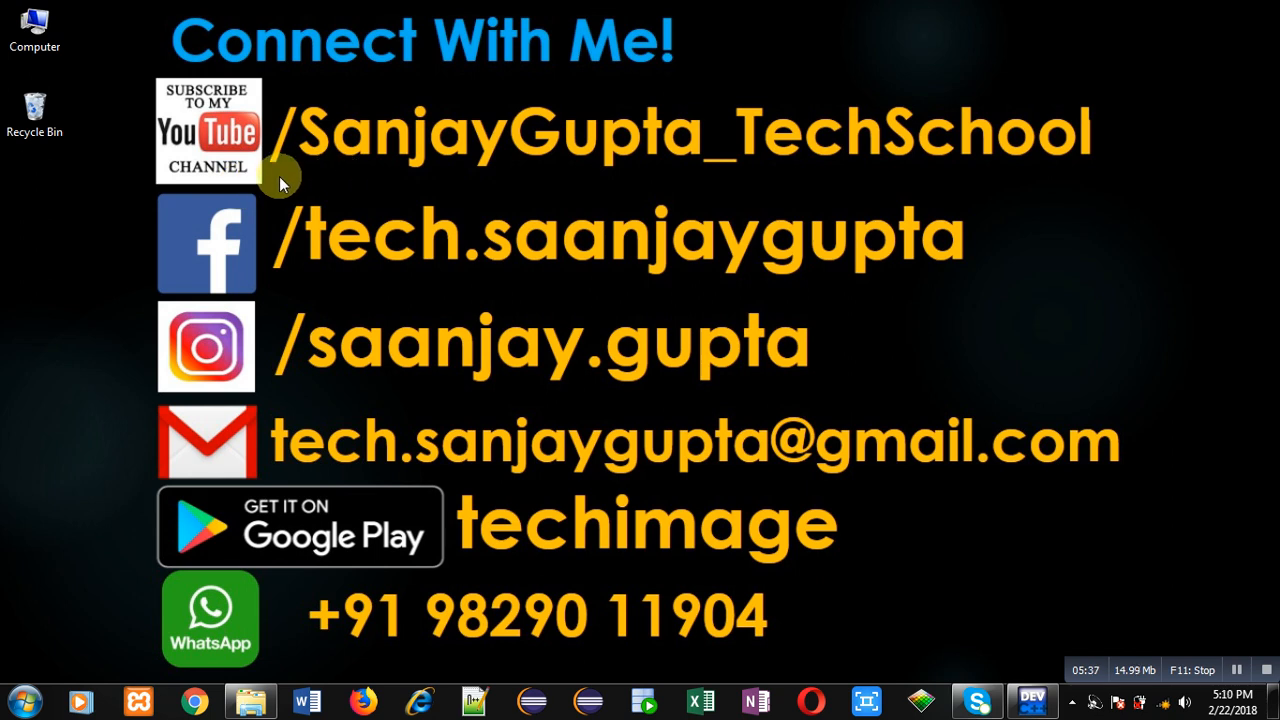
pyautogui.moveTo(422, 192)
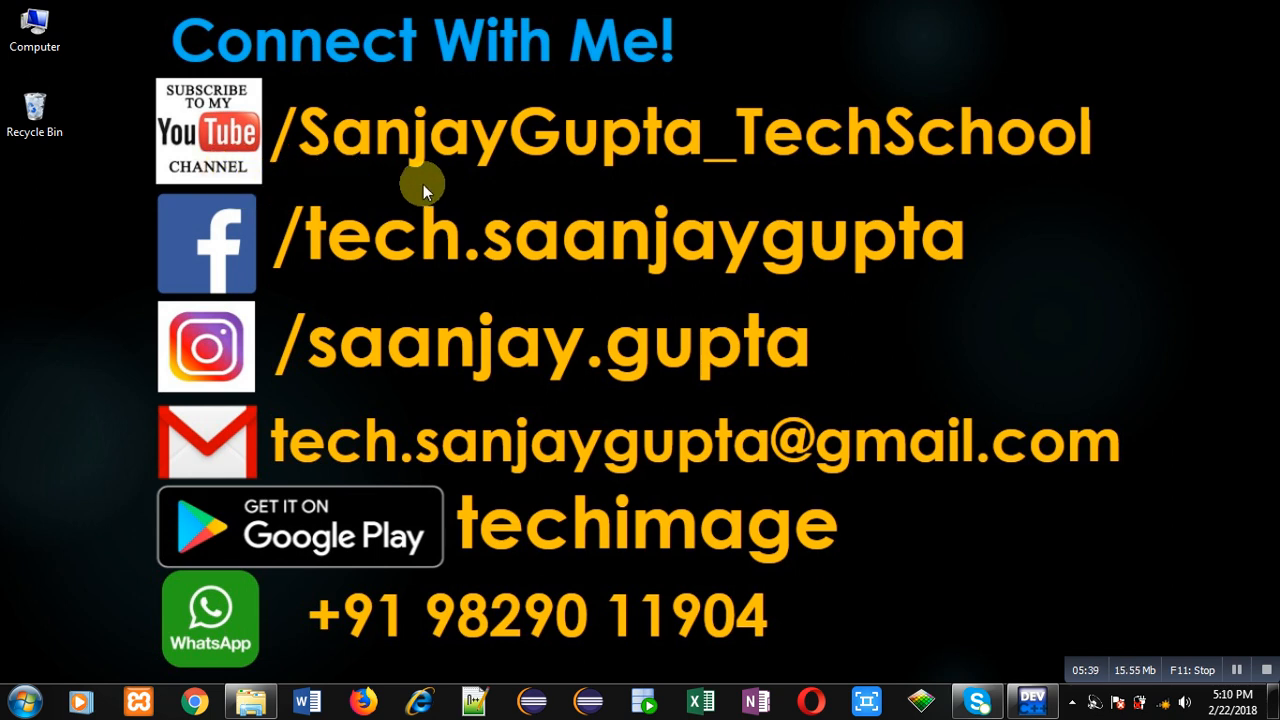
pyautogui.moveTo(447, 195)
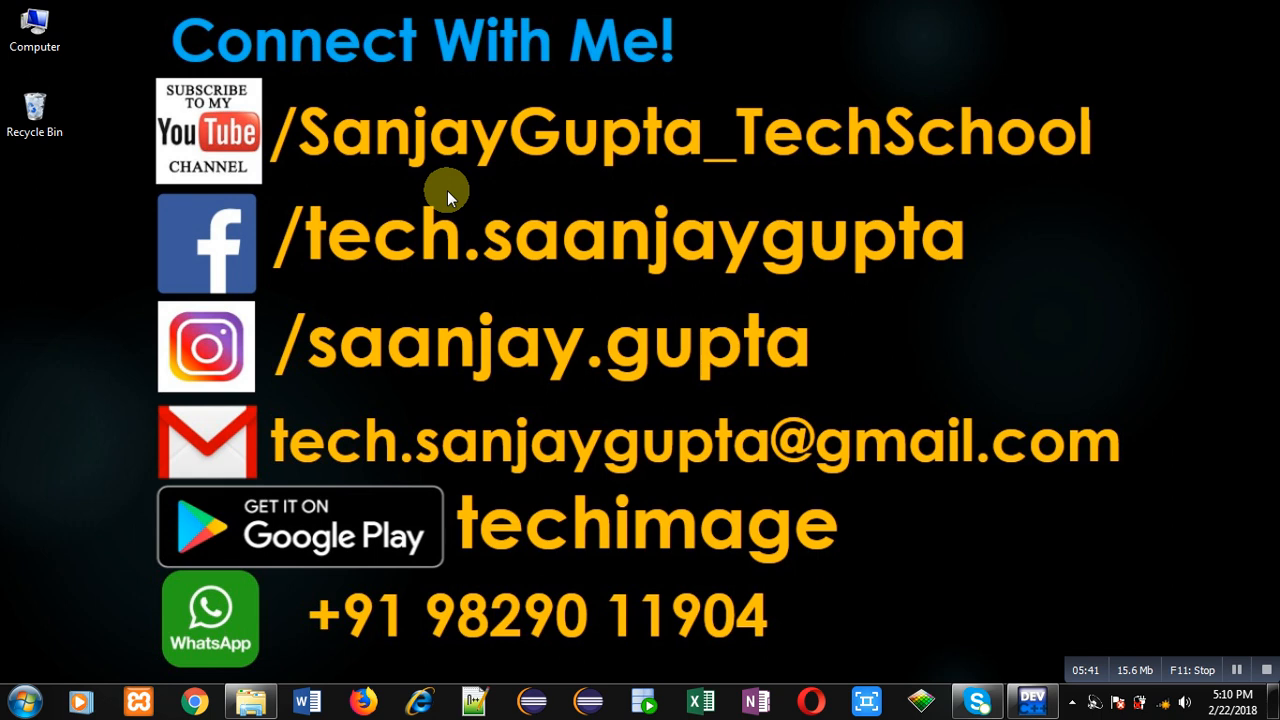